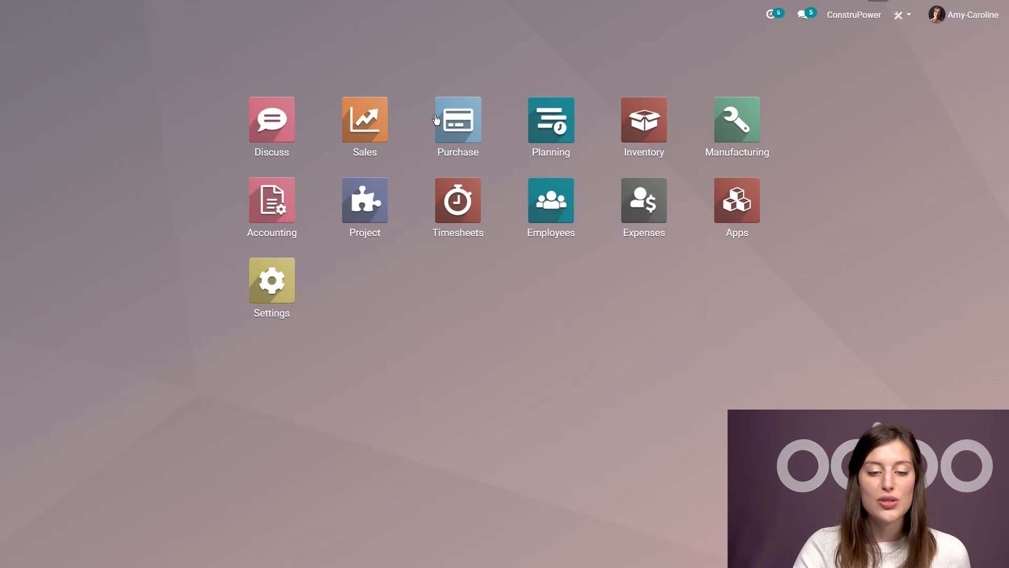
Step: Start a new quotation from the Sales app
{"action": "left_click", "coordinate": [363, 119]}
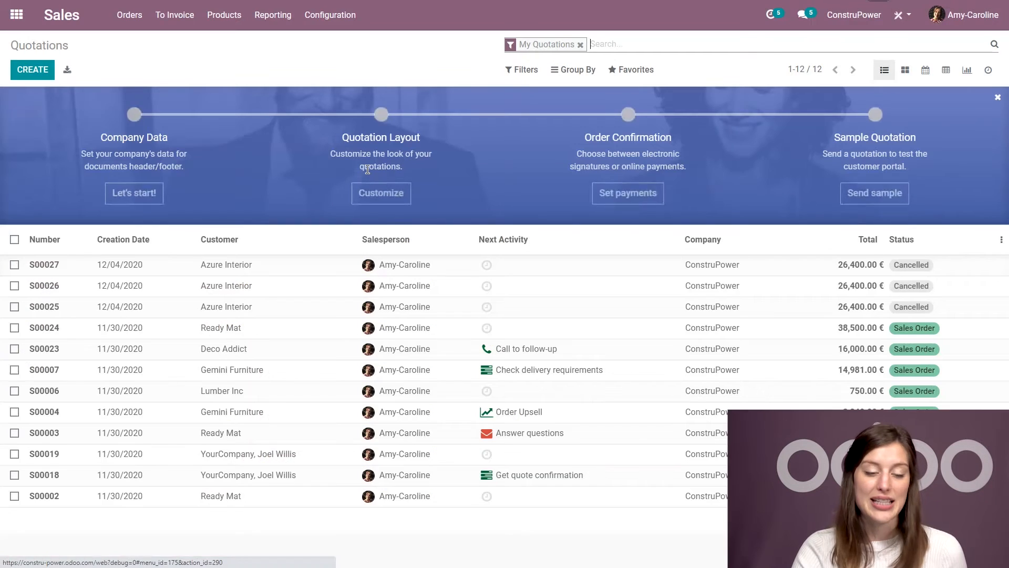
{"action": "left_click", "coordinate": [31, 69]}
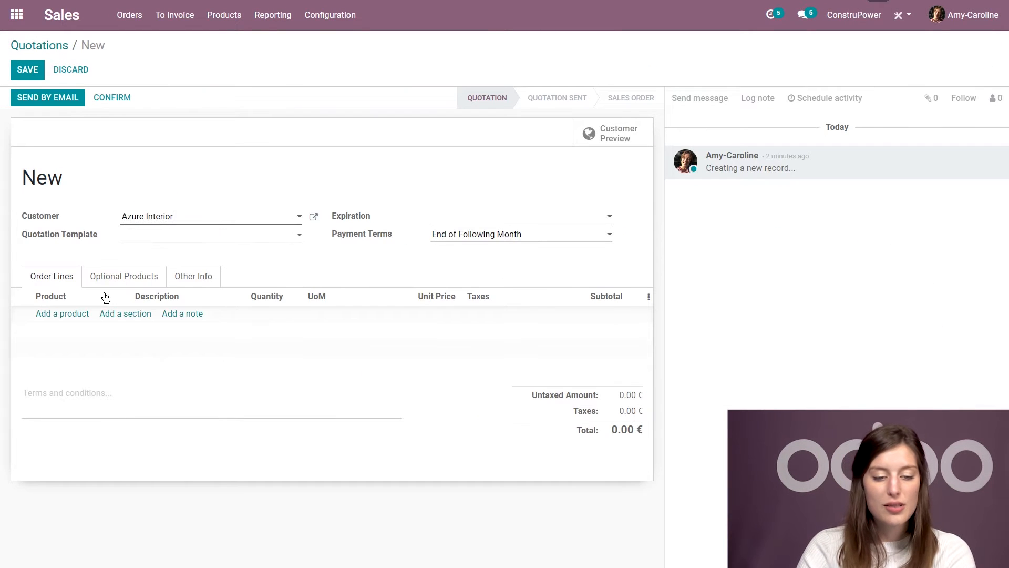
Step: Add an Architect line described as Plans, measured in Days
{"action": "left_click", "coordinate": [62, 313]}
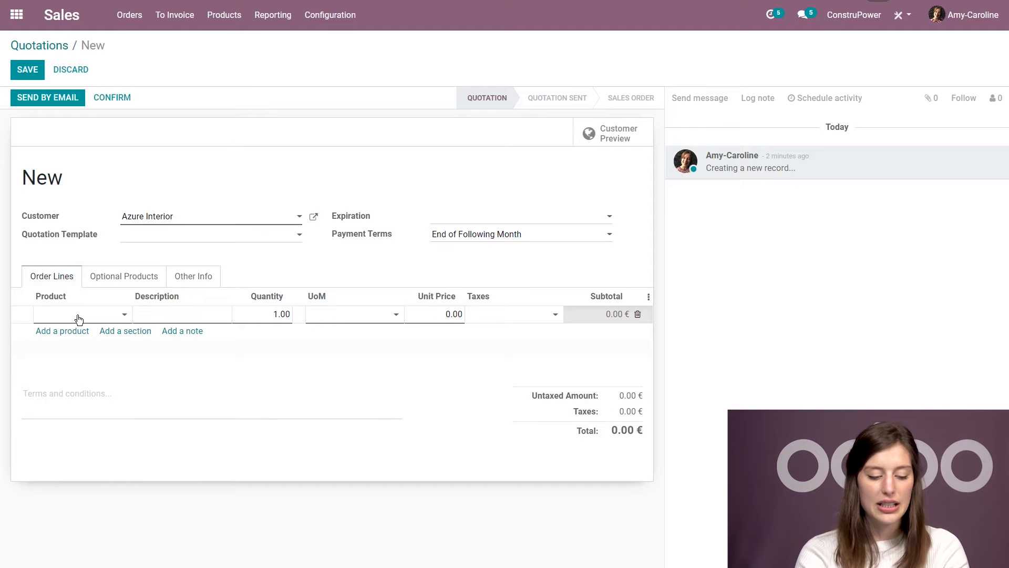
{"action": "type", "text": "ar"}
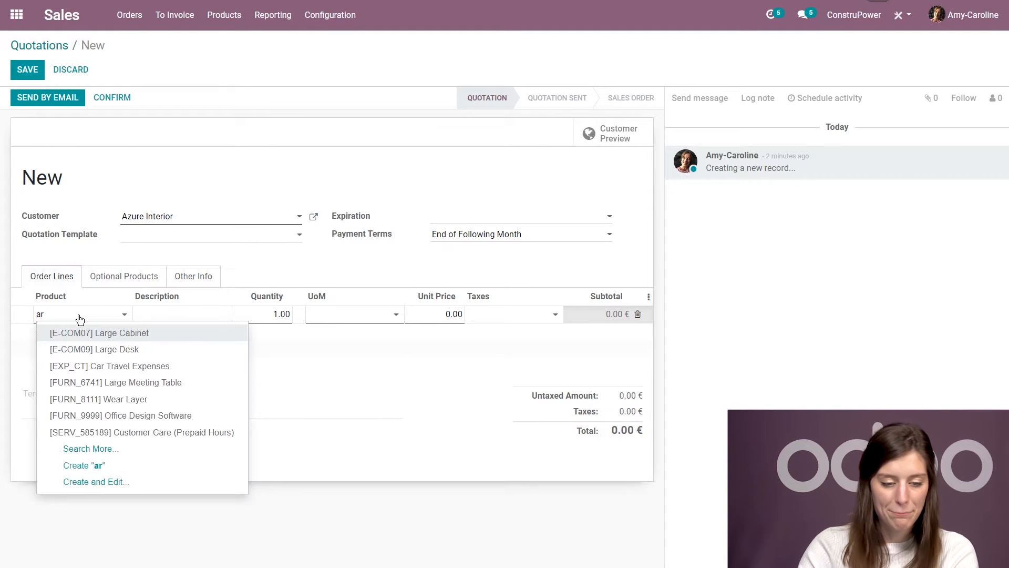
{"action": "type", "text": "c"}
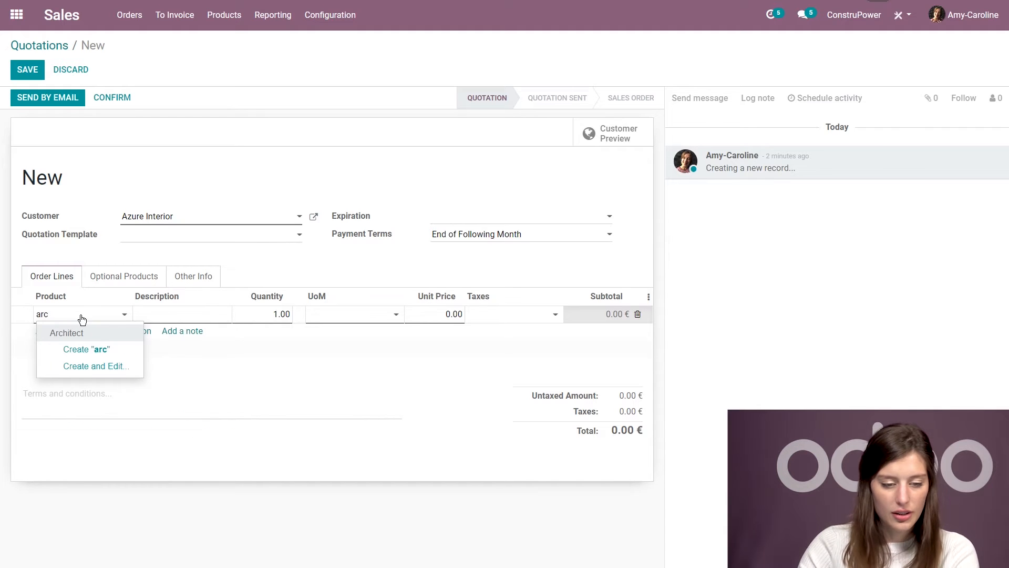
{"action": "left_click", "coordinate": [66, 332]}
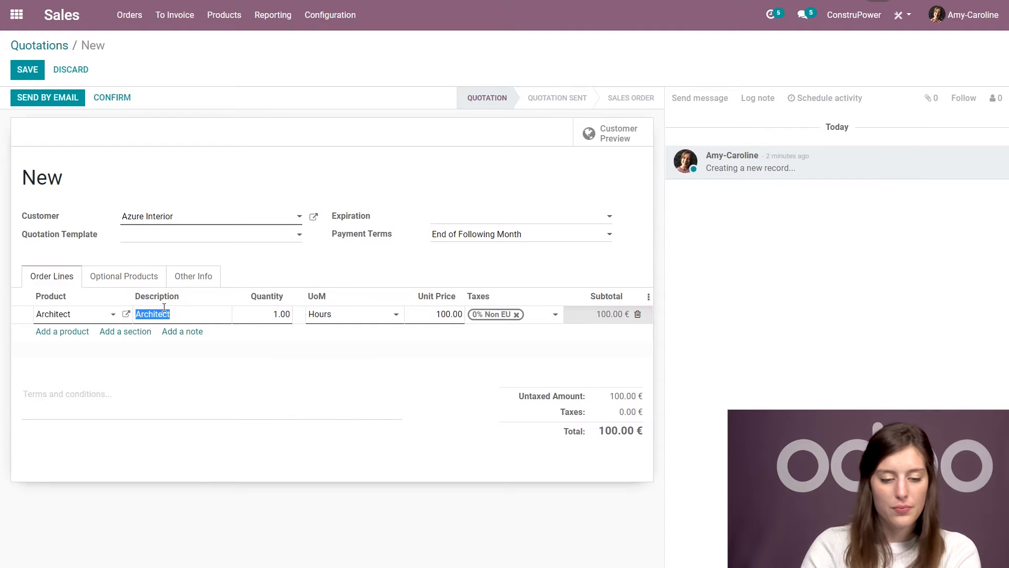
{"action": "type", "text": "Plans"}
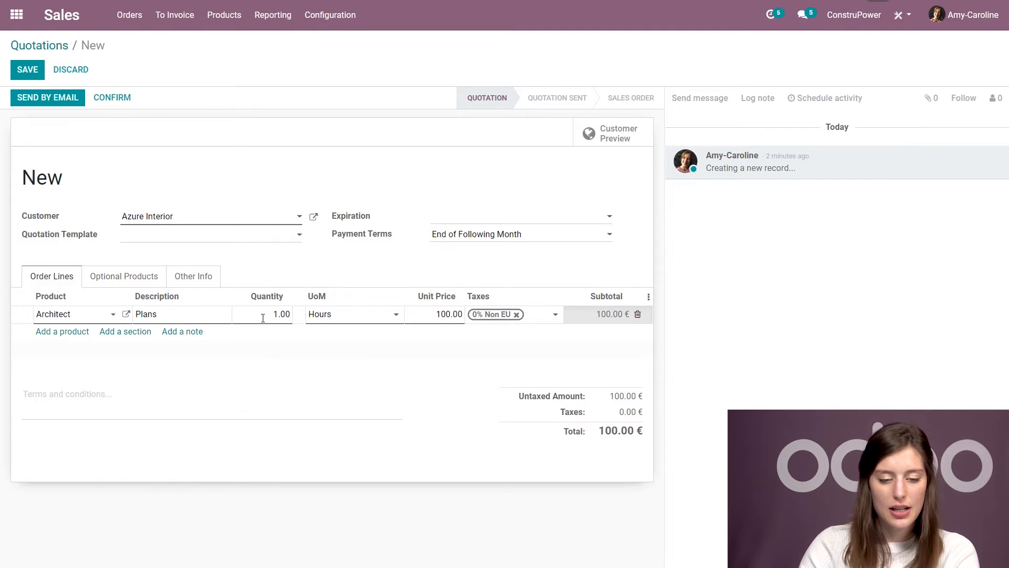
{"action": "left_click", "coordinate": [353, 314]}
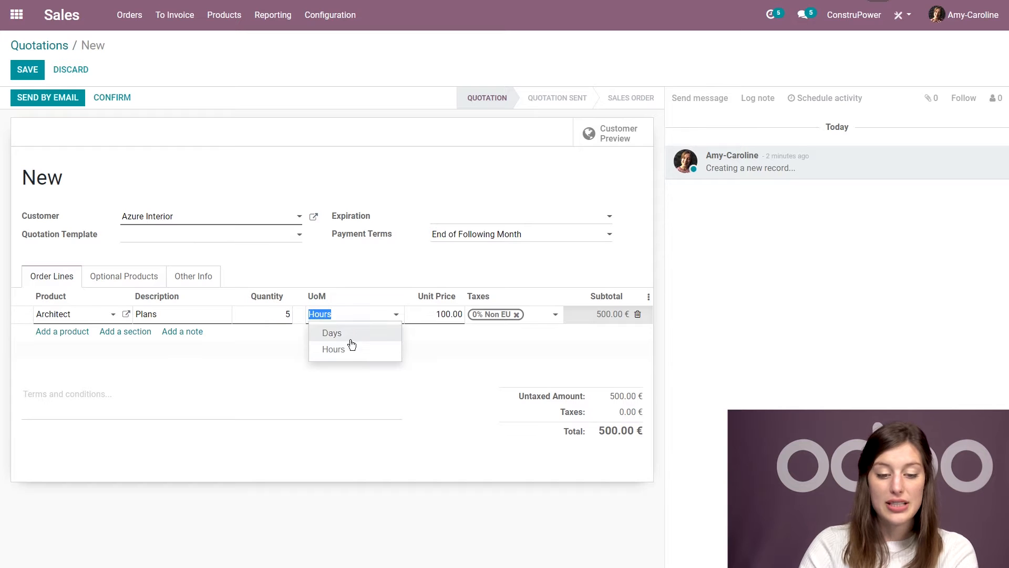
{"action": "left_click", "coordinate": [332, 332]}
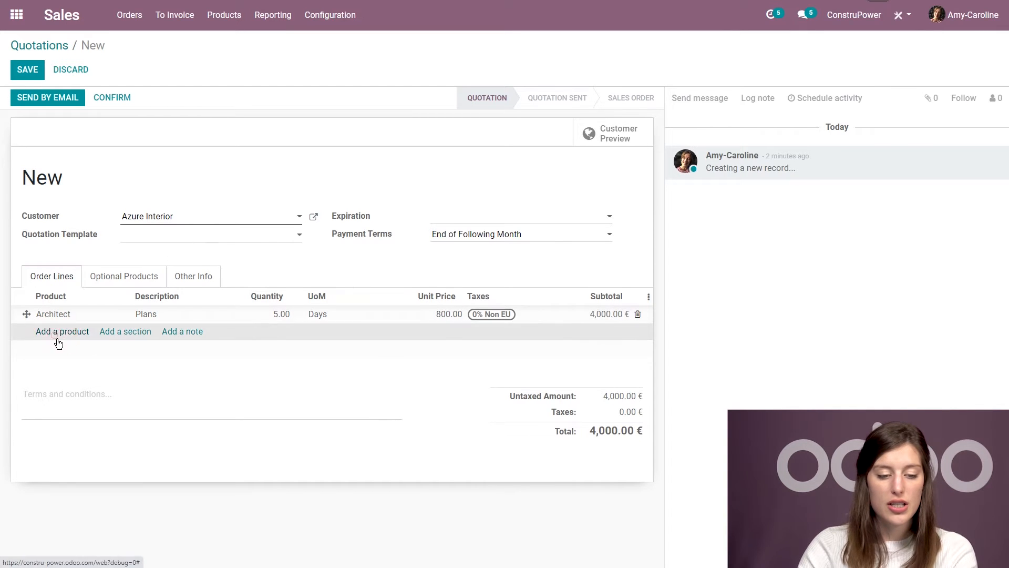
Step: Add an Architect Work permit line and set the Plans and Work permit quantities
{"action": "type", "text": "arch"}
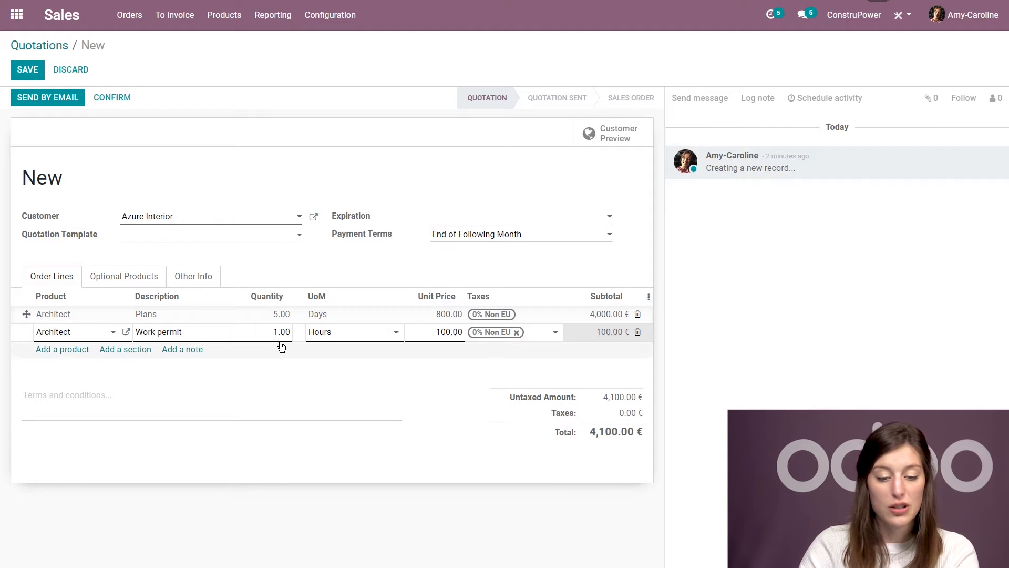
{"action": "left_click", "coordinate": [277, 331]}
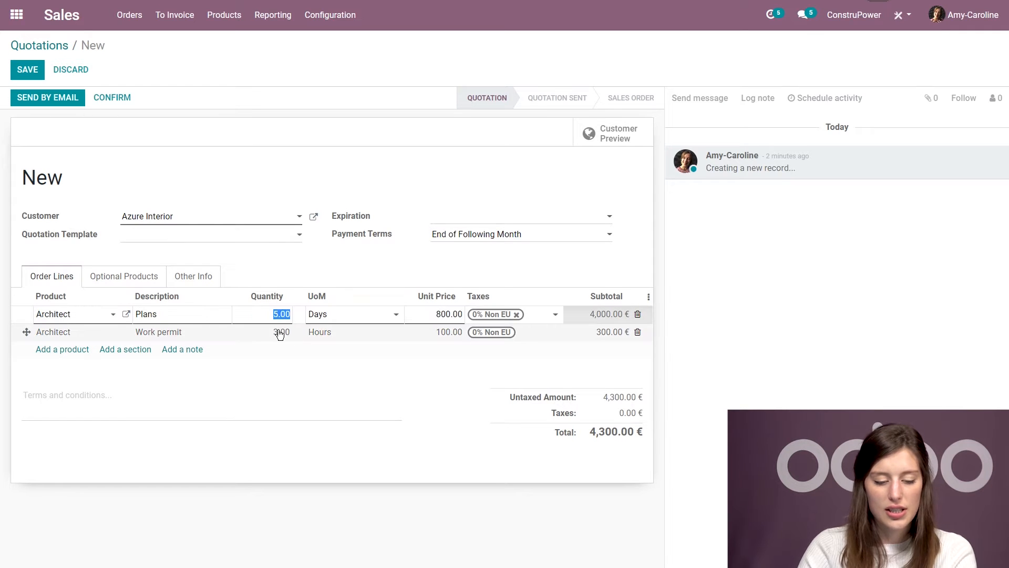
{"action": "left_click", "coordinate": [280, 331]}
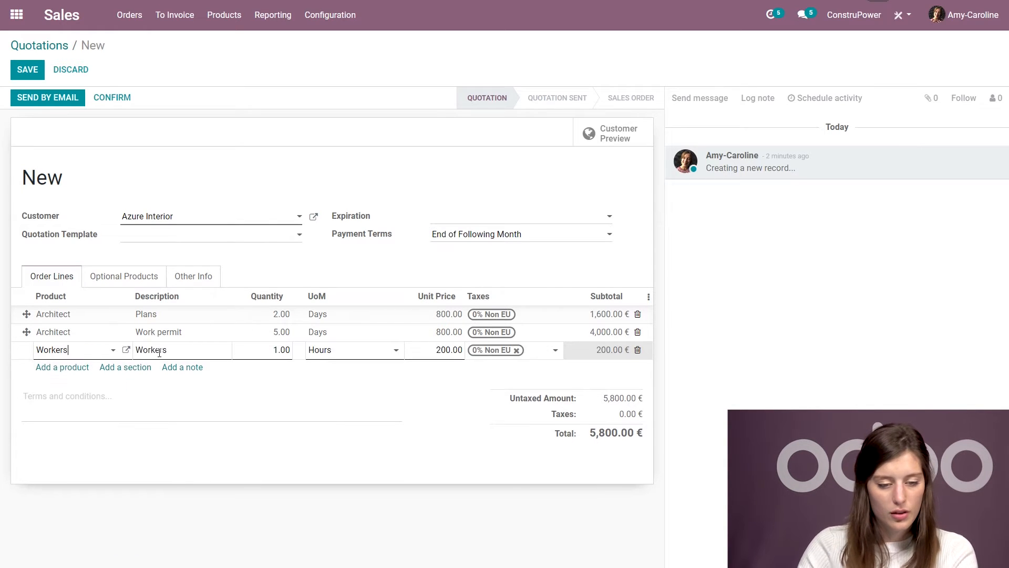
Step: Add Workers lines for Foundation and Roof in Days, bringing the total to 26,400.00 €
{"action": "type", "text": "Founda"}
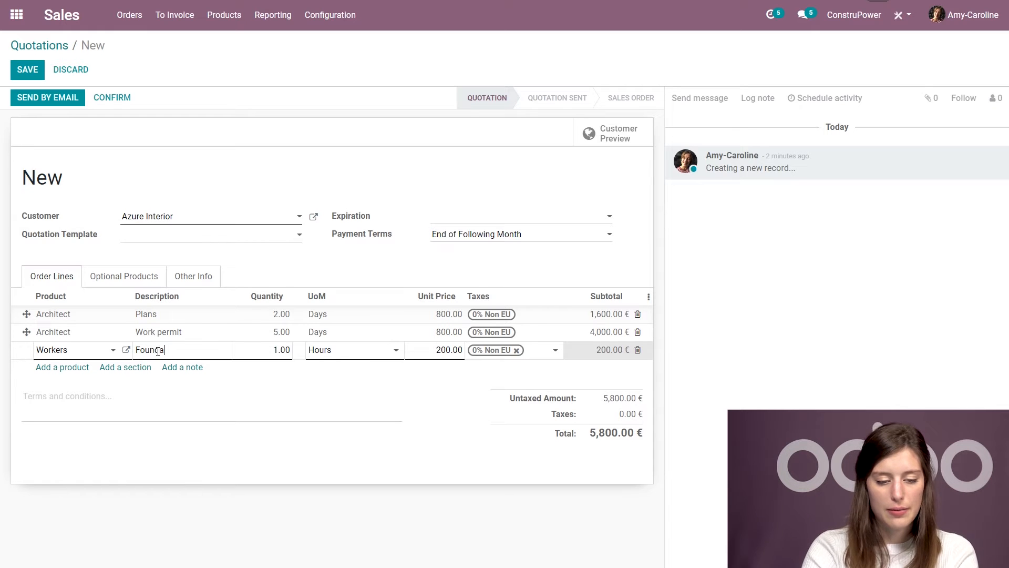
{"action": "left_click", "coordinate": [269, 350]}
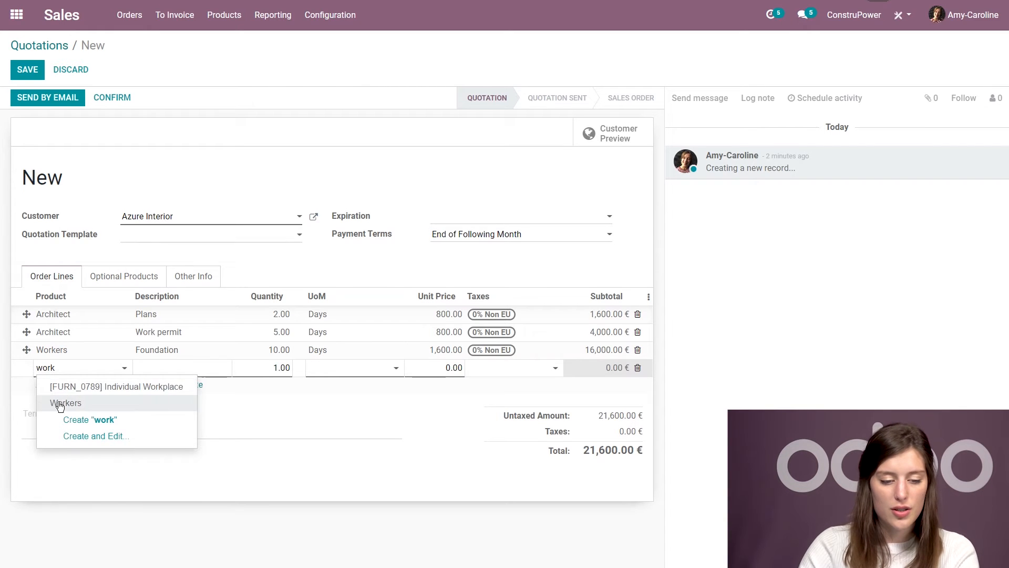
{"action": "left_click", "coordinate": [65, 403]}
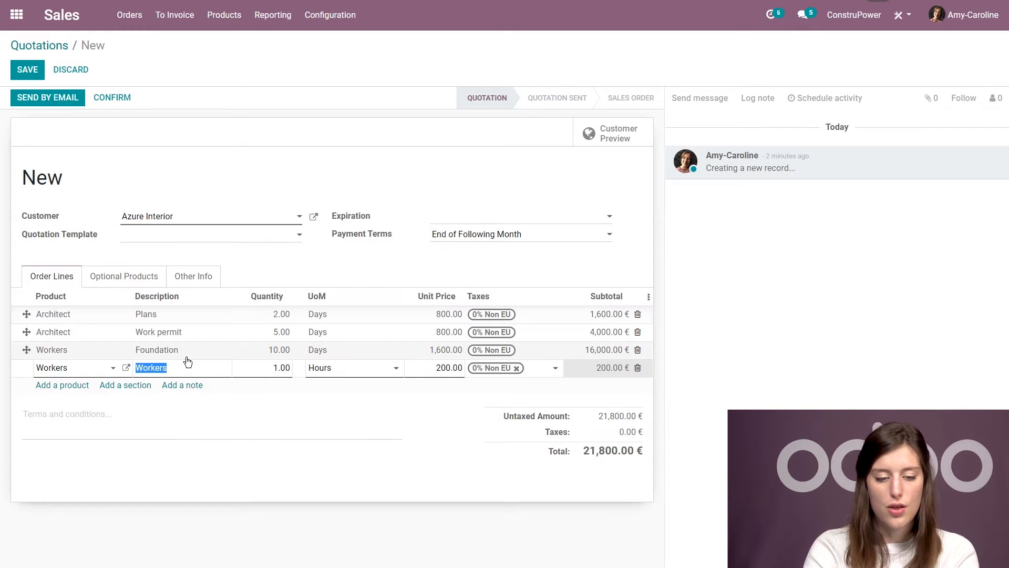
{"action": "type", "text": "Roof"}
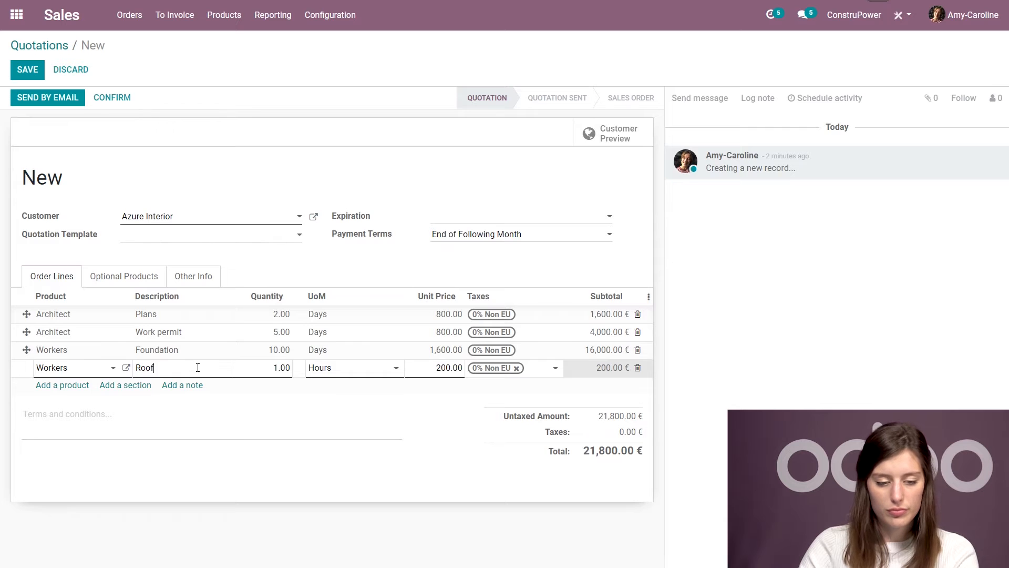
{"action": "left_click", "coordinate": [279, 368]}
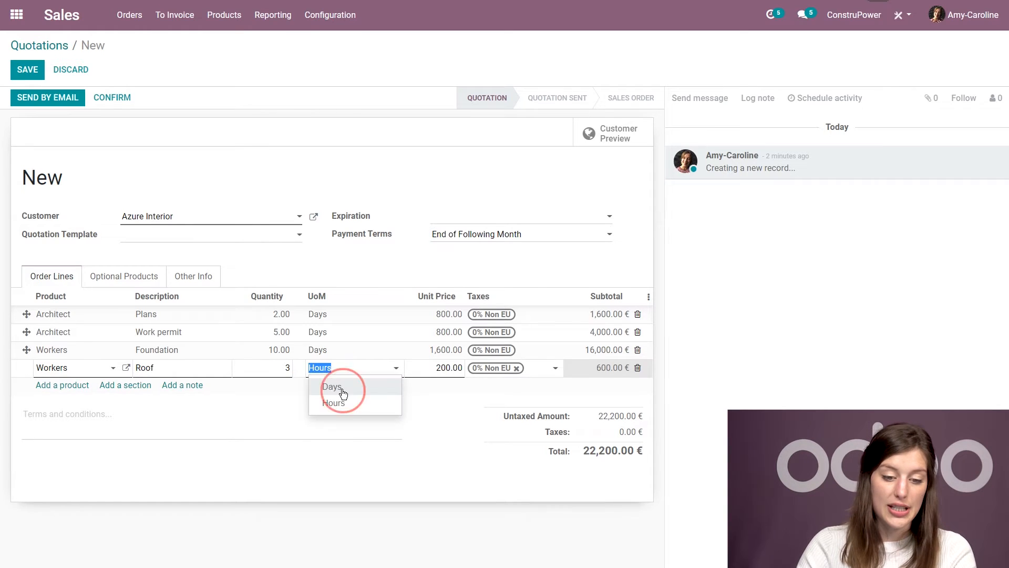
{"action": "left_click", "coordinate": [333, 387]}
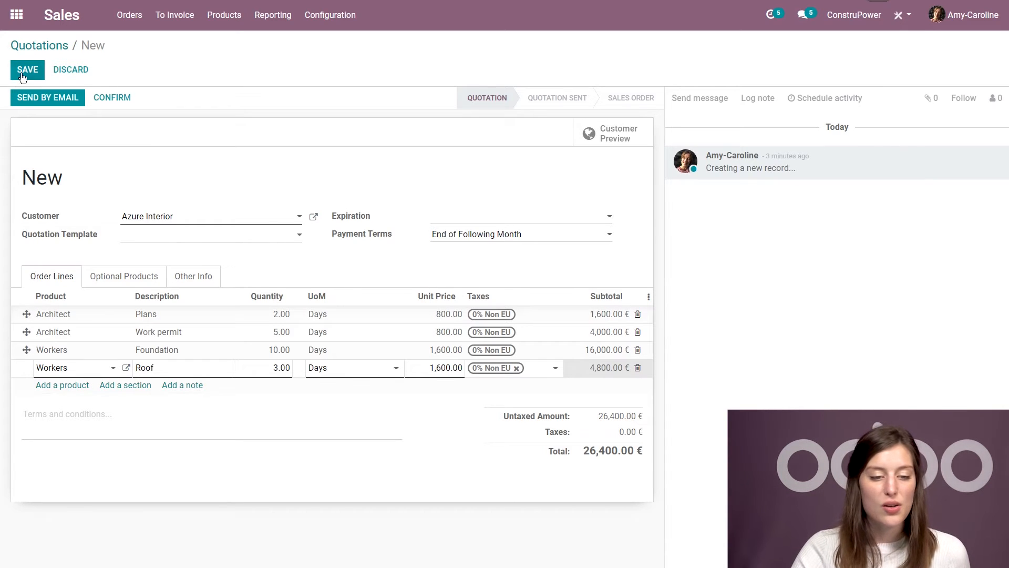
Step: Save the quotation as S00028 and email it to Azure Interior at test@test
{"action": "left_click", "coordinate": [28, 69]}
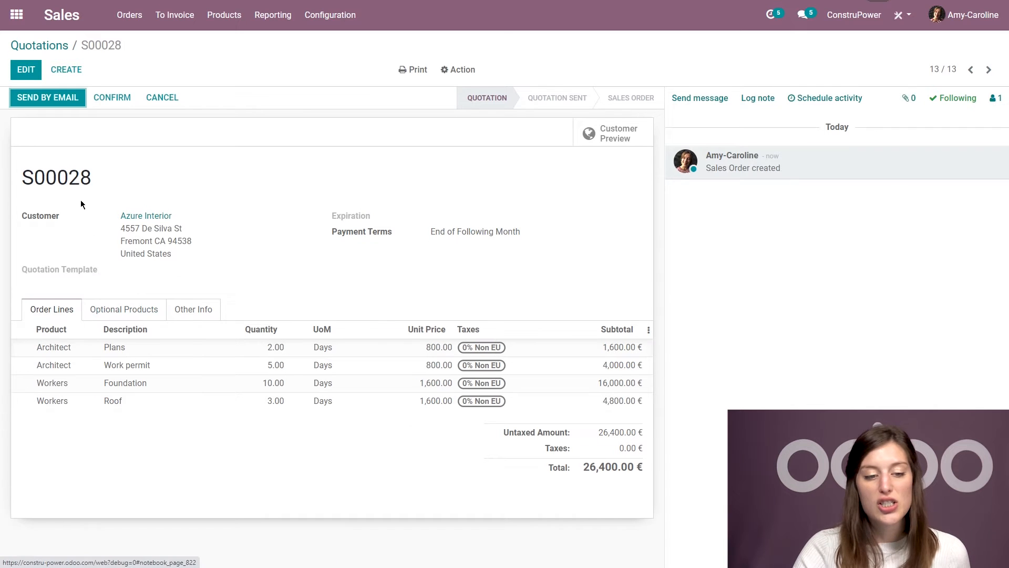
{"action": "mouse_move", "coordinate": [51, 113]}
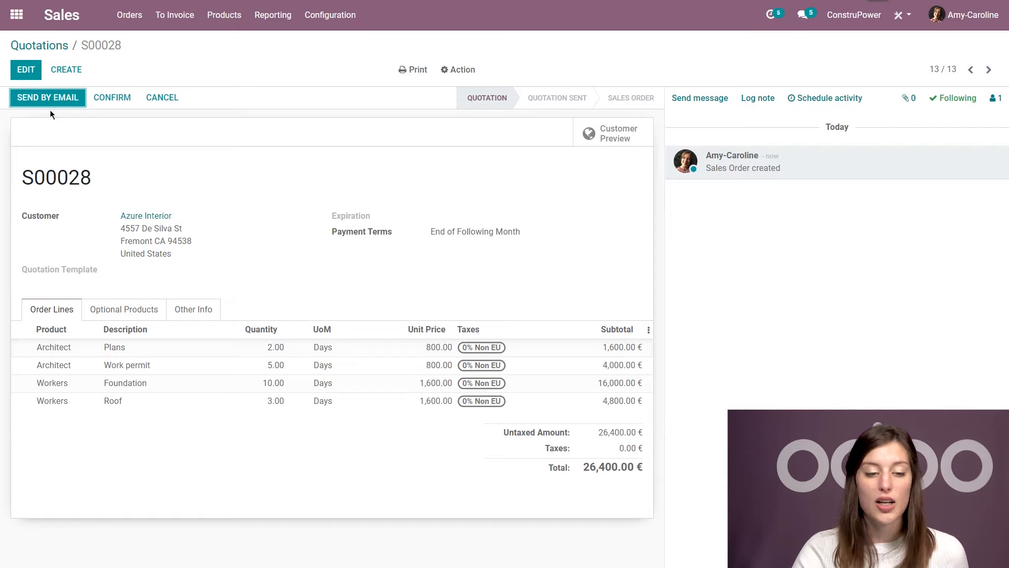
{"action": "mouse_move", "coordinate": [157, 195]}
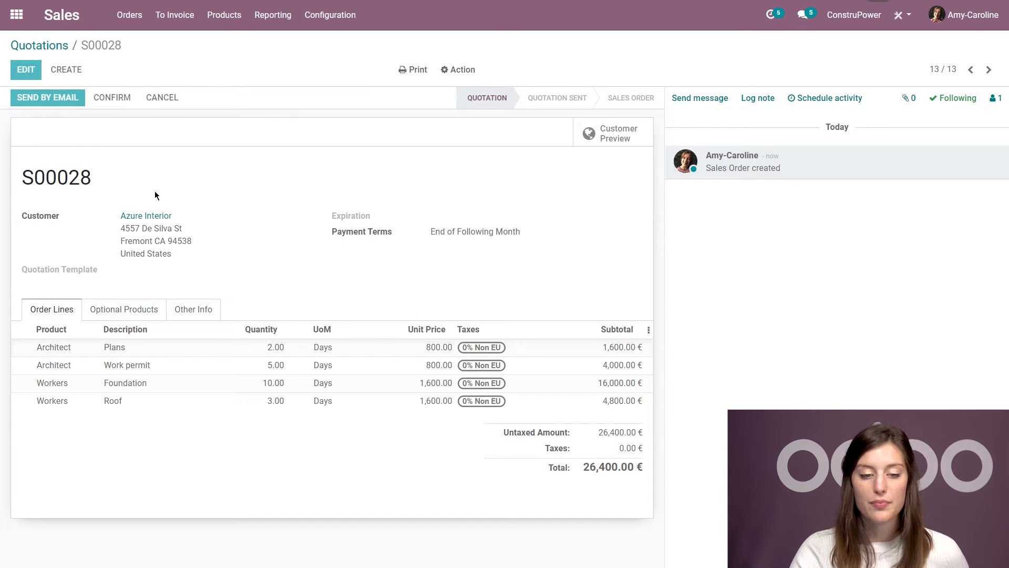
{"action": "left_click", "coordinate": [146, 216]}
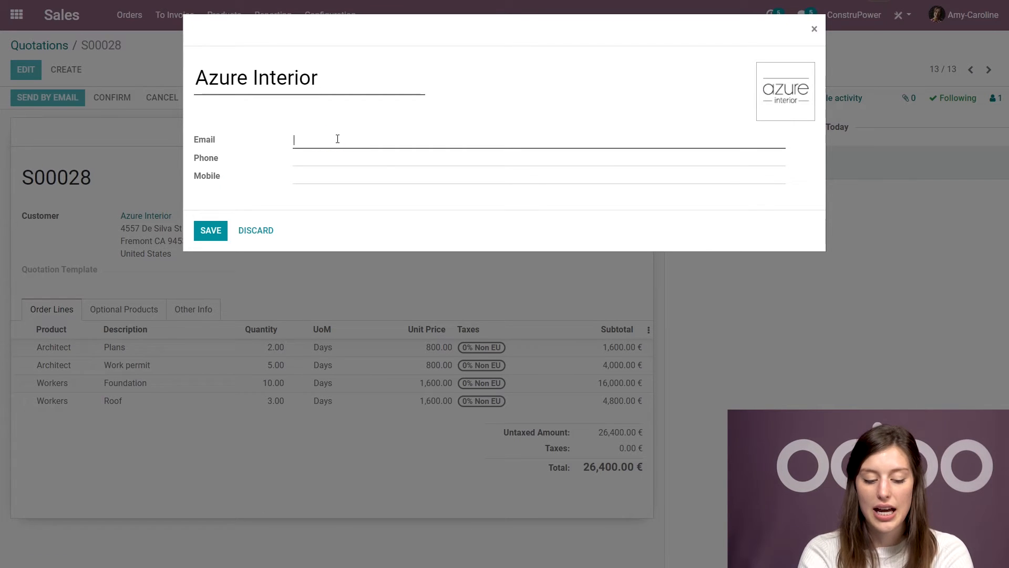
{"action": "type", "text": "test@test"}
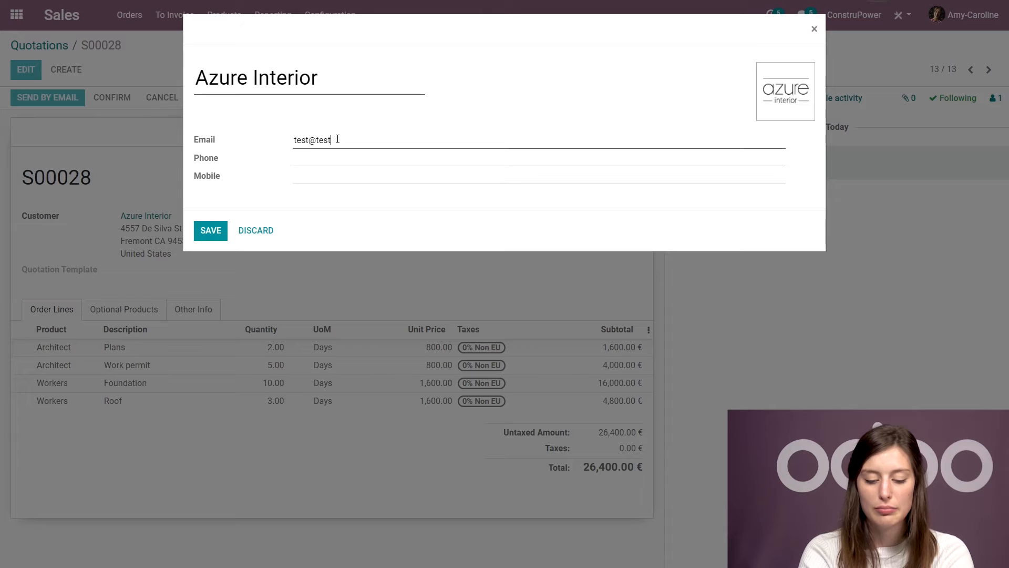
{"action": "left_click", "coordinate": [210, 230]}
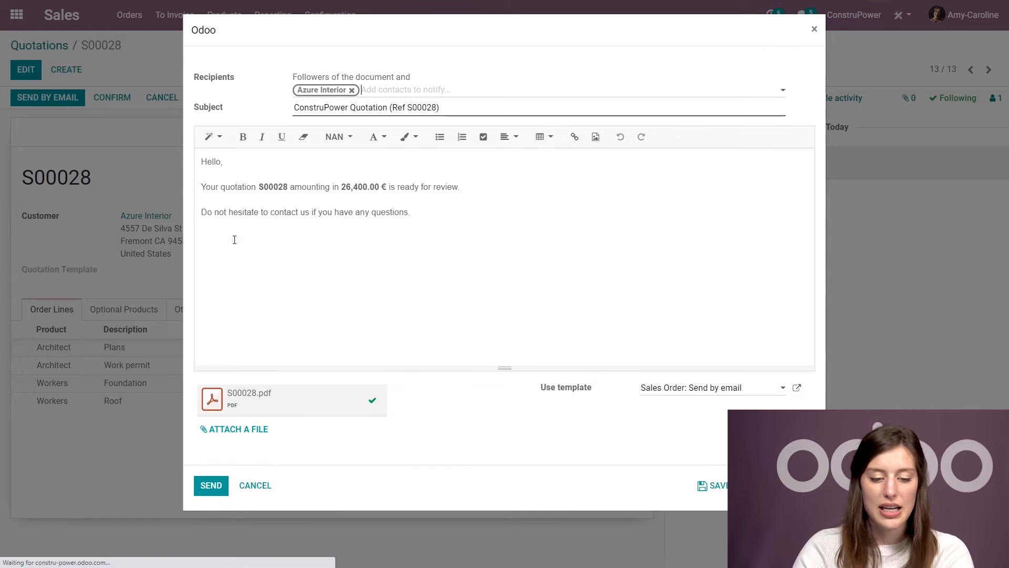
{"action": "left_click", "coordinate": [210, 486]}
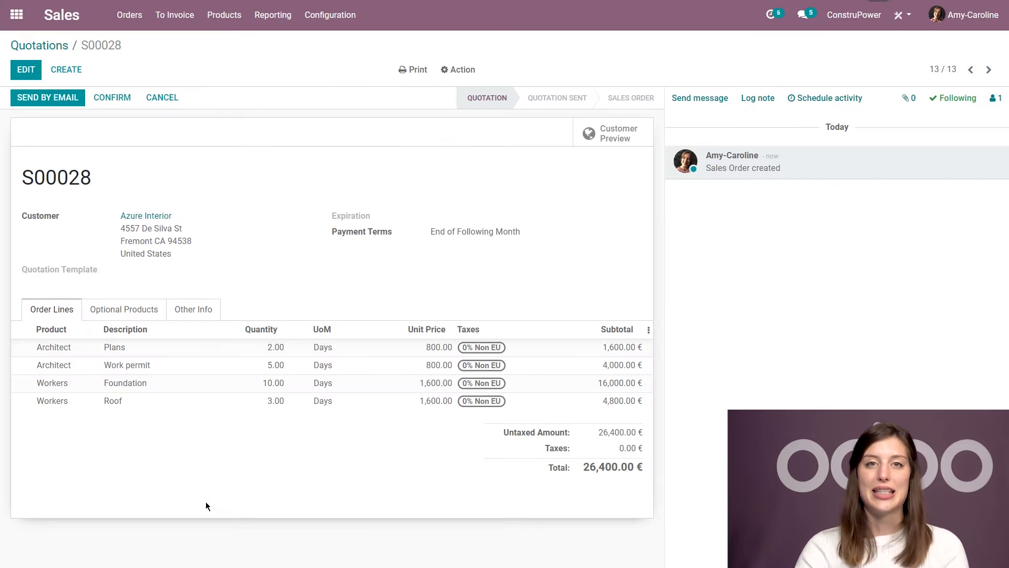
Step: Leave the sent quotation S00028 and return to the apps dashboard
{"action": "left_click", "coordinate": [47, 97]}
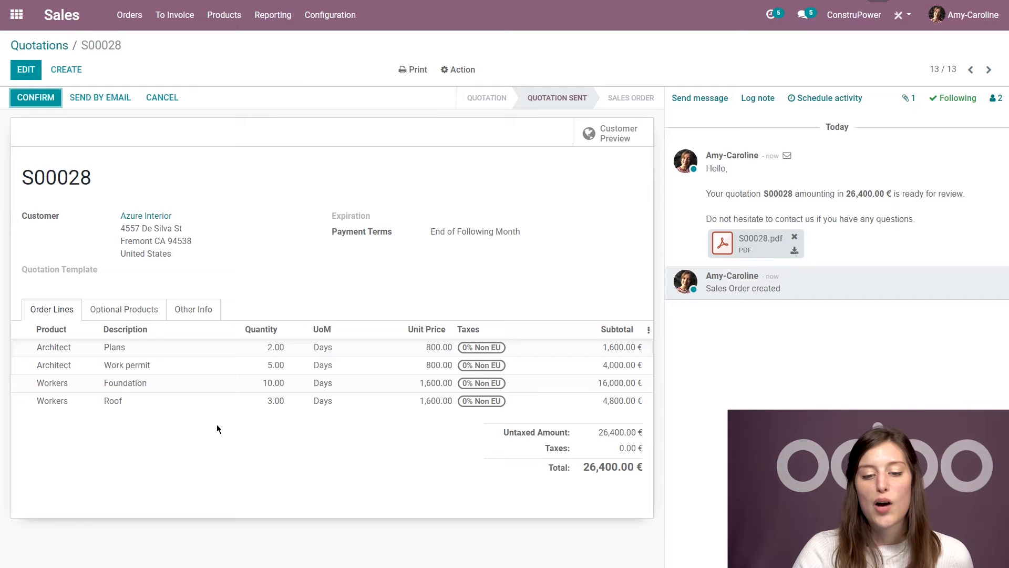
{"action": "mouse_move", "coordinate": [214, 429]}
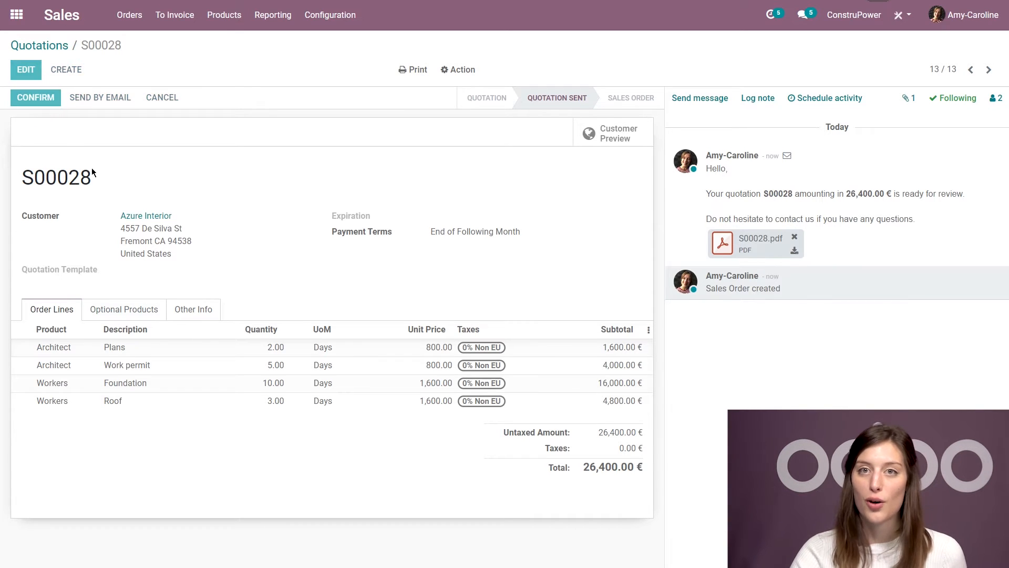
{"action": "left_click", "coordinate": [35, 97]}
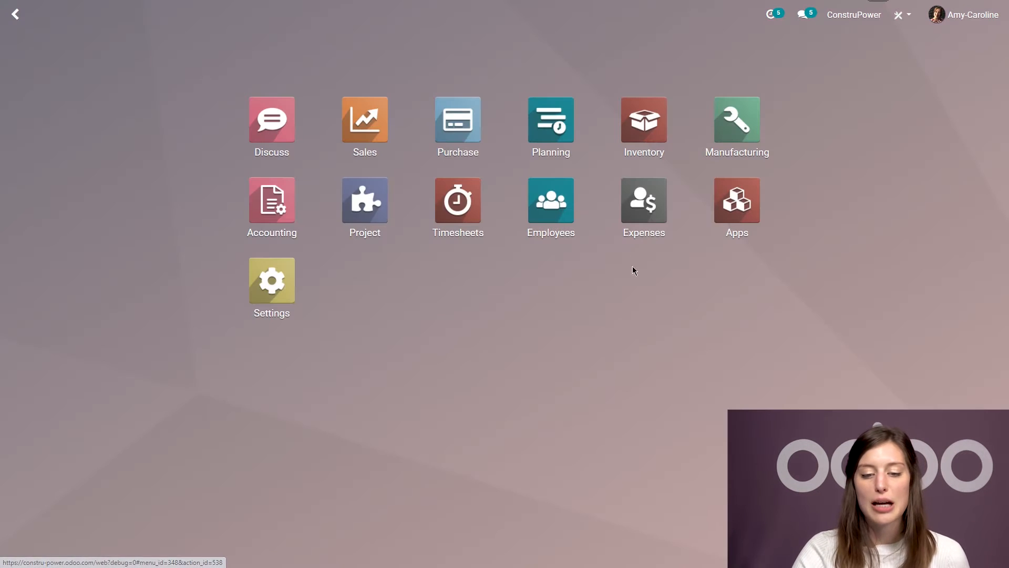
Step: Go to the Project app listing the S00028 - Renovation Project
{"action": "left_click", "coordinate": [365, 199]}
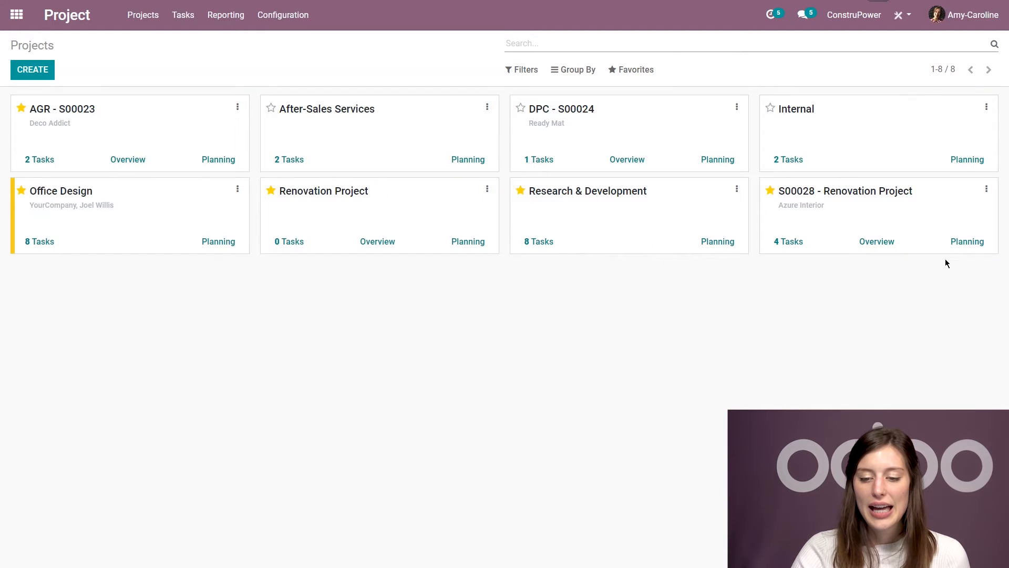
{"action": "mouse_move", "coordinate": [856, 300]}
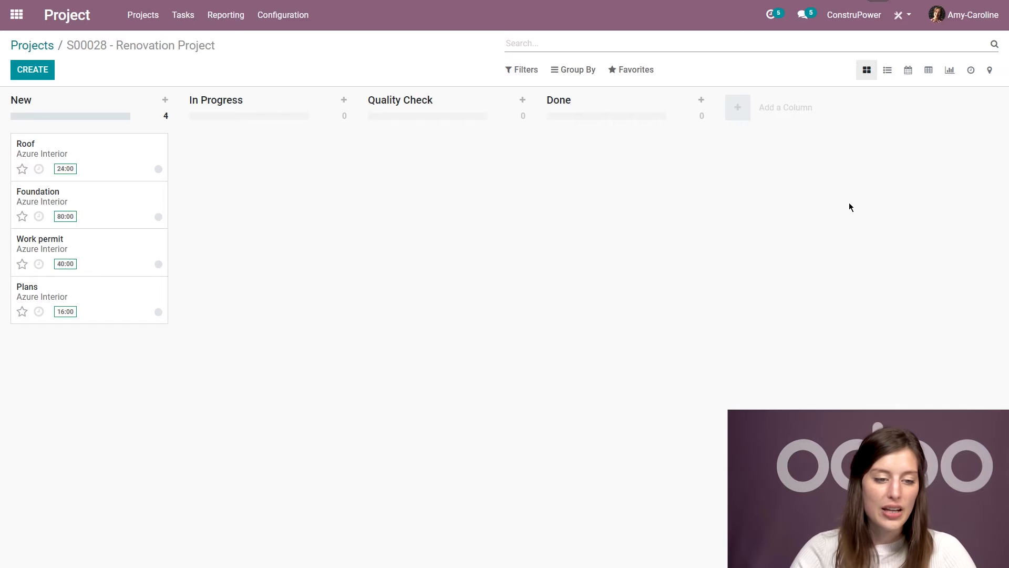
{"action": "mouse_move", "coordinate": [482, 243]}
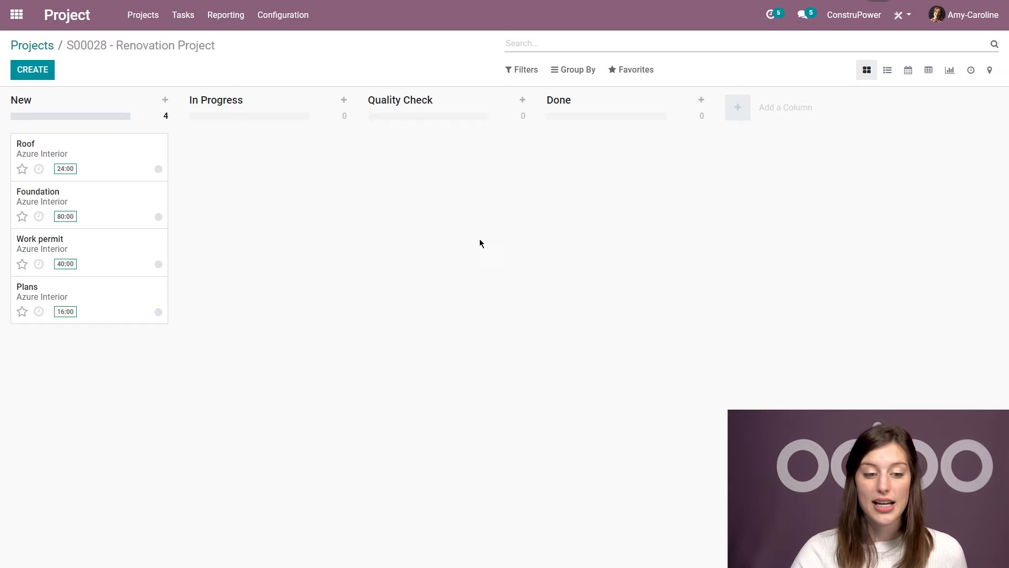
Step: Star the tasks and move Work permit into the Quality Check stage
{"action": "left_click", "coordinate": [22, 311]}
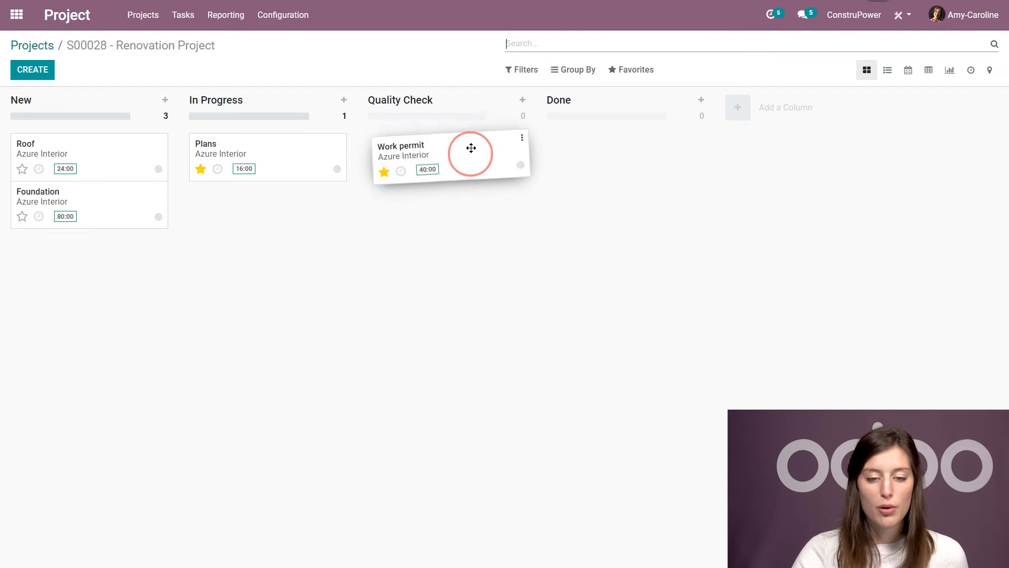
{"action": "left_click_drag", "start_coordinate": [451, 155], "coordinate": [446, 157]}
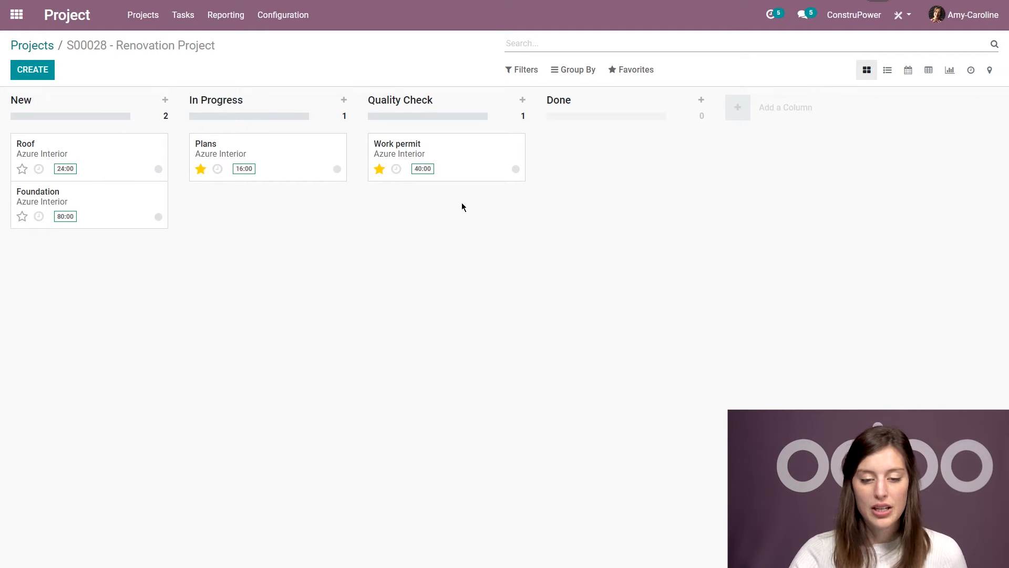
{"action": "mouse_move", "coordinate": [406, 173]}
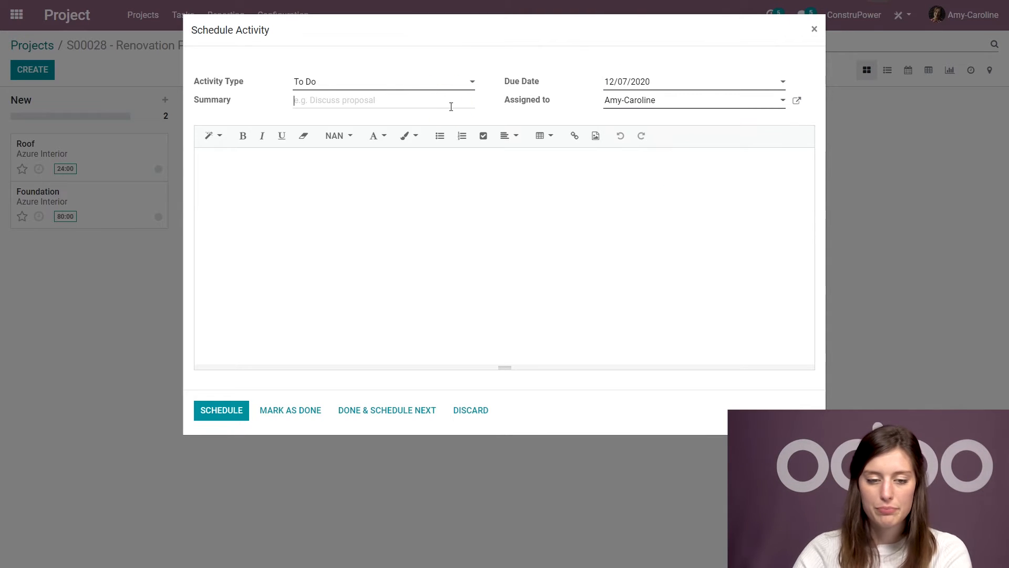
Step: Schedule a Review metrics activity on Work permit and start marking it done
{"action": "type", "text": "Review metri"}
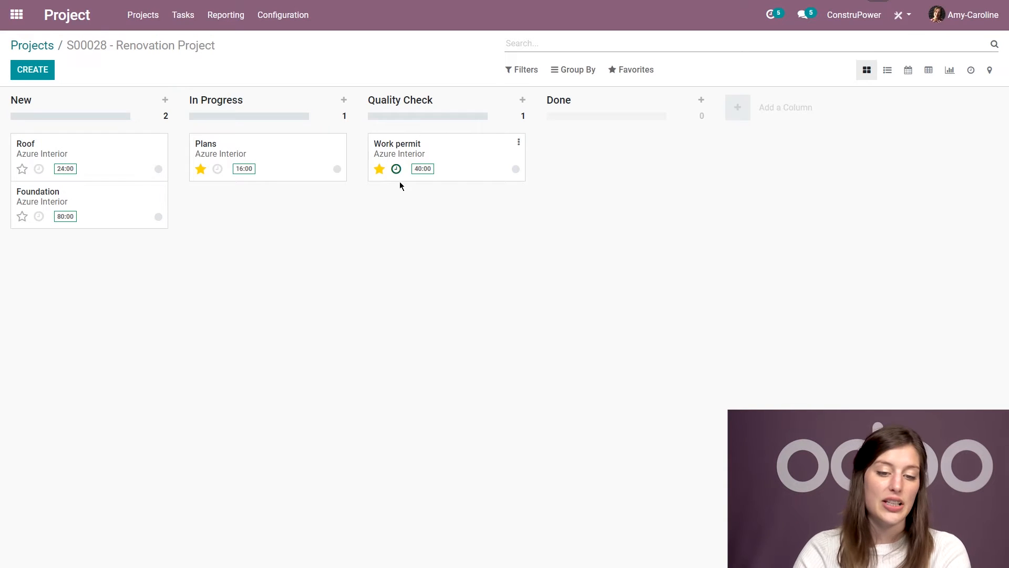
{"action": "left_click", "coordinate": [396, 168]}
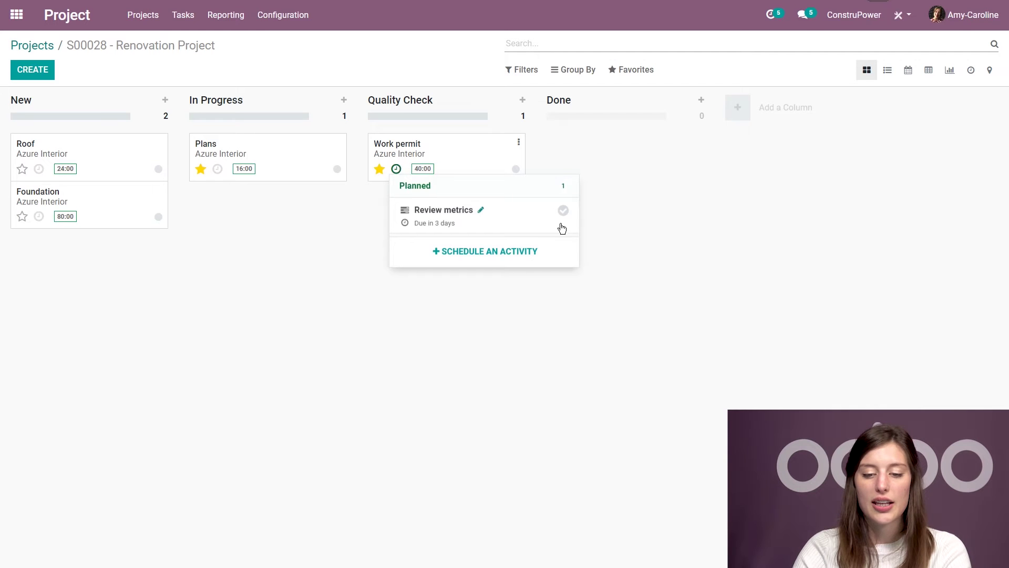
{"action": "left_click", "coordinate": [562, 210]}
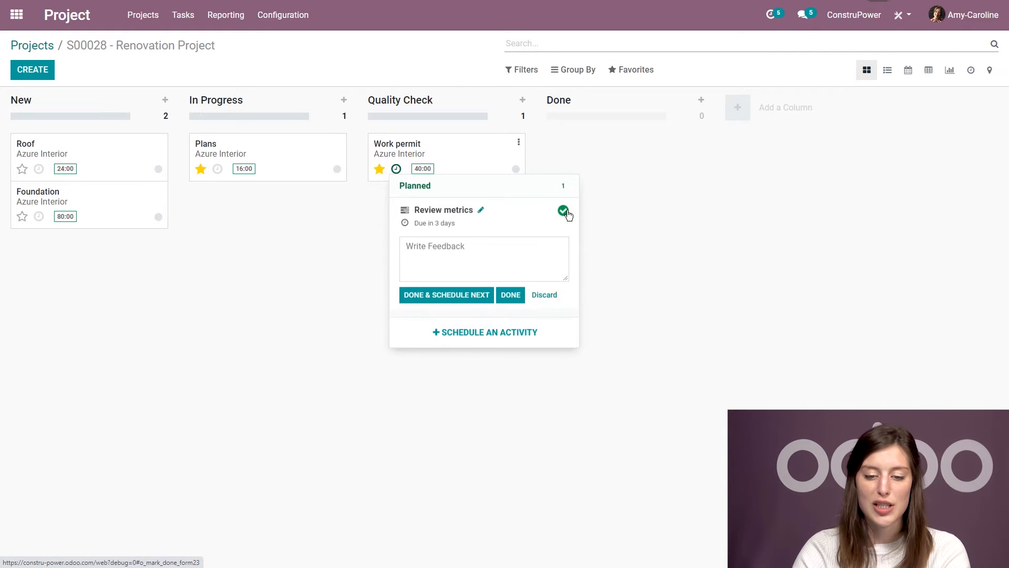
Step: Close the activity popup, keeping Review metrics planned
{"action": "left_click", "coordinate": [562, 209]}
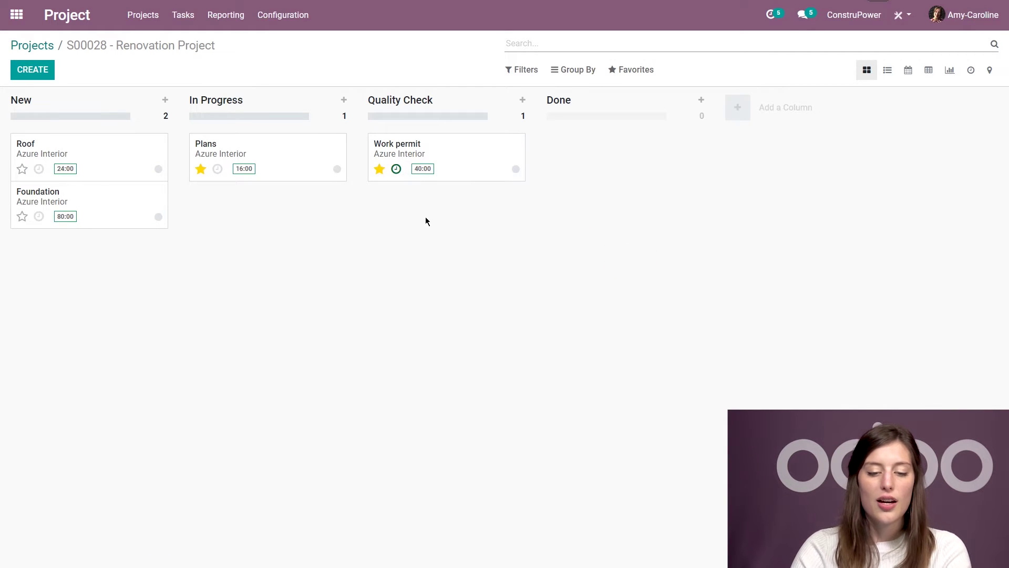
{"action": "mouse_move", "coordinate": [267, 224]}
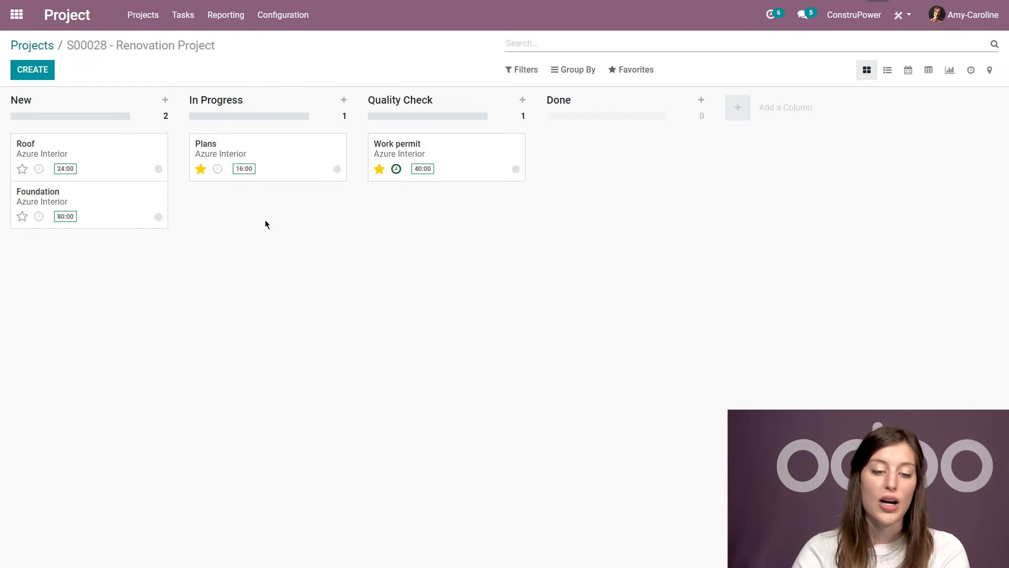
{"action": "mouse_move", "coordinate": [263, 220]}
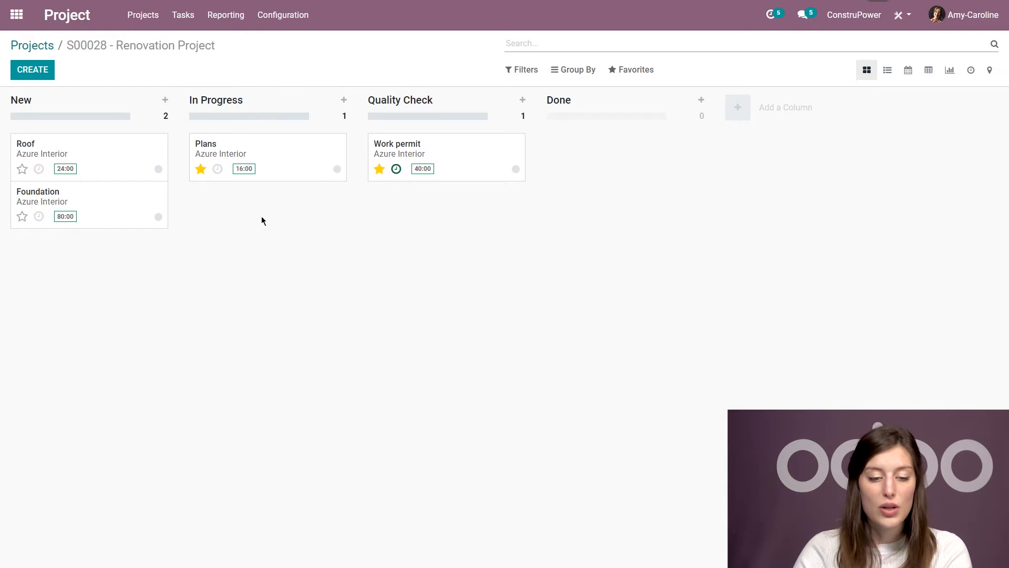
{"action": "mouse_move", "coordinate": [285, 205]}
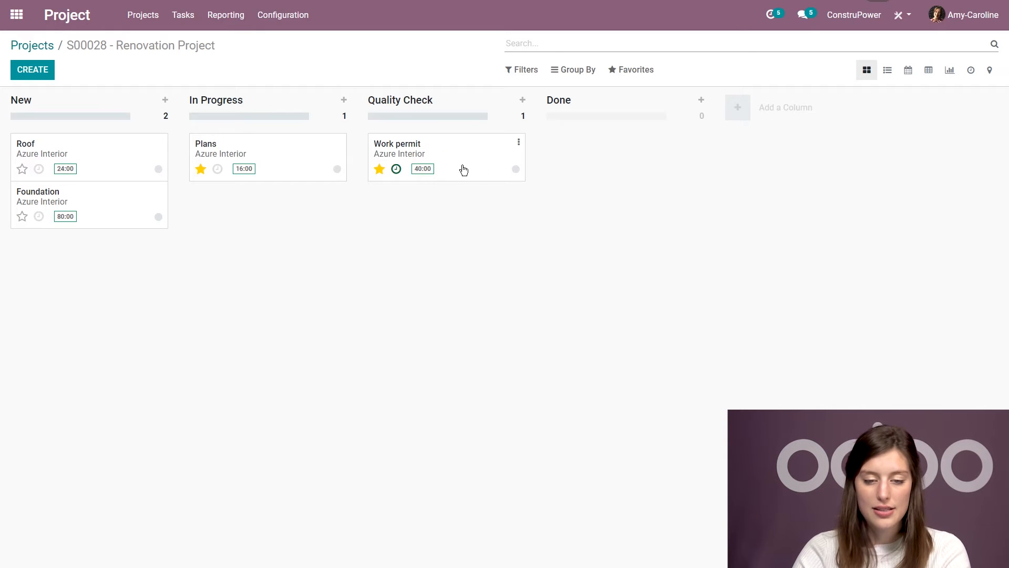
Step: Edit the Work permit task and show its timesheets with 40:00 planned hours
{"action": "left_click", "coordinate": [447, 152]}
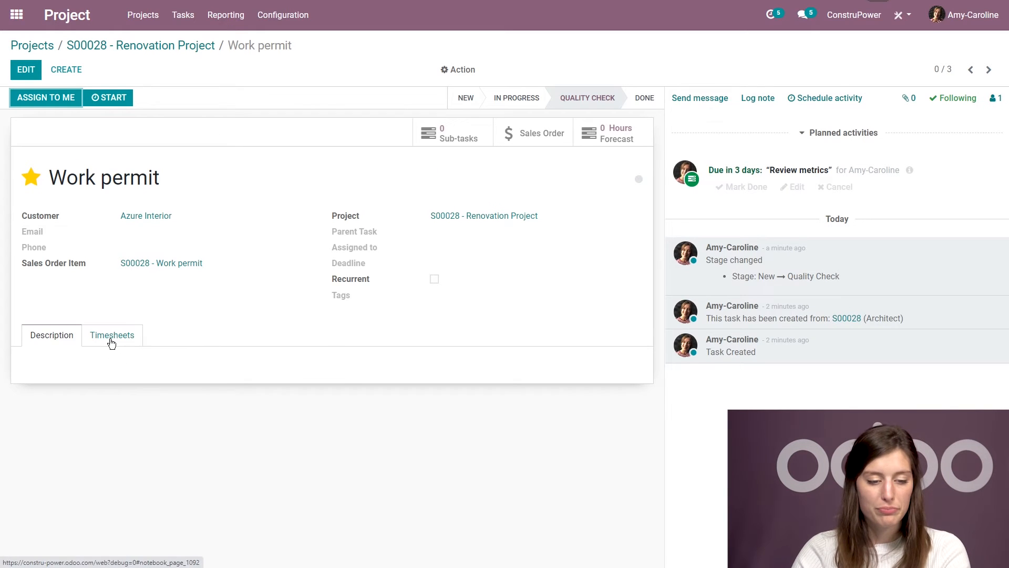
{"action": "left_click", "coordinate": [111, 335]}
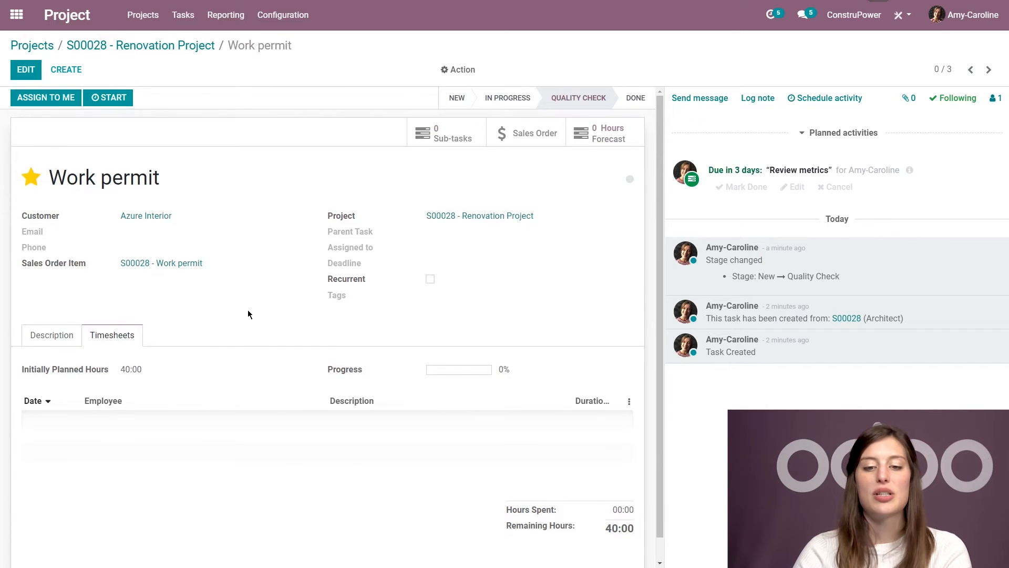
{"action": "left_click", "coordinate": [51, 336]}
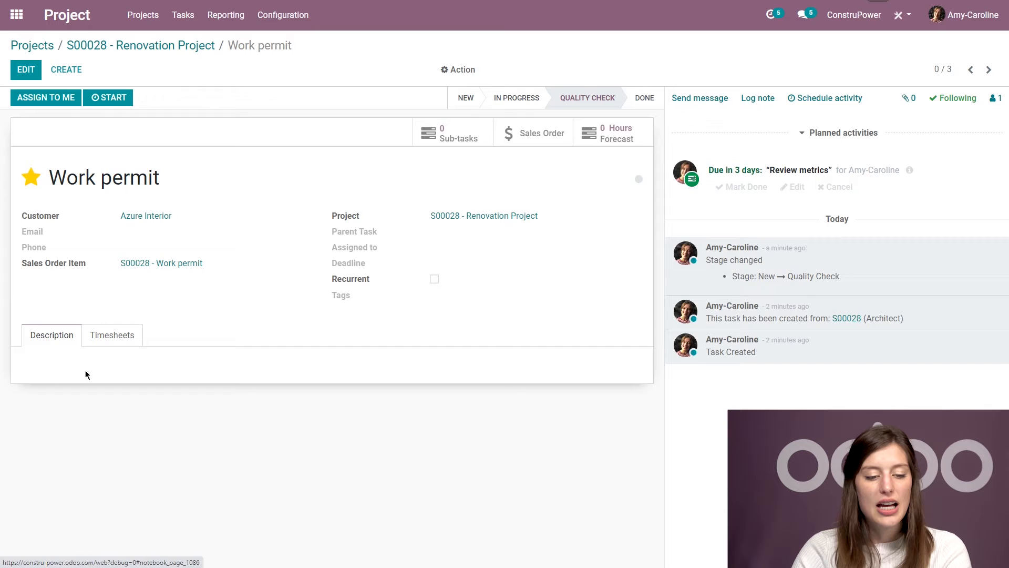
{"action": "left_click", "coordinate": [26, 70]}
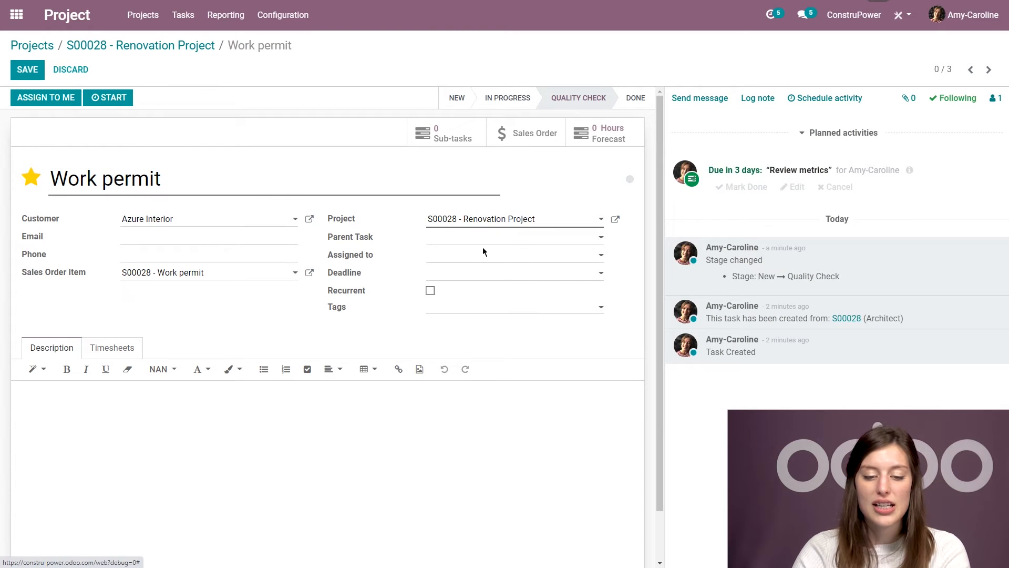
{"action": "mouse_move", "coordinate": [415, 266]}
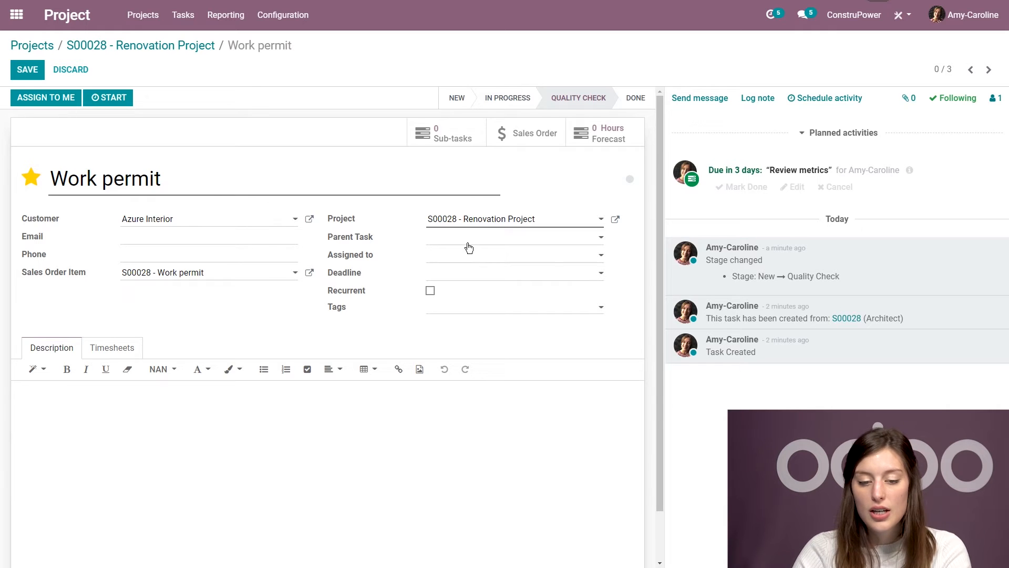
{"action": "left_click", "coordinate": [513, 237]}
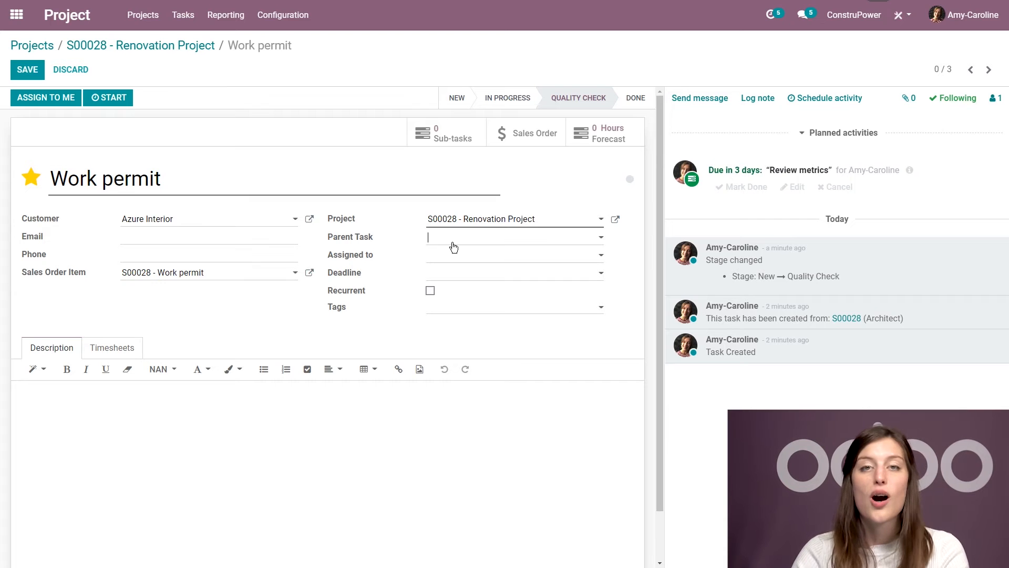
{"action": "left_click", "coordinate": [112, 347]}
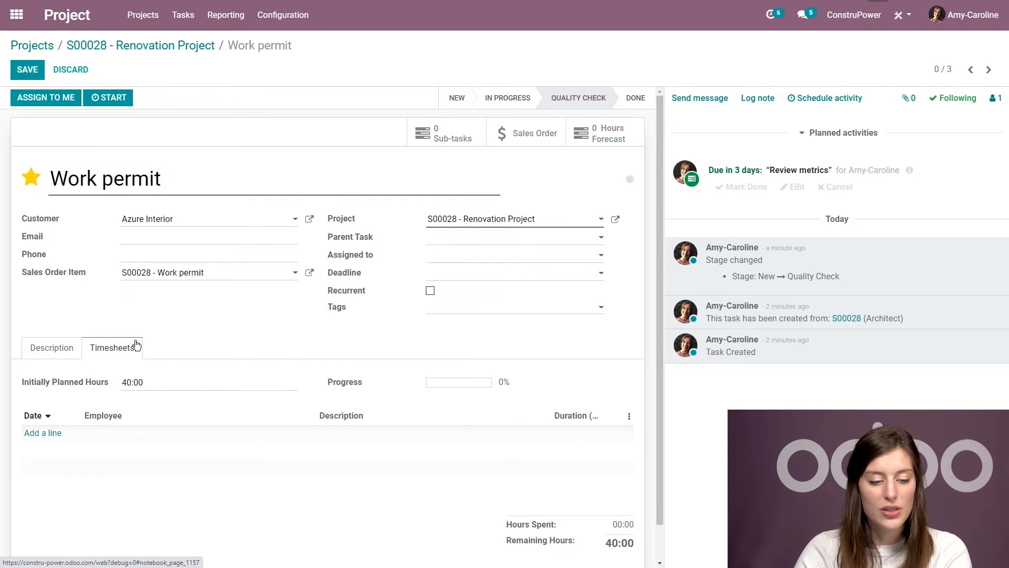
{"action": "scroll", "scroll_direction": "down", "scroll_amount": 3}
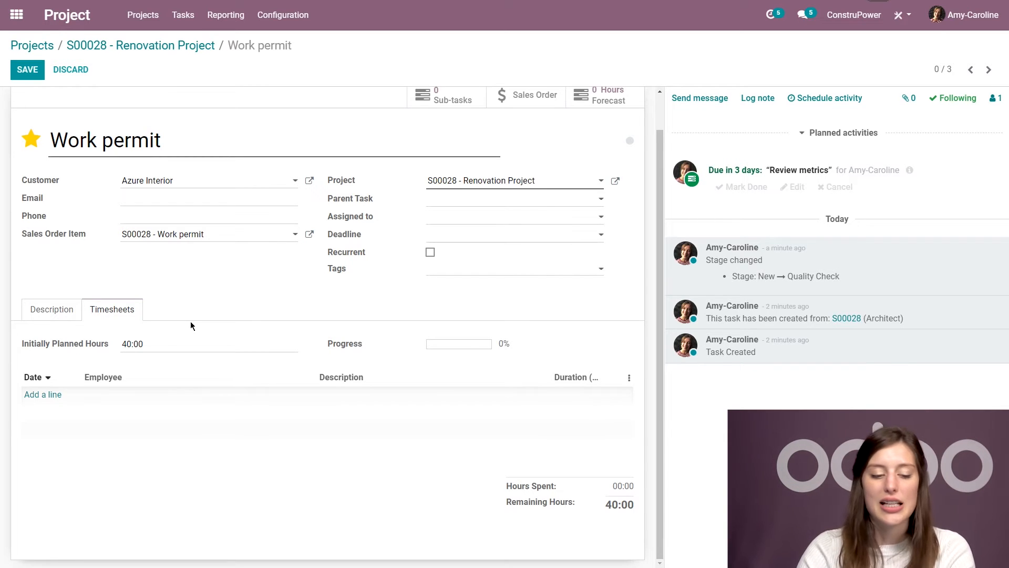
Step: Log a 24:00 timesheet line described as Plans on Work permit and save the task
{"action": "left_click", "coordinate": [42, 395]}
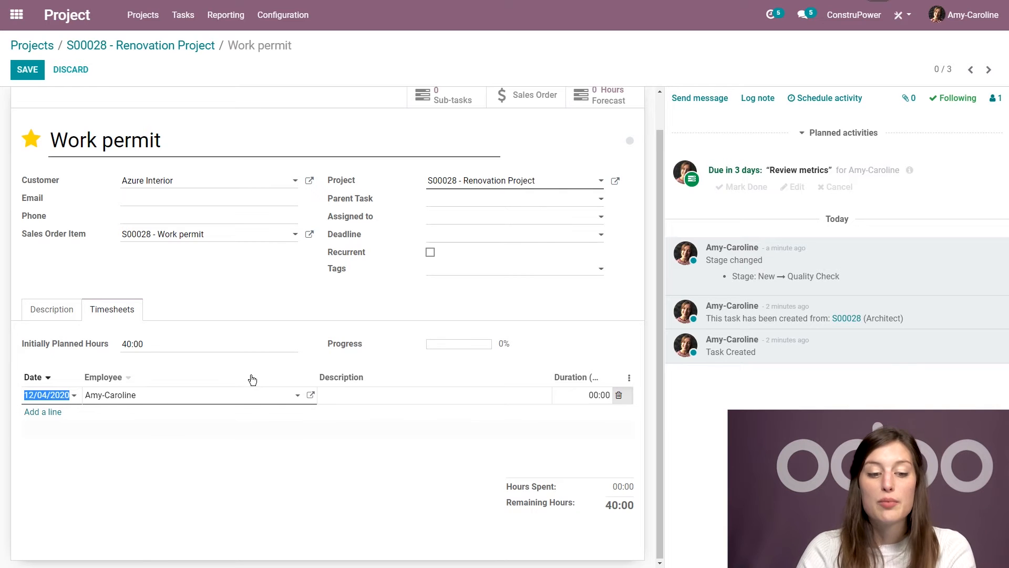
{"action": "mouse_move", "coordinate": [253, 379]}
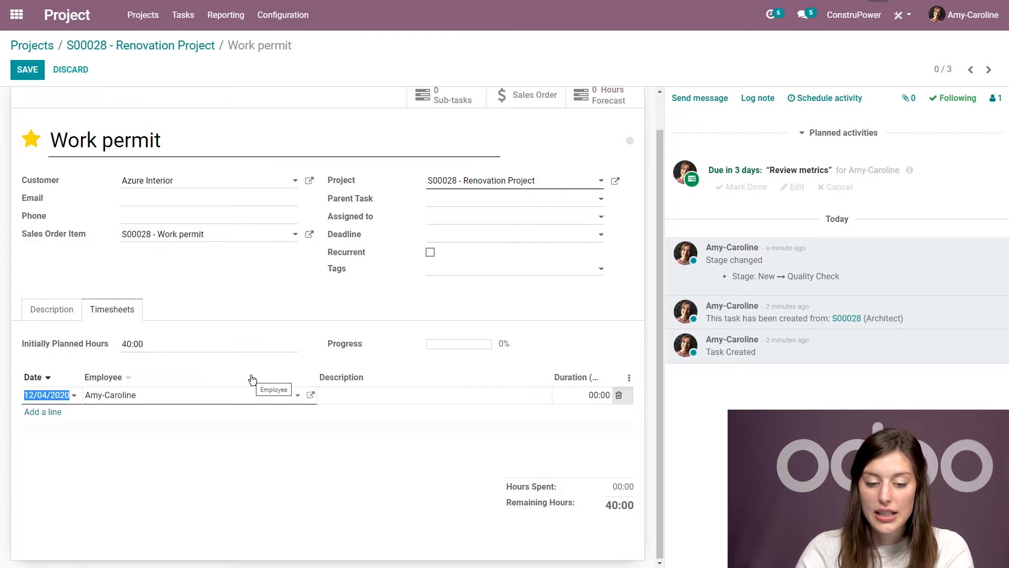
{"action": "left_click", "coordinate": [376, 395]}
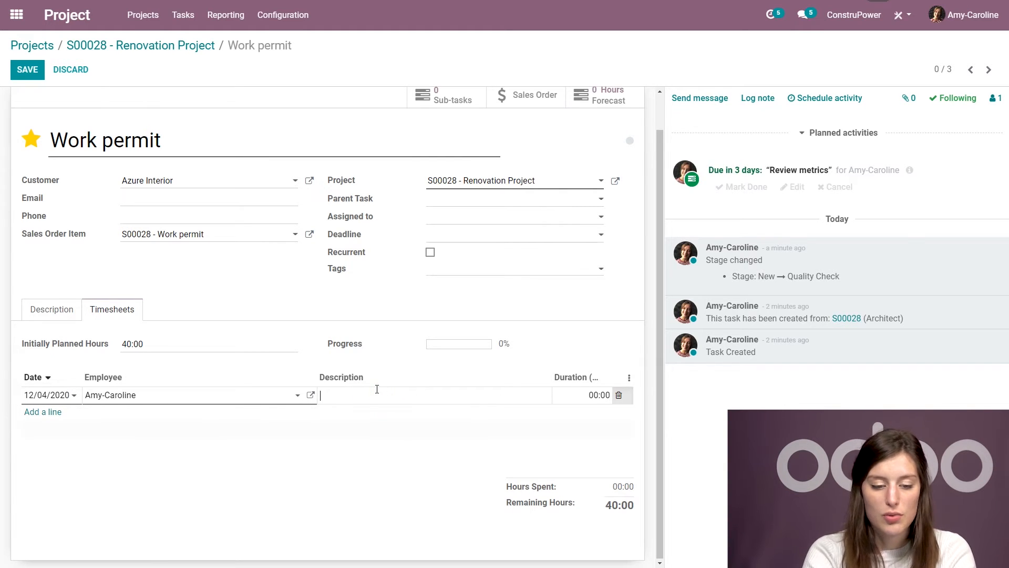
{"action": "type", "text": "Plans"}
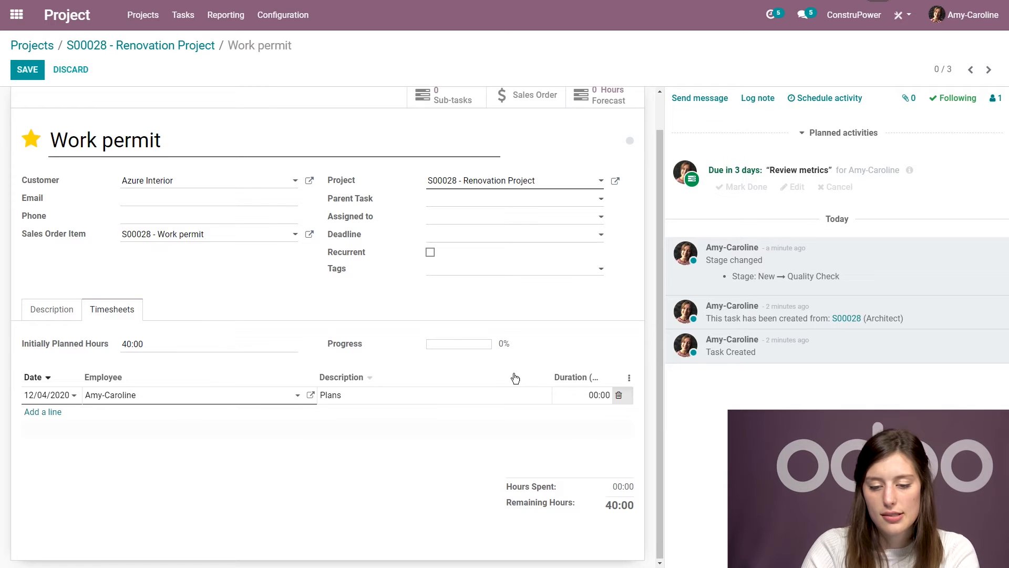
{"action": "left_click", "coordinate": [599, 394]}
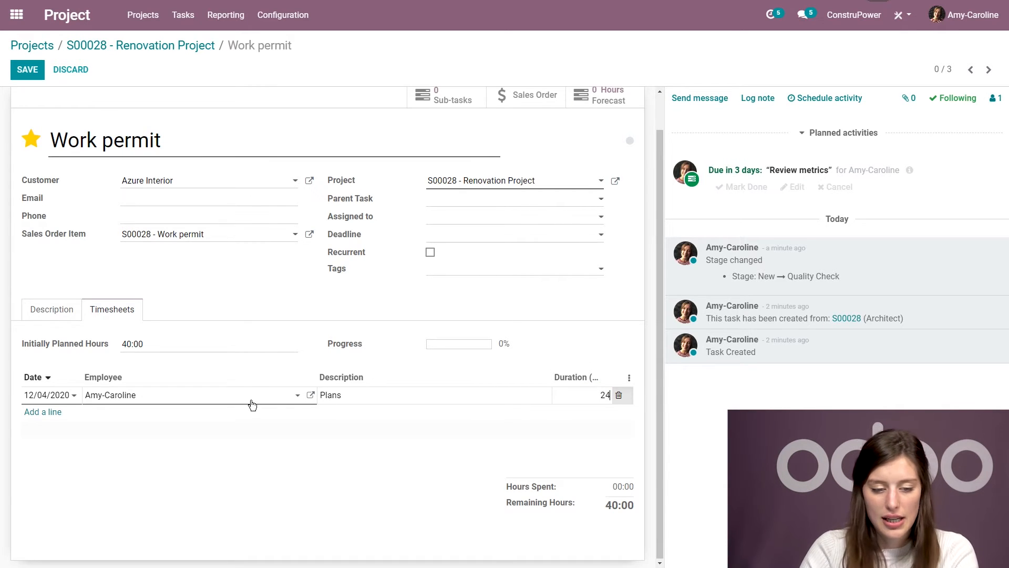
{"action": "left_click", "coordinate": [187, 394]}
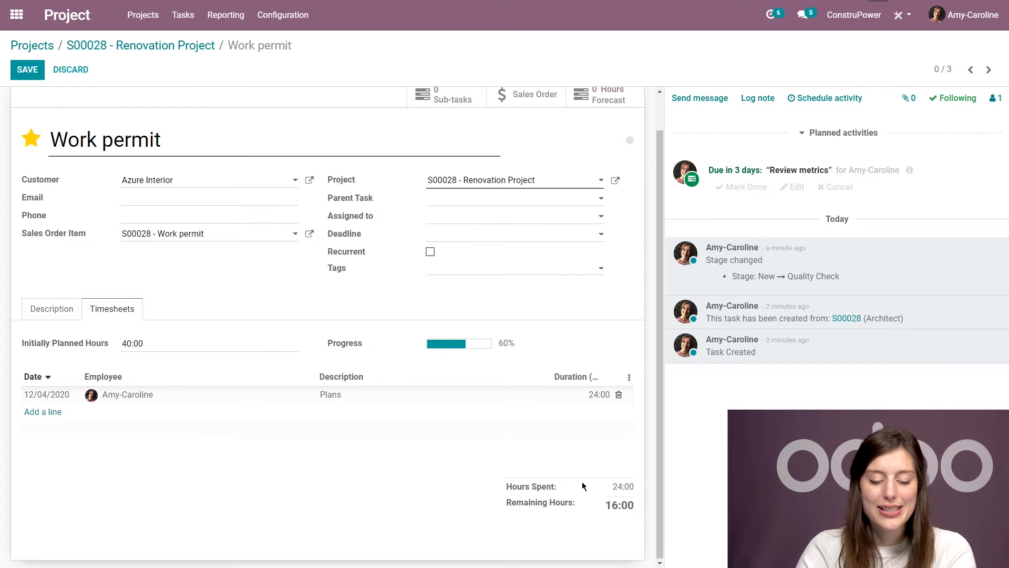
{"action": "mouse_move", "coordinate": [521, 335]}
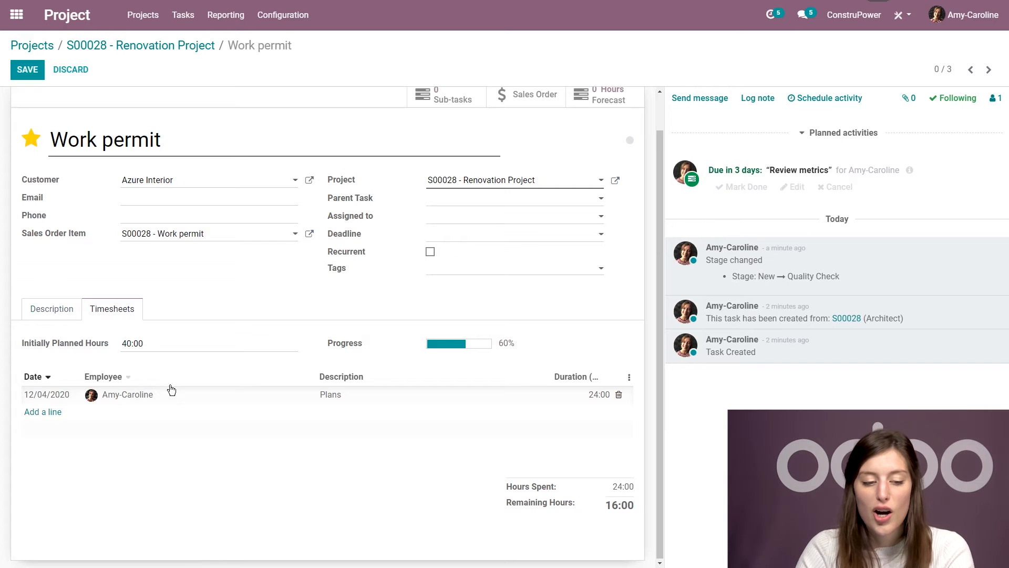
{"action": "mouse_move", "coordinate": [545, 353]}
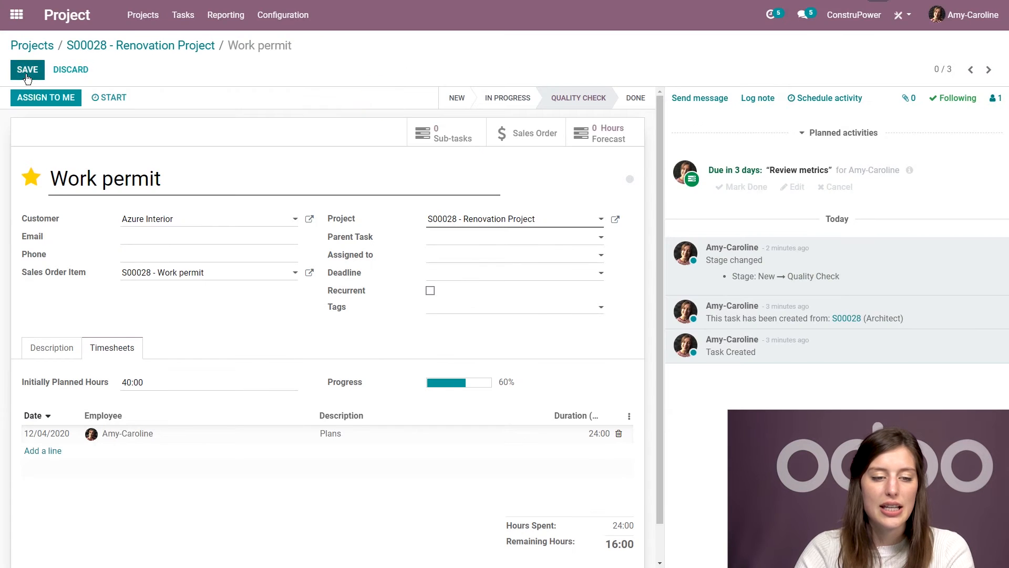
{"action": "left_click", "coordinate": [27, 69]}
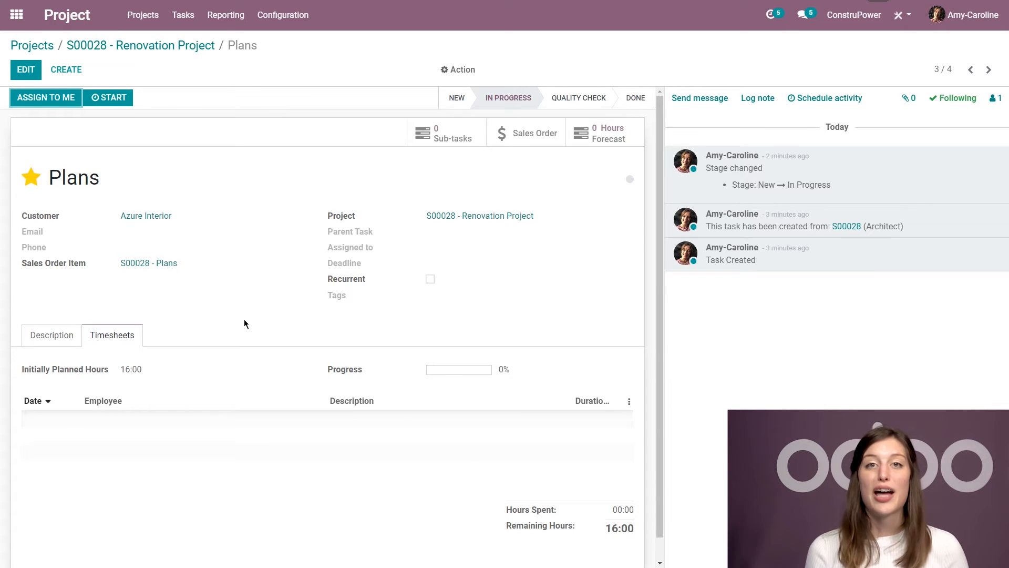
{"action": "mouse_move", "coordinate": [203, 339]}
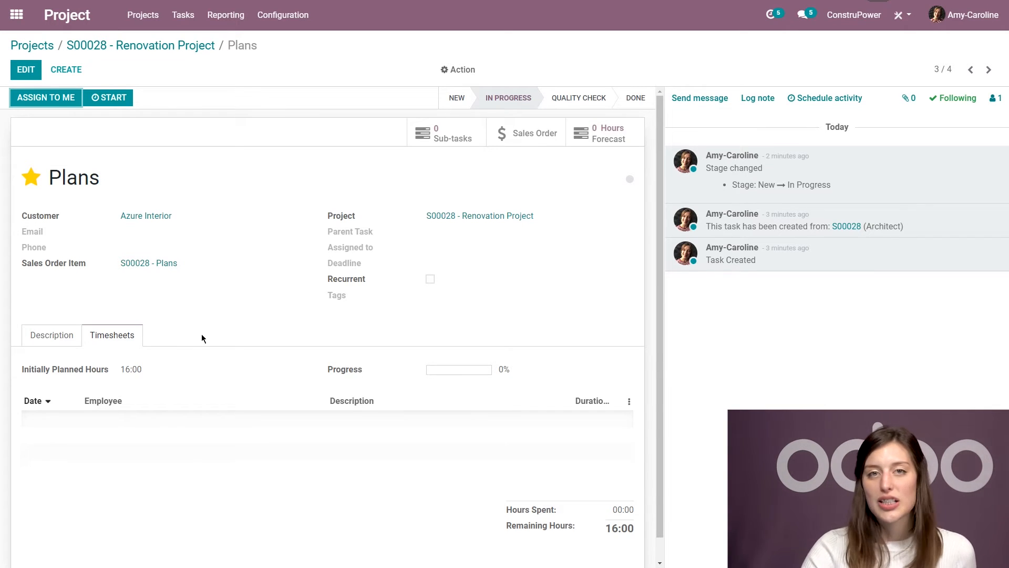
Step: Start, pause, resume and stop the Plans task timer, reaching the 15-minute time confirmation
{"action": "left_click", "coordinate": [107, 97]}
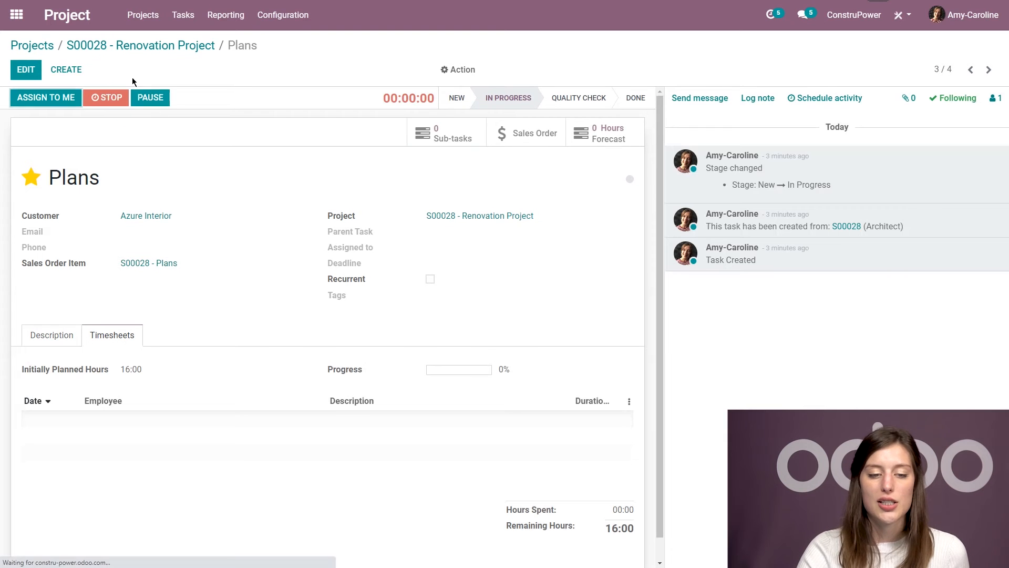
{"action": "mouse_move", "coordinate": [175, 149]}
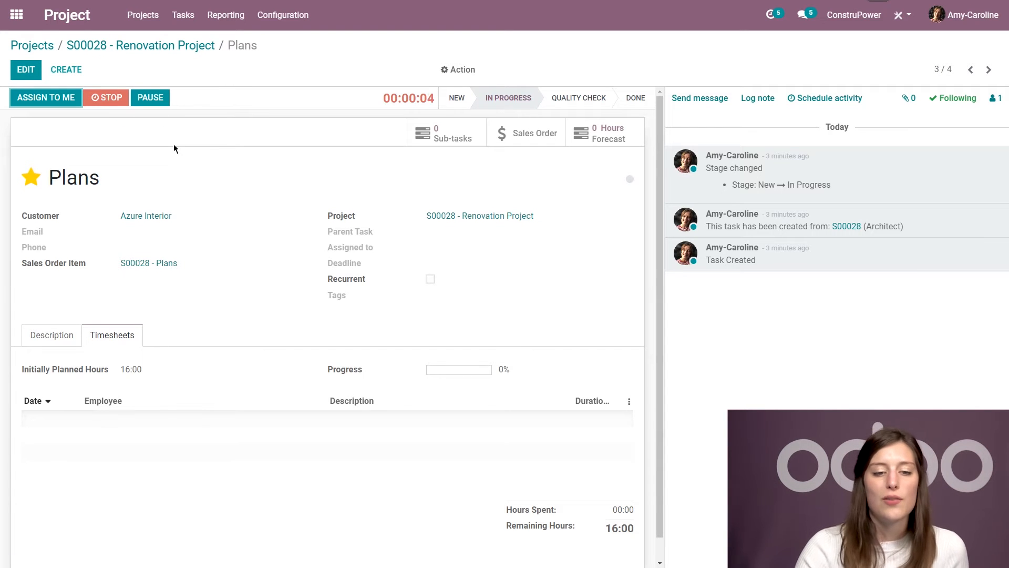
{"action": "left_click", "coordinate": [151, 97]}
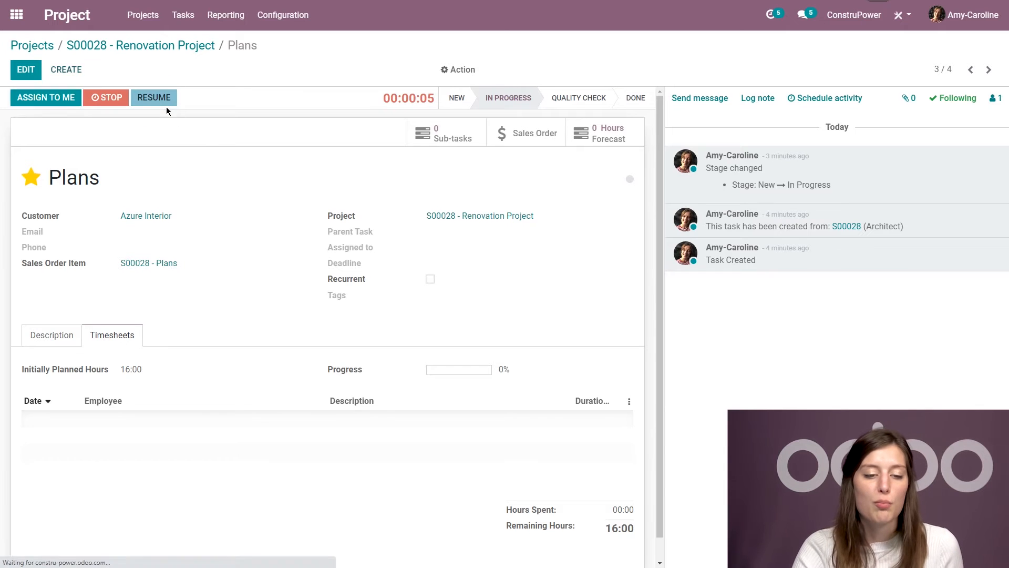
{"action": "left_click", "coordinate": [154, 97]}
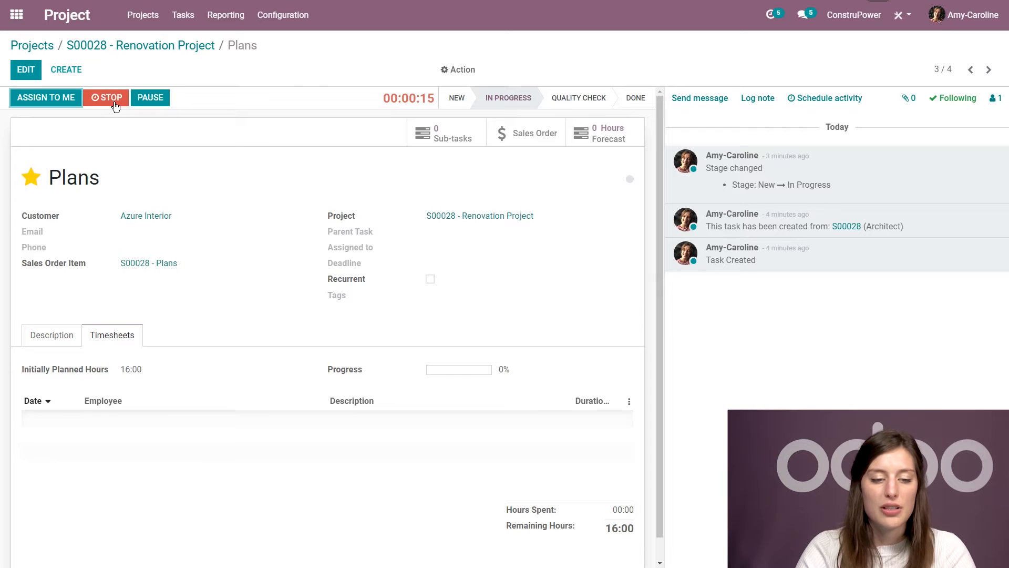
{"action": "left_click", "coordinate": [106, 98]}
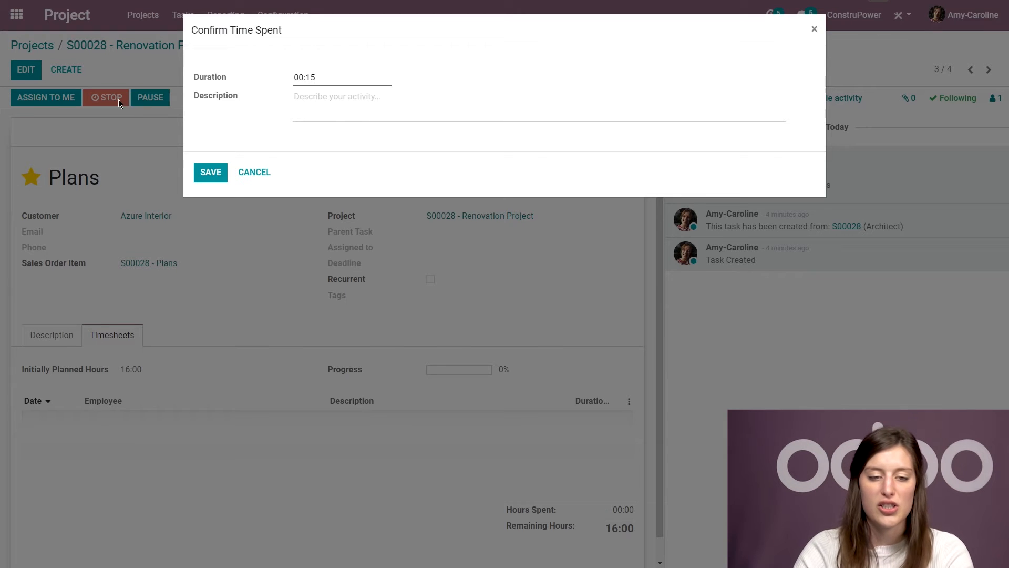
Step: Save the 15 minutes as a timesheet entry described 'Did this'
{"action": "left_click", "coordinate": [330, 98]}
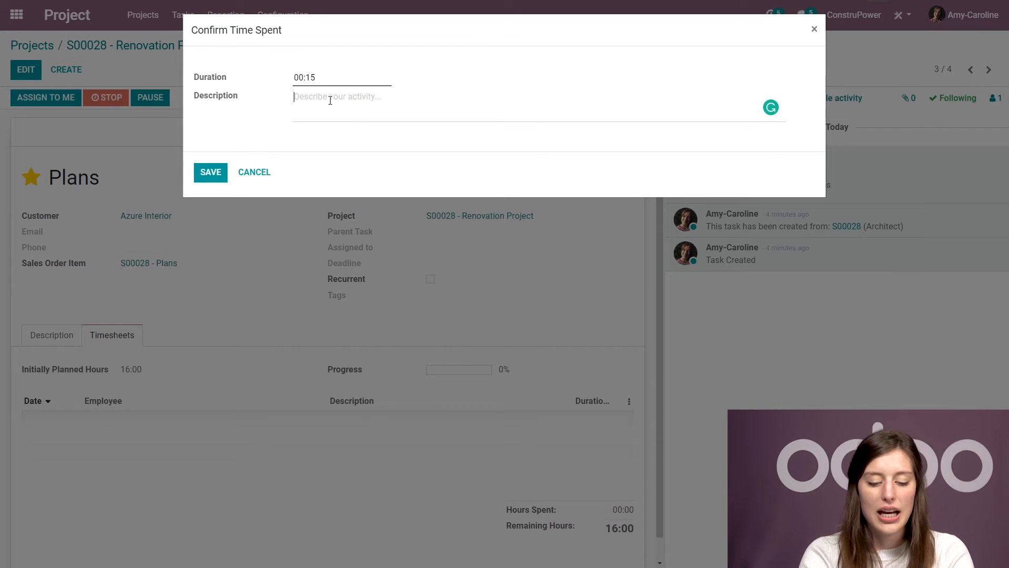
{"action": "type", "text": "Did this"}
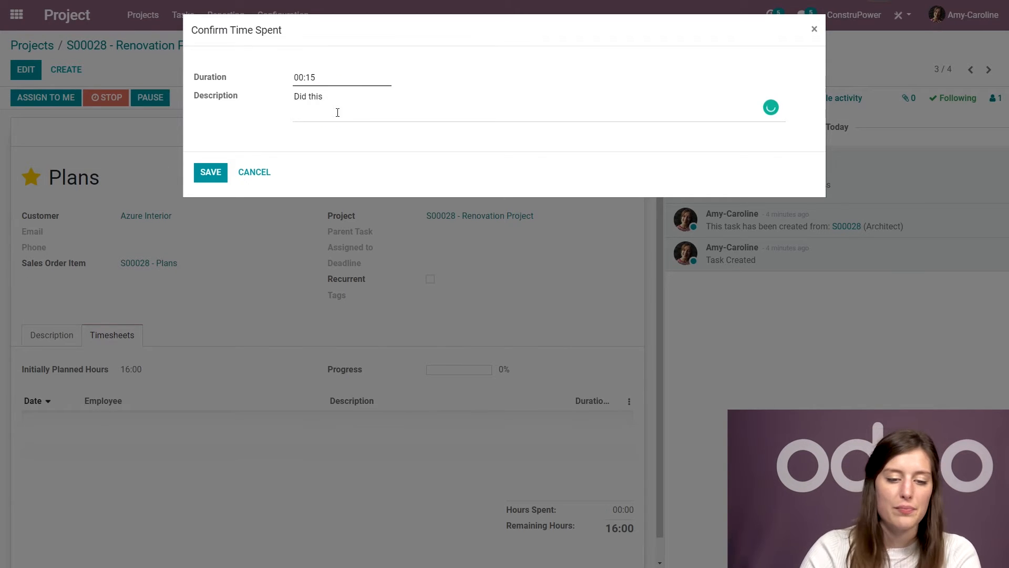
{"action": "left_click", "coordinate": [211, 172]}
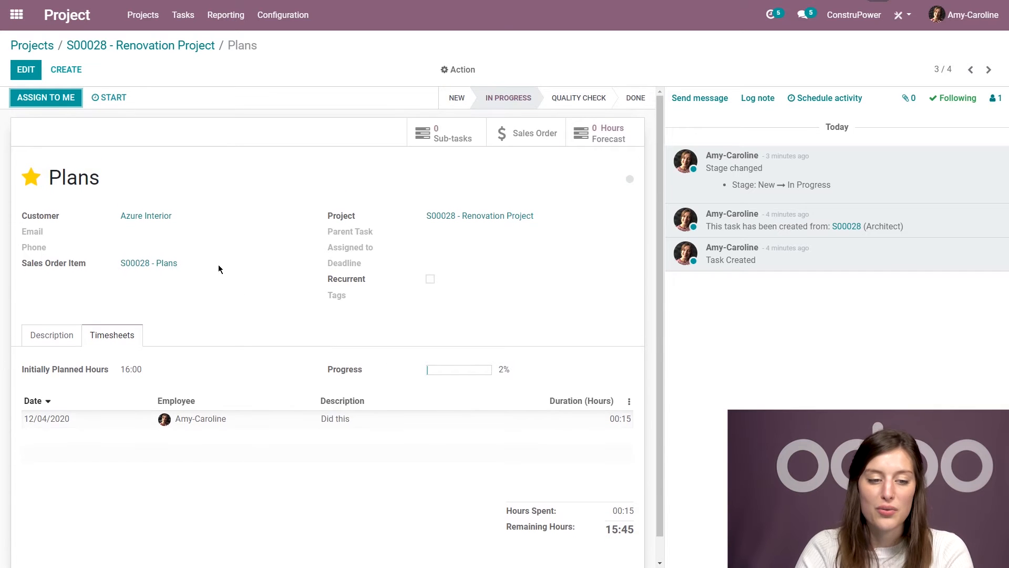
{"action": "mouse_move", "coordinate": [223, 274]}
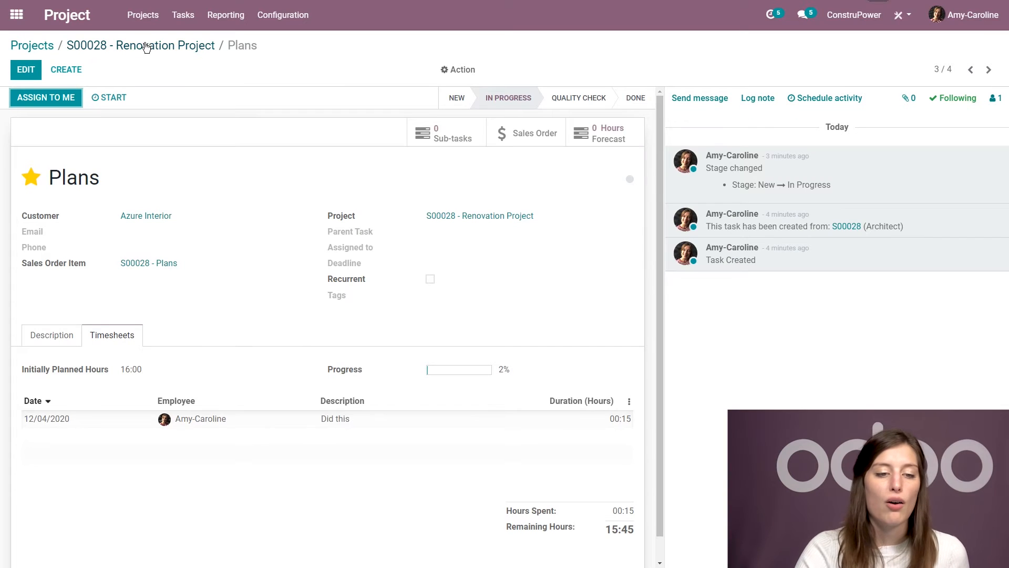
Step: Review delivered quantities on sales order S00028 in Sales, then move to the Purchase app
{"action": "left_click", "coordinate": [17, 15]}
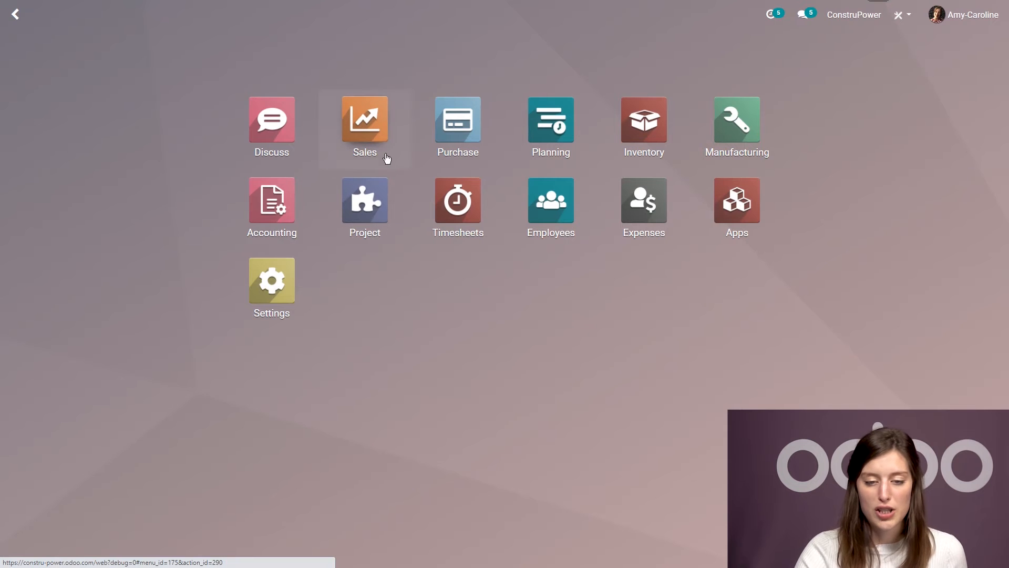
{"action": "left_click", "coordinate": [365, 118]}
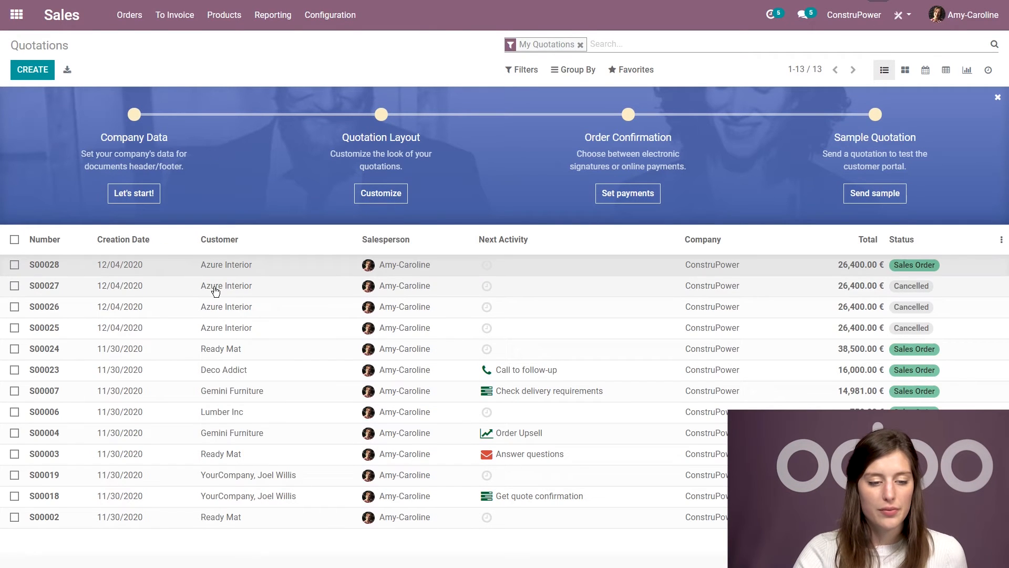
{"action": "left_click", "coordinate": [44, 264]}
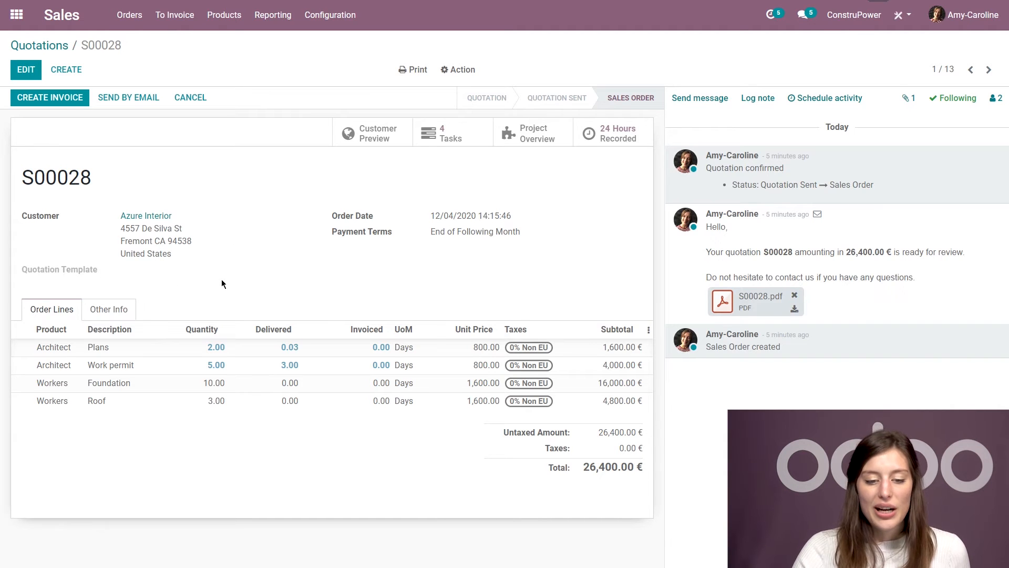
{"action": "mouse_move", "coordinate": [236, 229]}
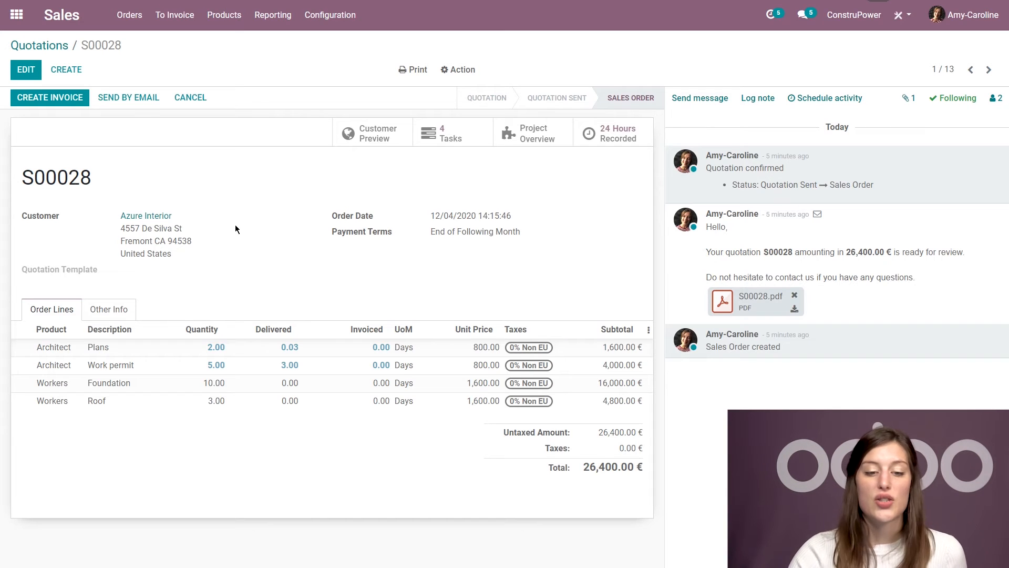
{"action": "mouse_move", "coordinate": [257, 293]}
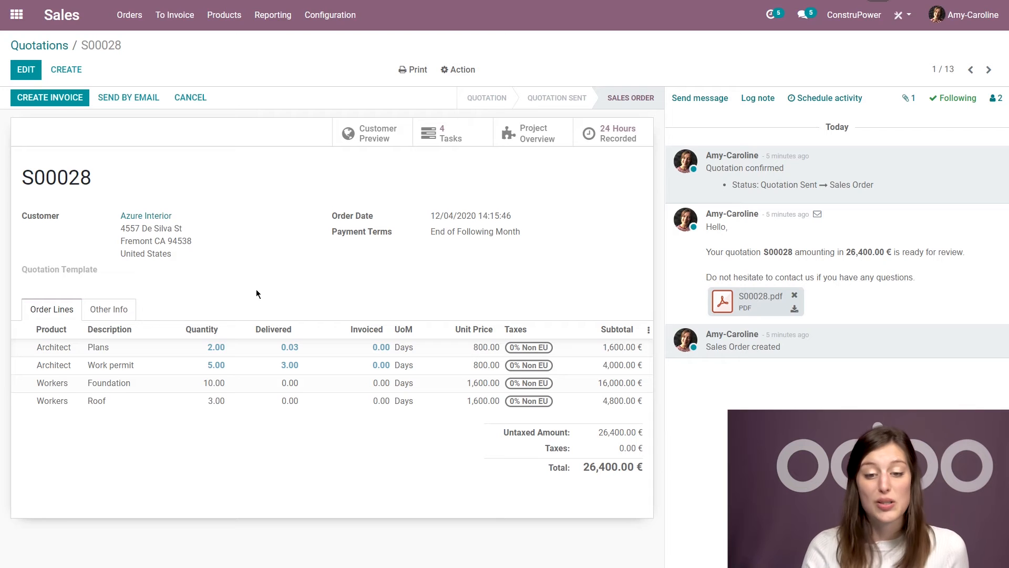
{"action": "mouse_move", "coordinate": [452, 142]}
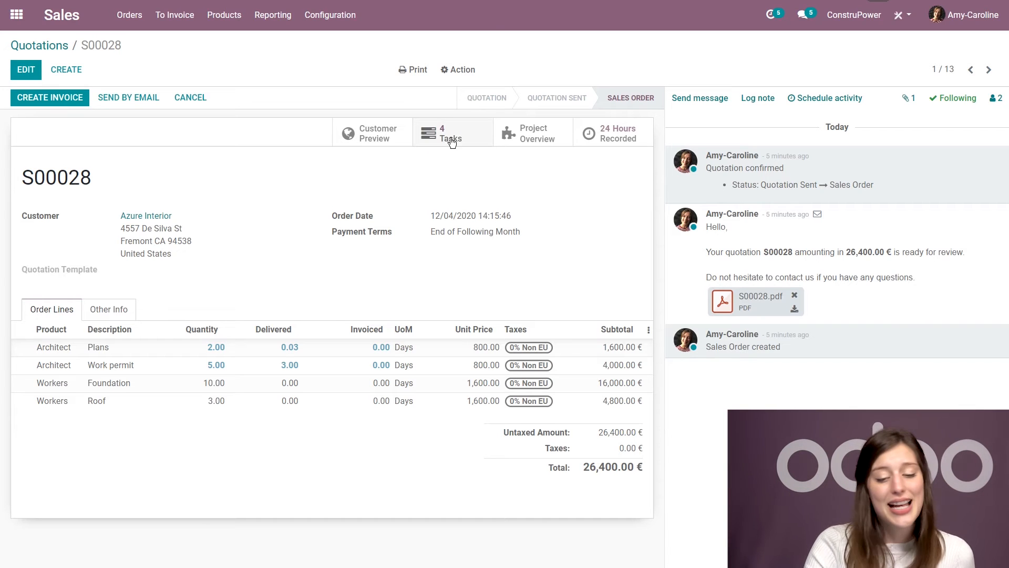
{"action": "mouse_move", "coordinate": [542, 145]}
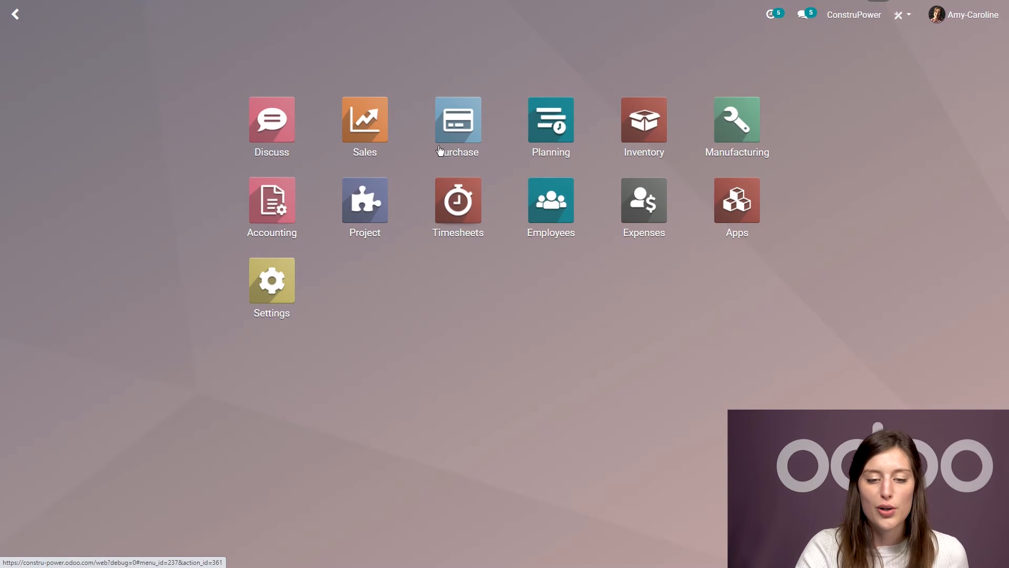
{"action": "left_click", "coordinate": [459, 119]}
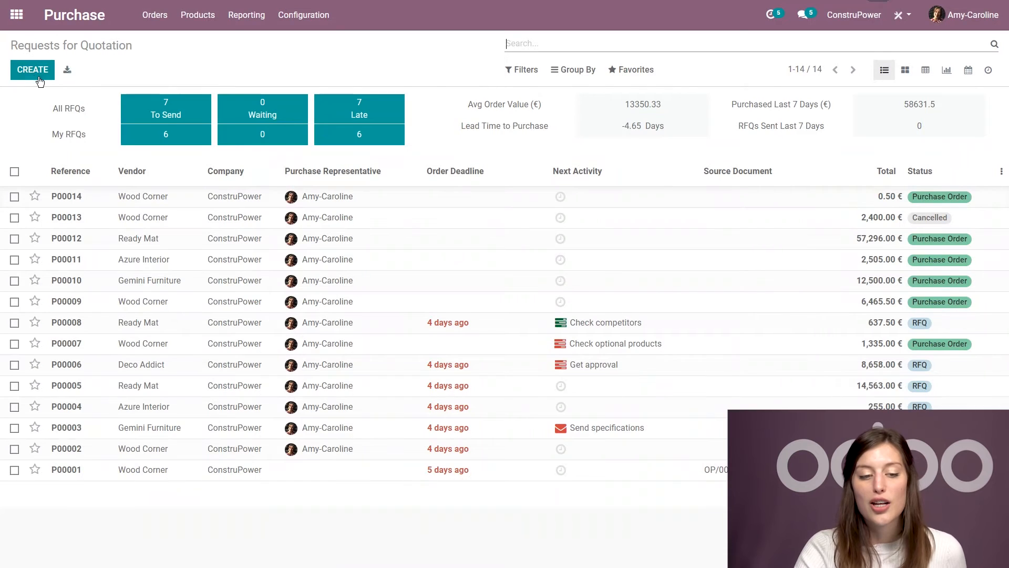
Step: Create a request for quotation from Wood Corner, receipt date 12/07/2020, vendor confirmation unticked
{"action": "left_click", "coordinate": [33, 70]}
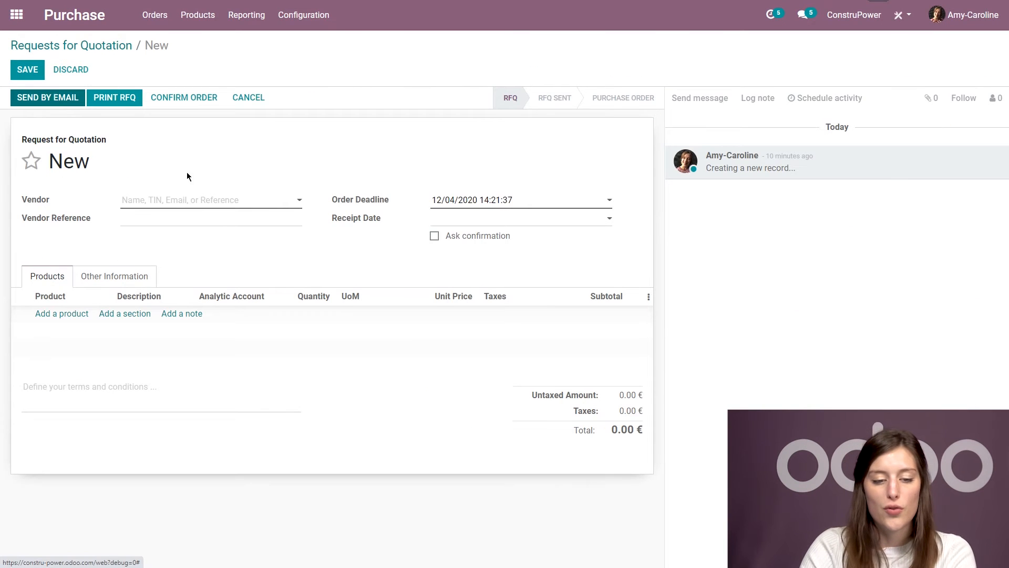
{"action": "type", "text": "wood"}
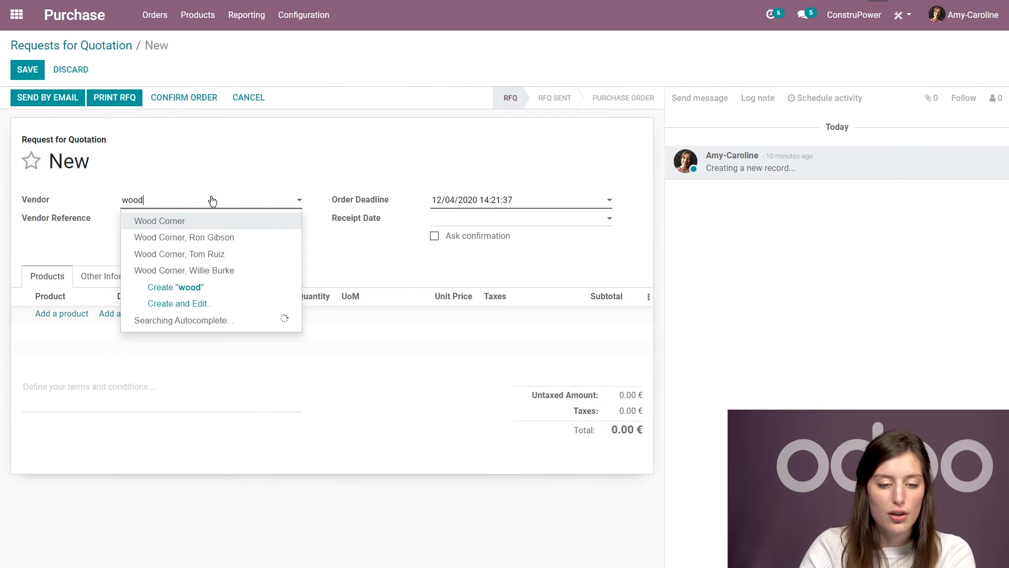
{"action": "left_click", "coordinate": [159, 220]}
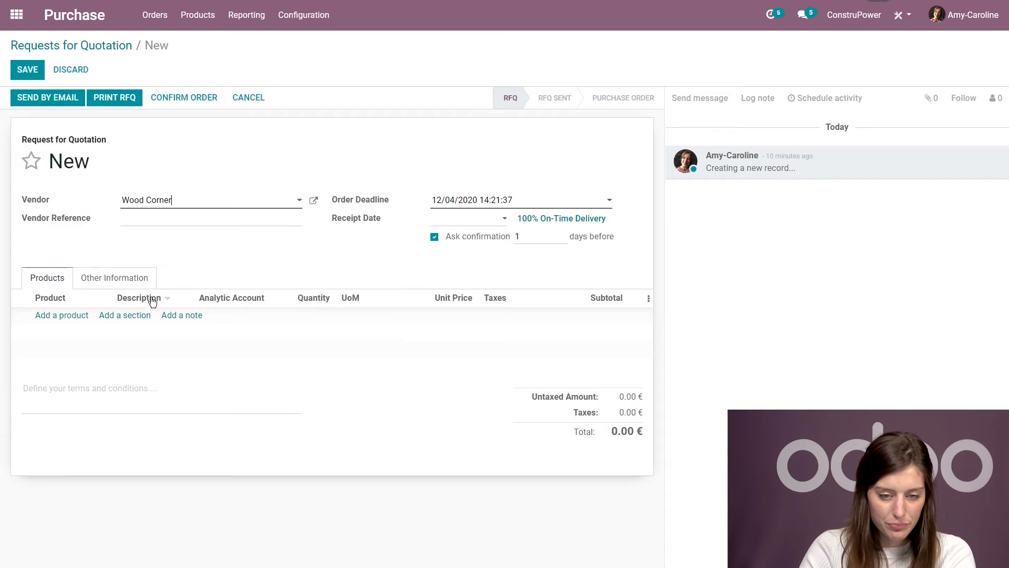
{"action": "mouse_move", "coordinate": [546, 195]}
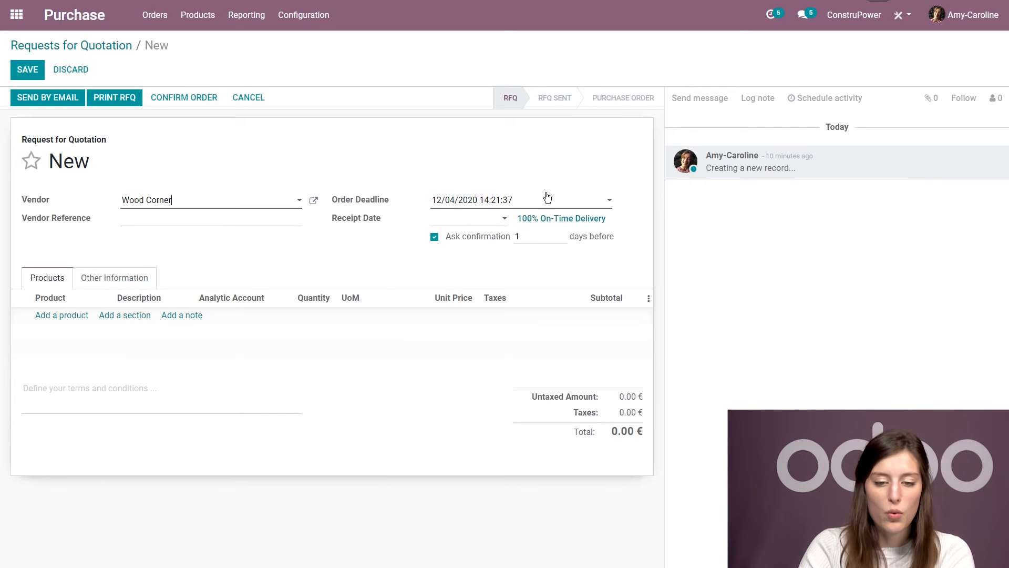
{"action": "mouse_move", "coordinate": [465, 222]}
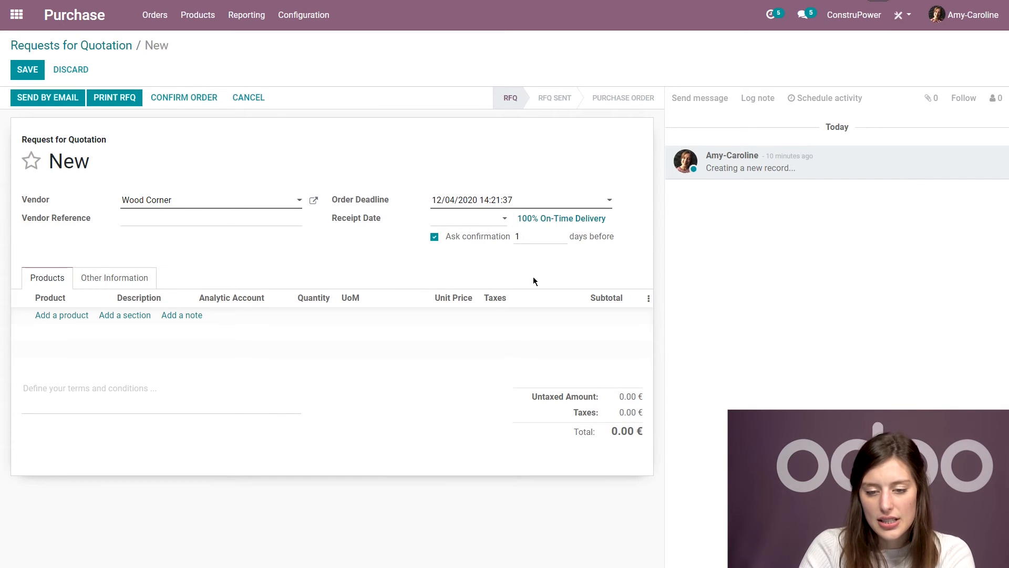
{"action": "mouse_move", "coordinate": [486, 262]}
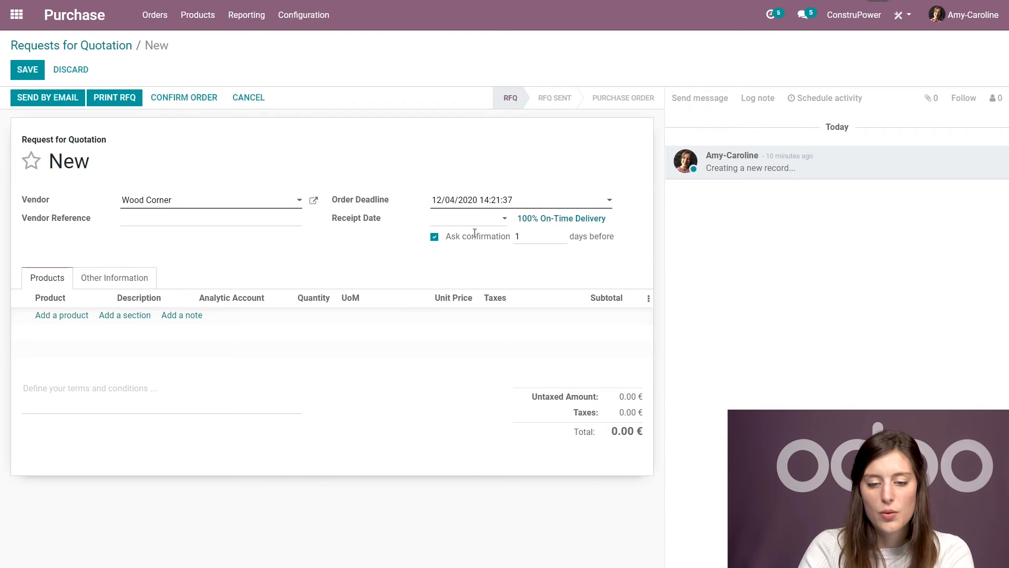
{"action": "left_click", "coordinate": [466, 219]}
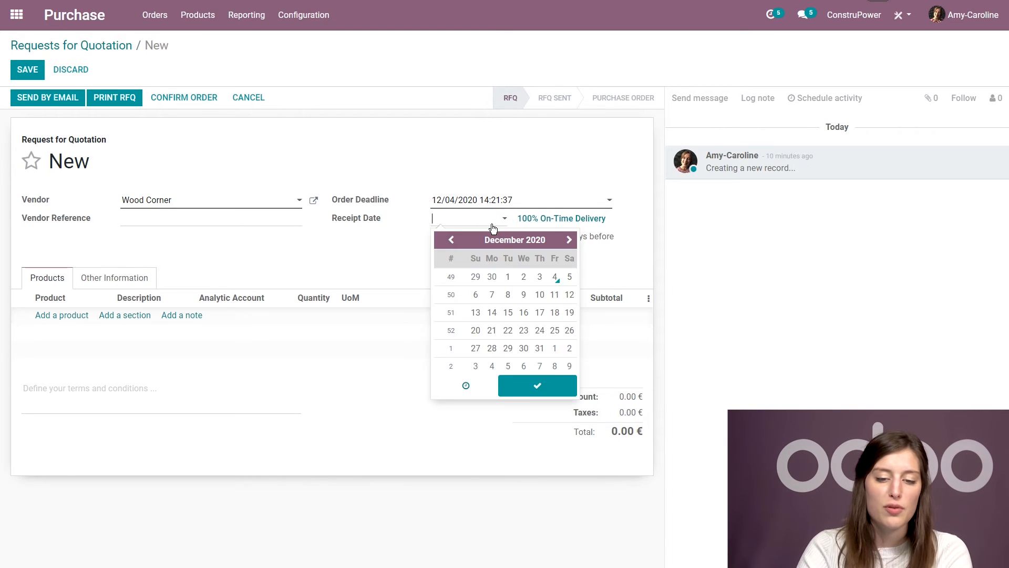
{"action": "mouse_move", "coordinate": [507, 298]}
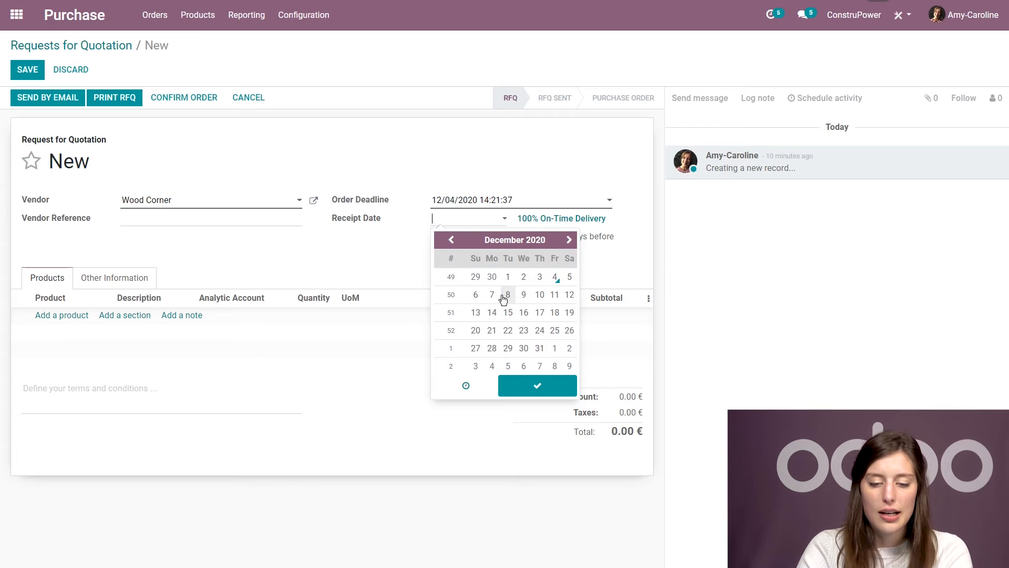
{"action": "left_click", "coordinate": [508, 294]}
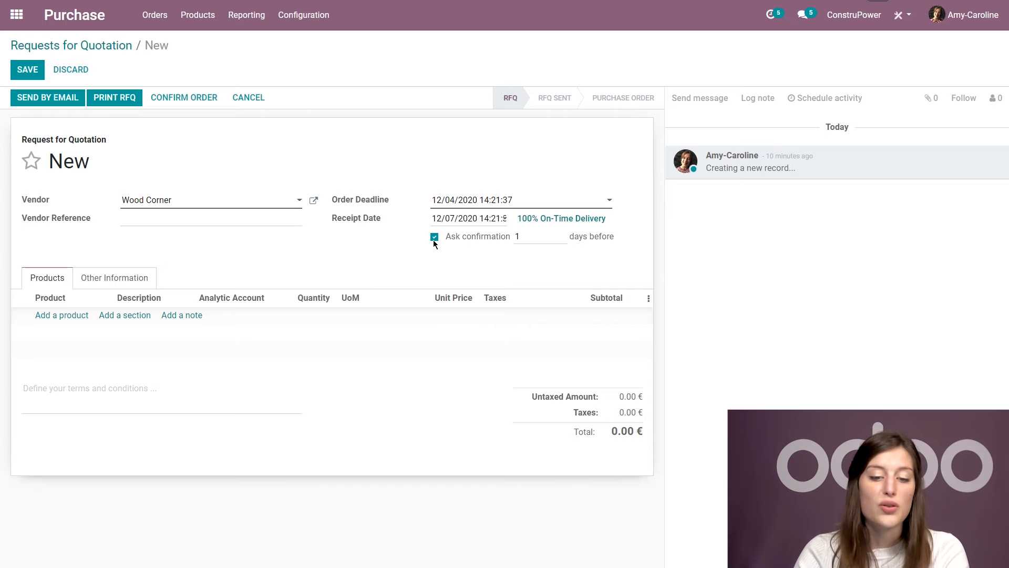
{"action": "mouse_move", "coordinate": [605, 190]}
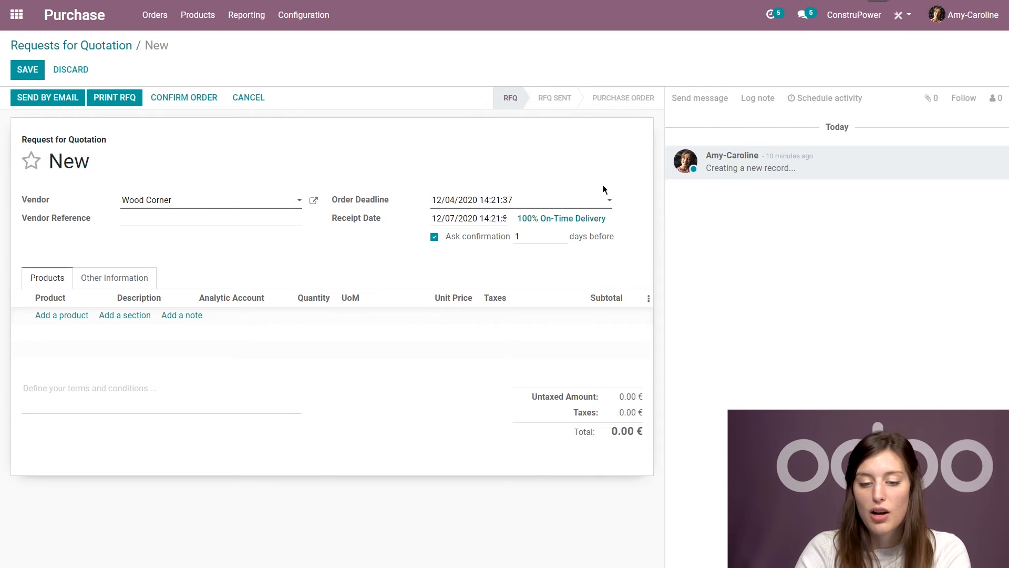
{"action": "mouse_move", "coordinate": [535, 207]}
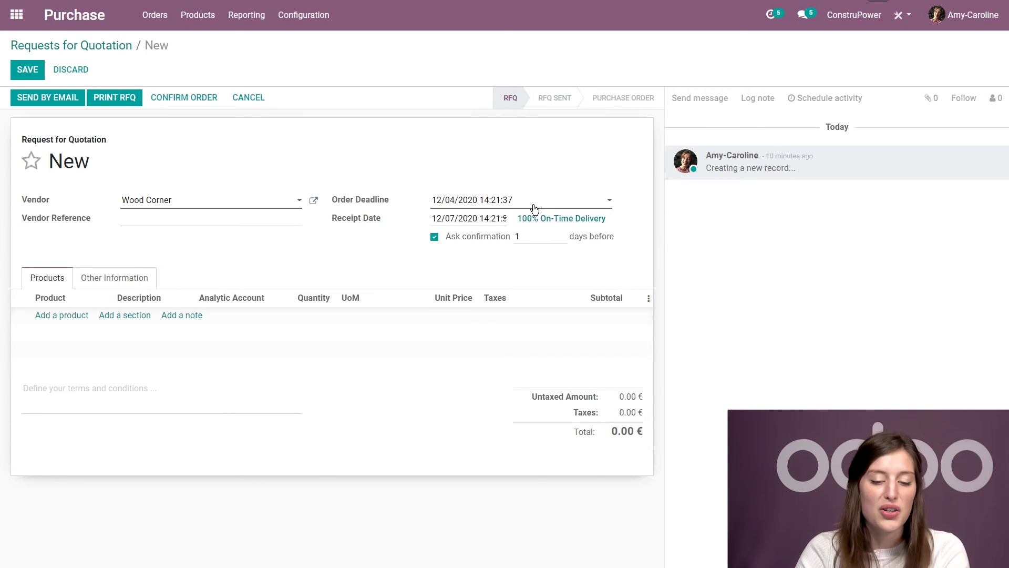
{"action": "left_click", "coordinate": [435, 235]}
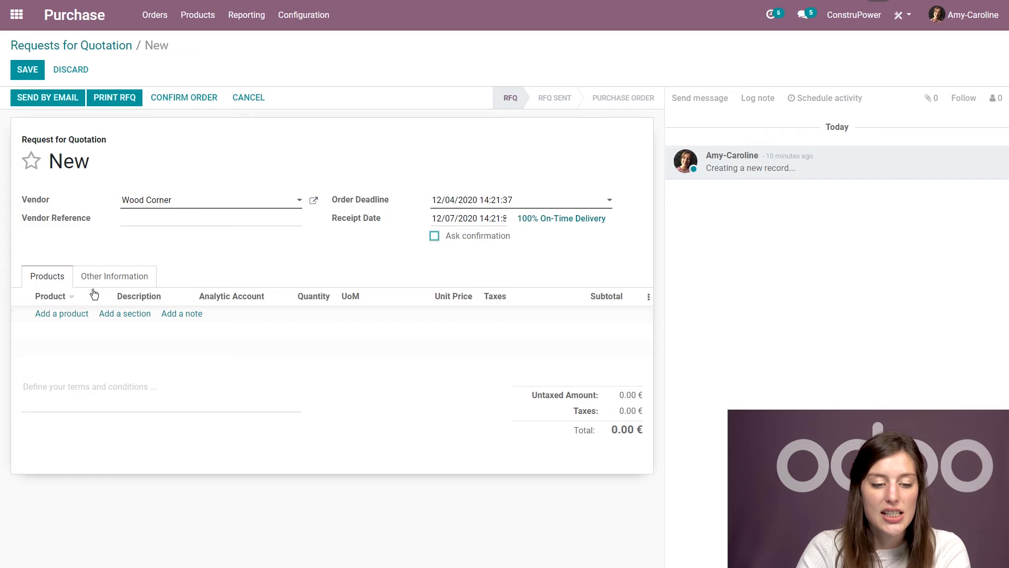
Step: Add 30 Wood Panels linked to analytic account S00028 - Azure Interior and confirm the order
{"action": "type", "text": "w"}
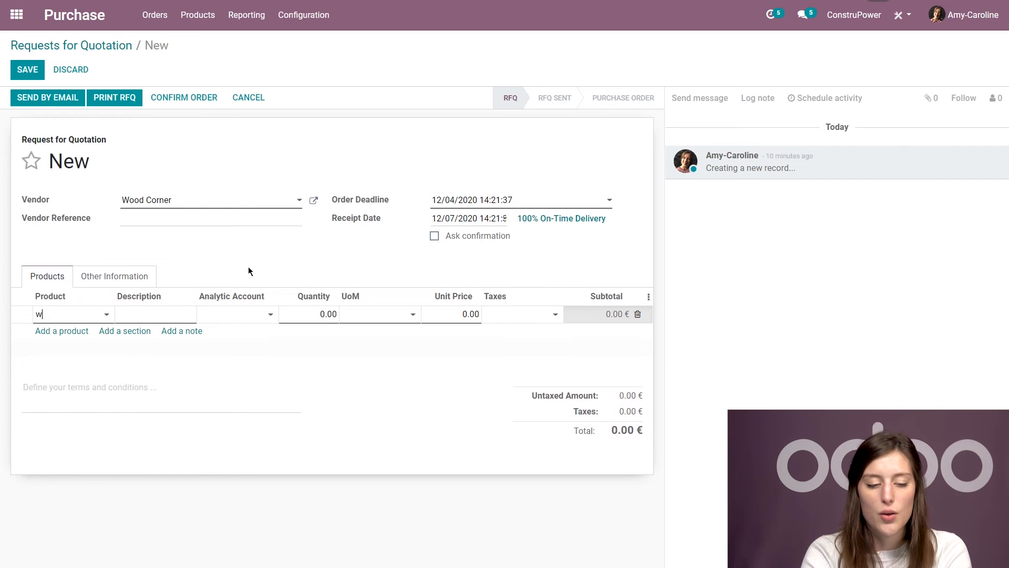
{"action": "left_click", "coordinate": [63, 314]}
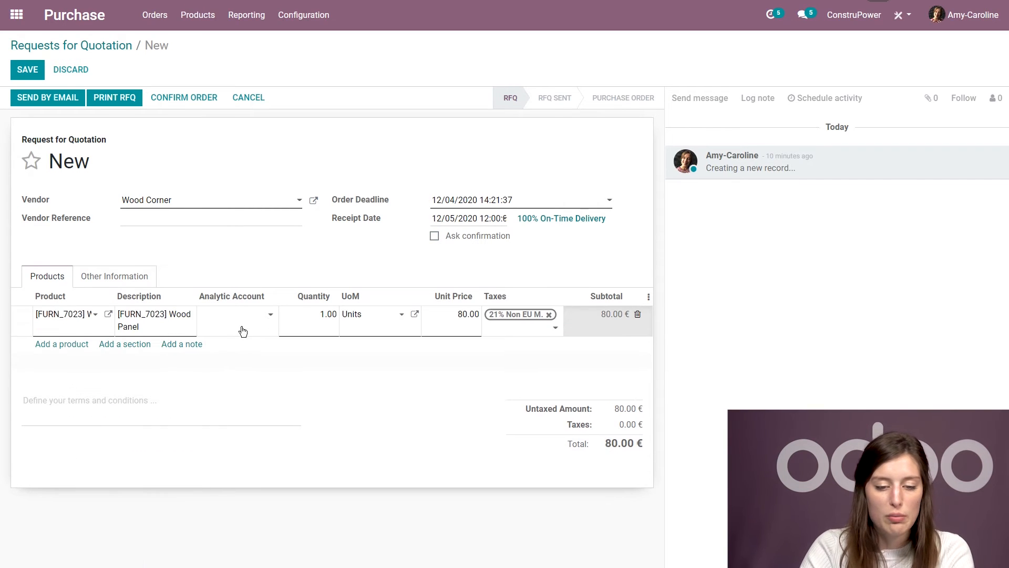
{"action": "type", "text": "30"}
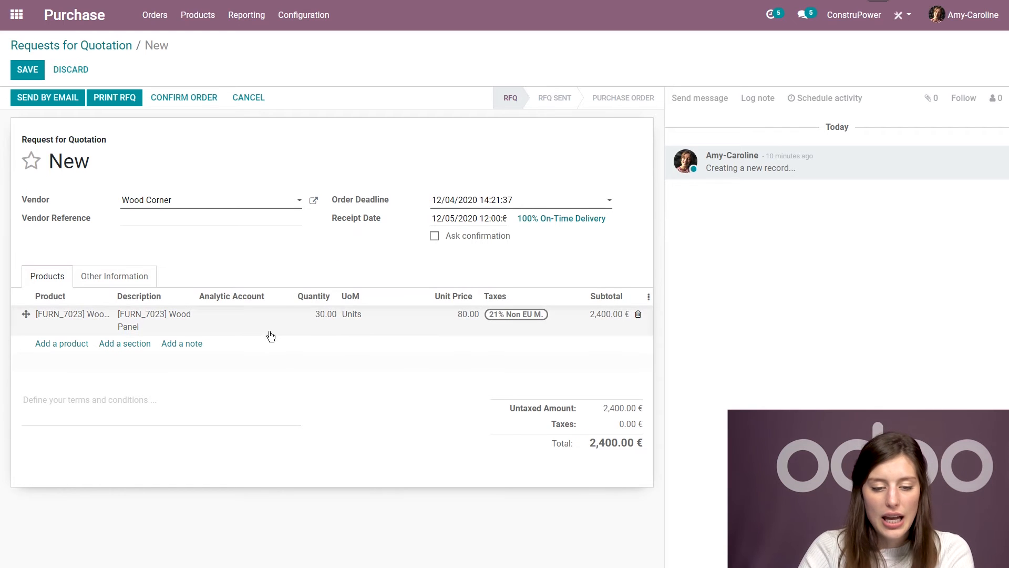
{"action": "left_click", "coordinate": [239, 313]}
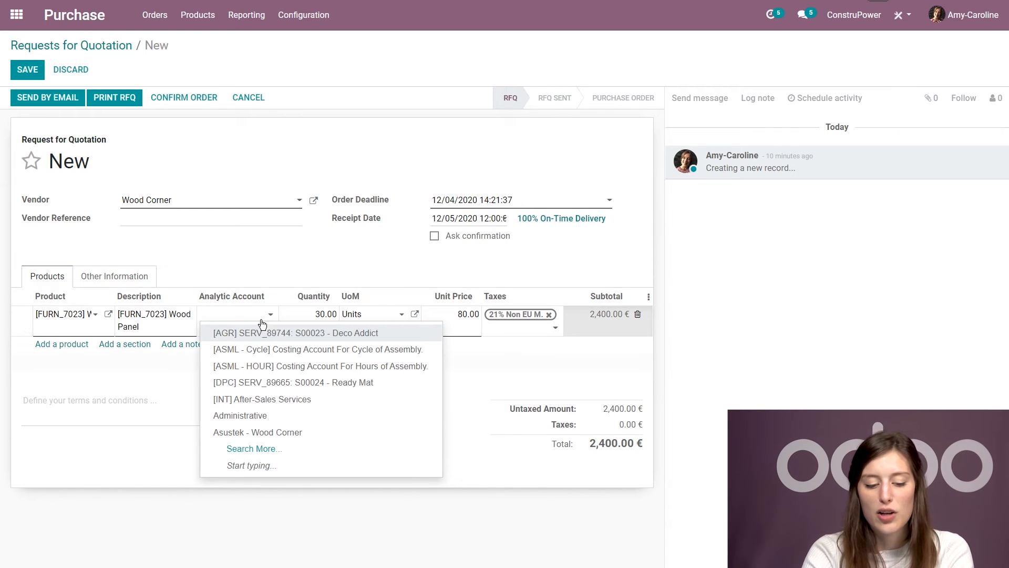
{"action": "type", "text": "28"}
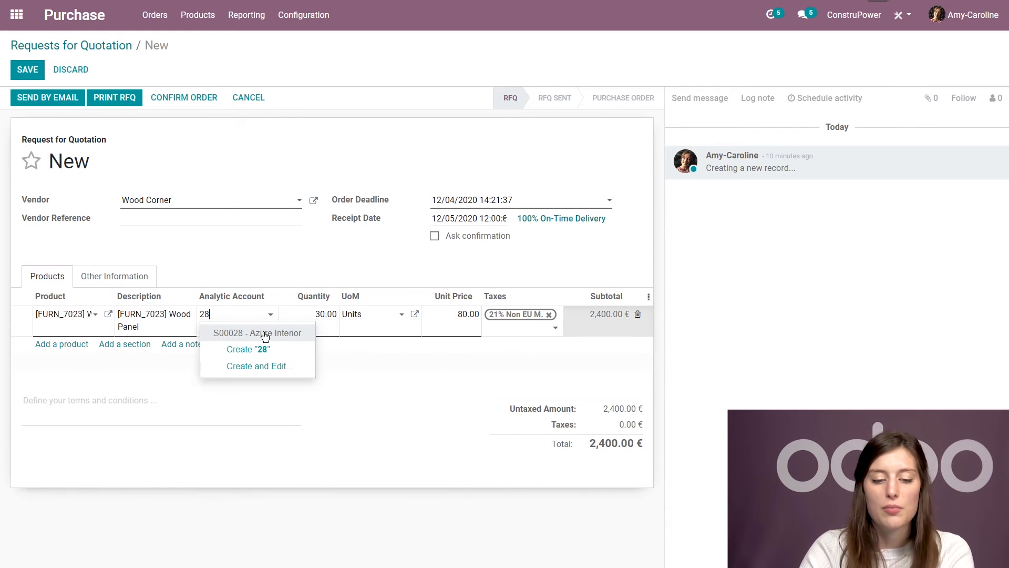
{"action": "left_click", "coordinate": [257, 332]}
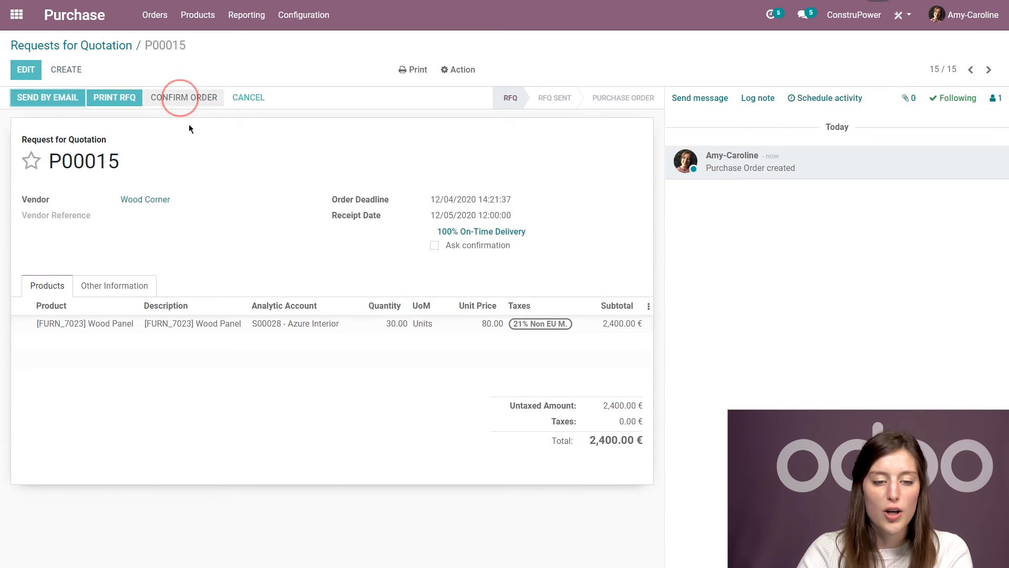
{"action": "left_click", "coordinate": [185, 97]}
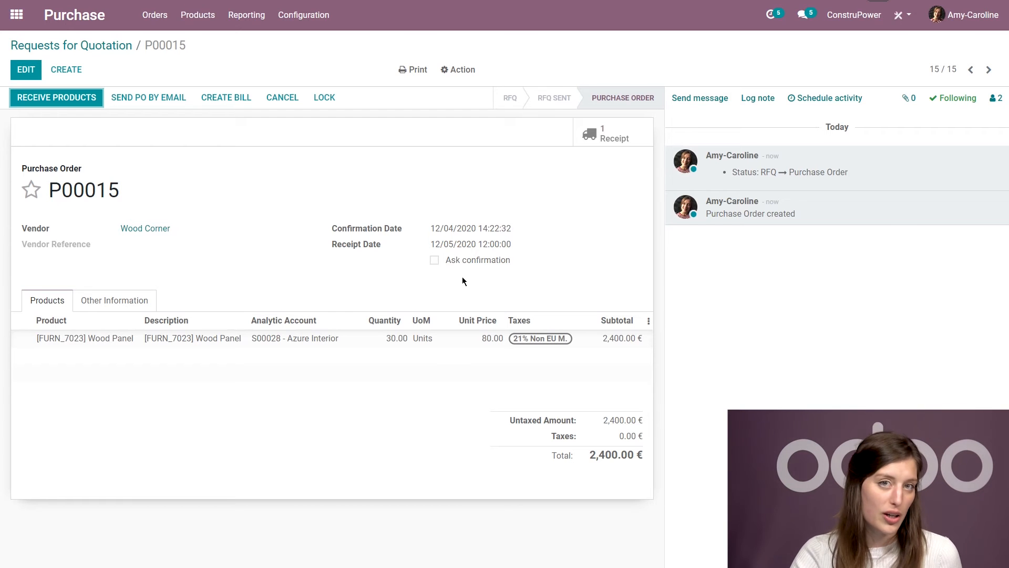
{"action": "mouse_move", "coordinate": [455, 280]}
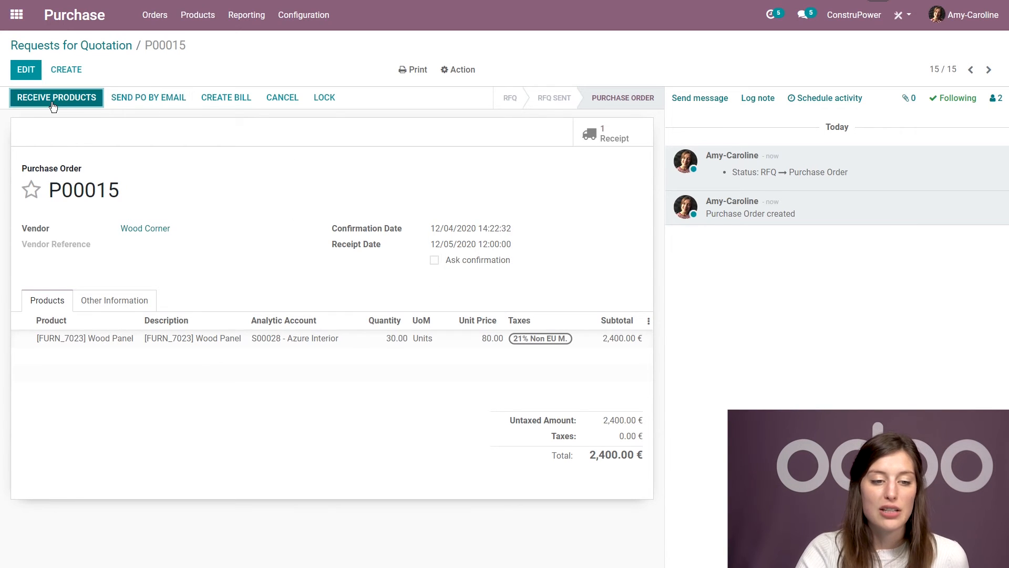
Step: Go receive the ordered Wood Panels from purchase order P00015
{"action": "left_click", "coordinate": [57, 96]}
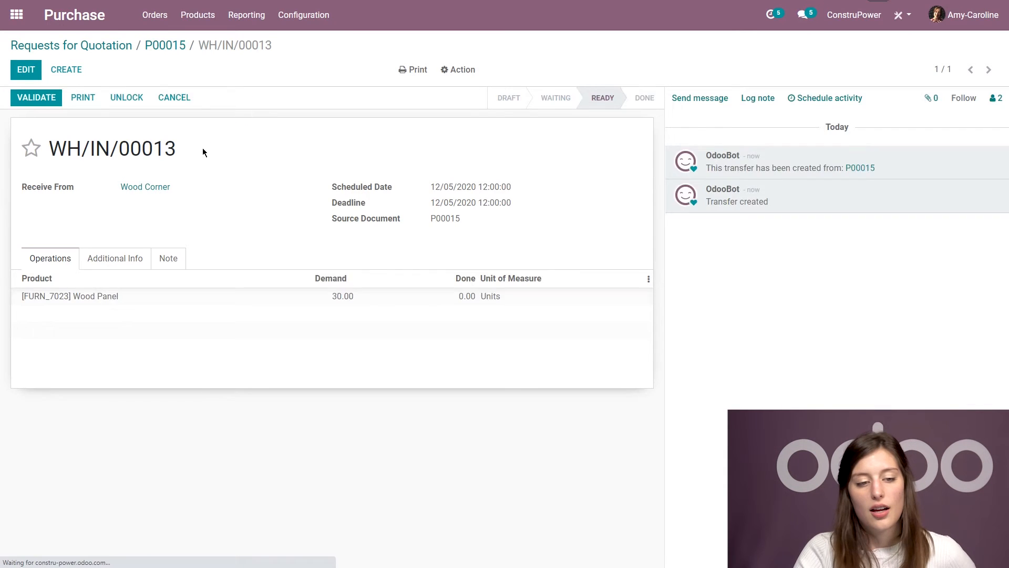
Step: Open receipt WH/IN/00013 for the 30 Wood Panels
{"action": "left_click", "coordinate": [36, 97]}
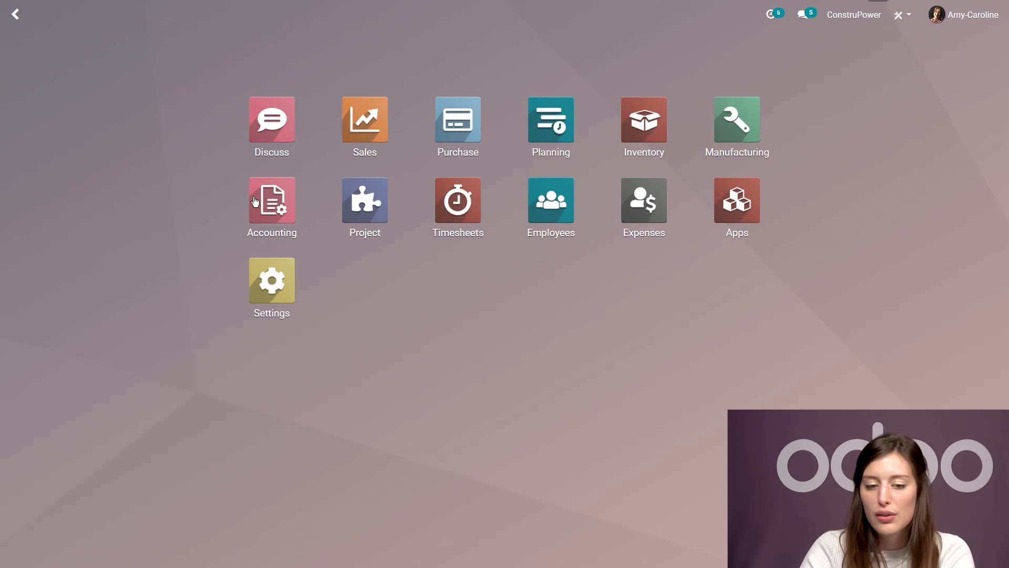
{"action": "mouse_move", "coordinate": [249, 206]}
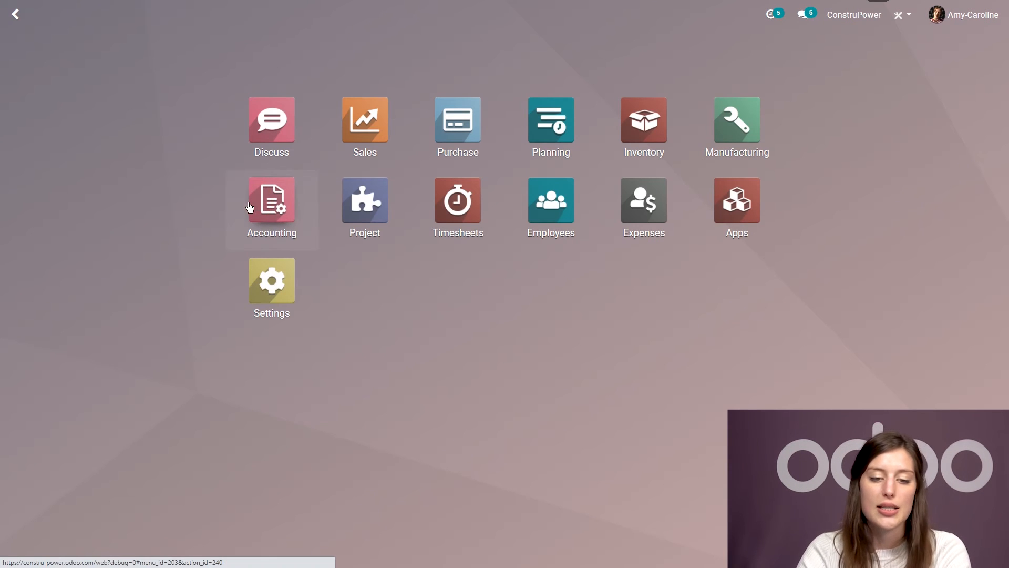
Step: Start a vendor bill in Accounting with Wood Corner as vendor
{"action": "left_click", "coordinate": [271, 200]}
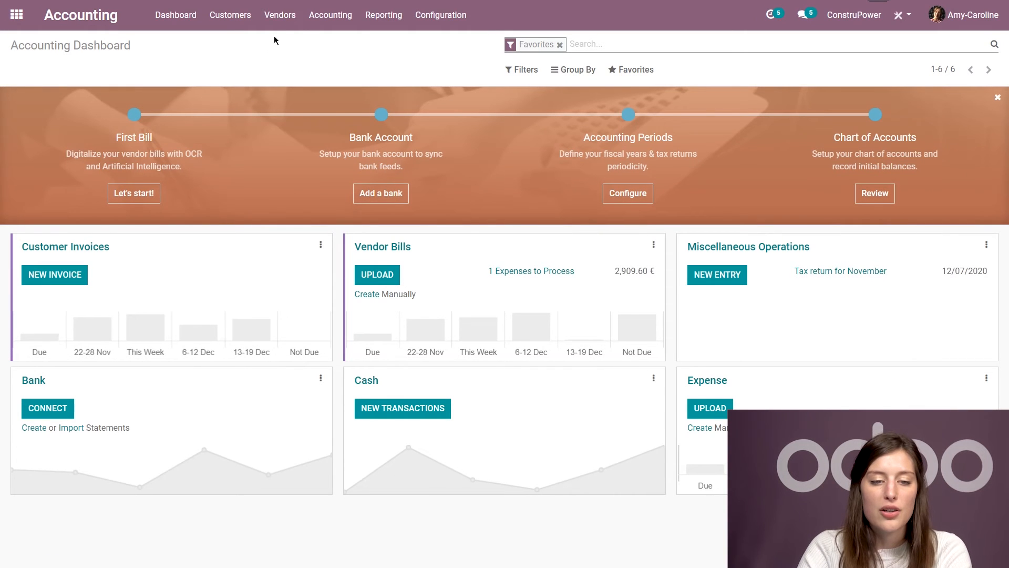
{"action": "mouse_move", "coordinate": [282, 71]}
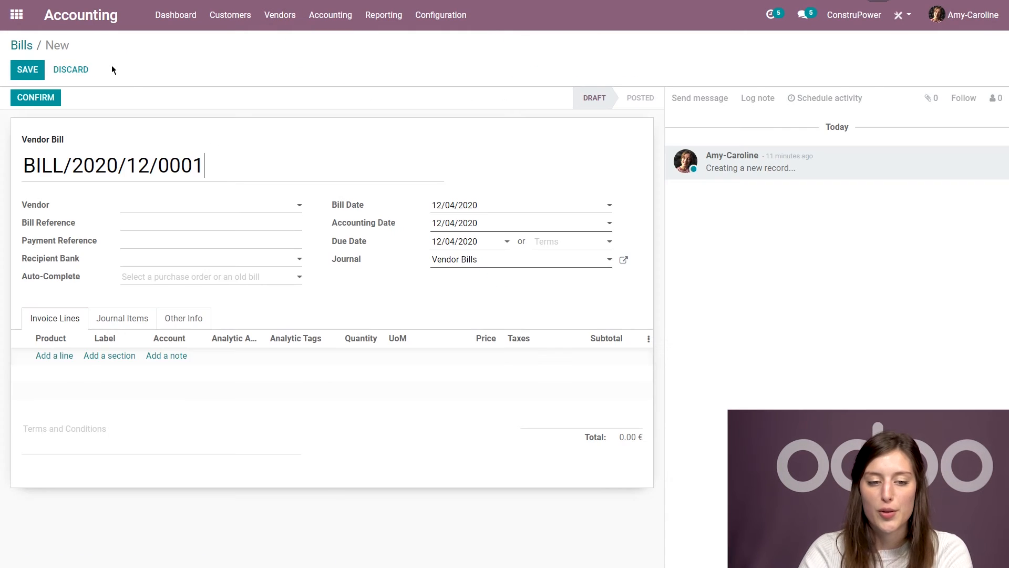
{"action": "left_click", "coordinate": [239, 205]}
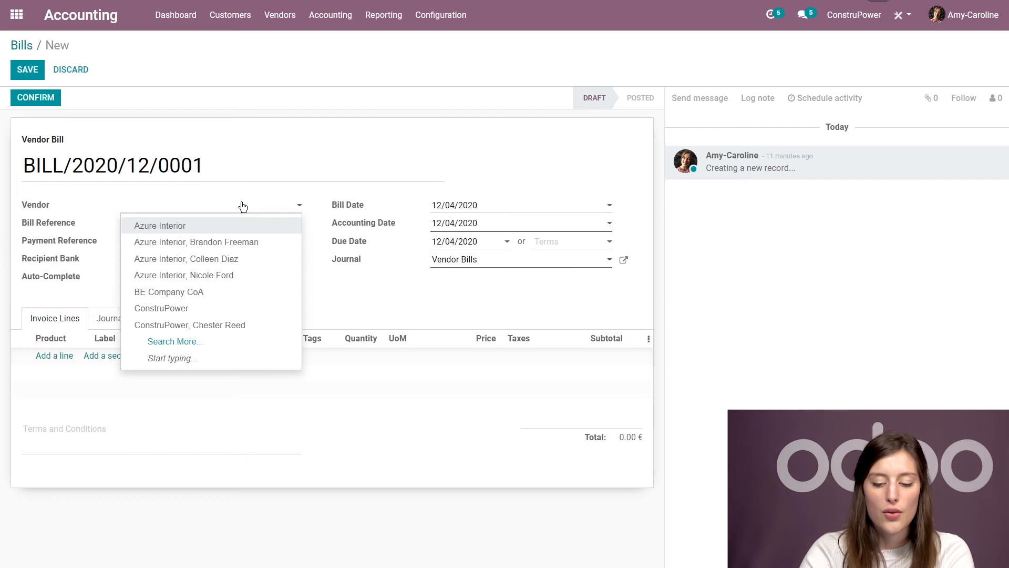
{"action": "type", "text": "wood"}
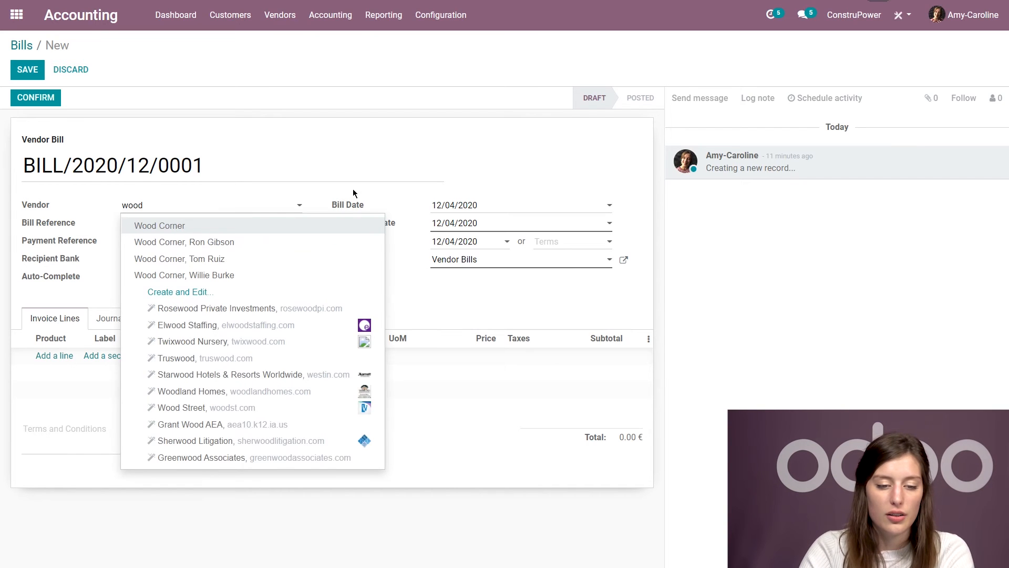
{"action": "left_click", "coordinate": [160, 225]}
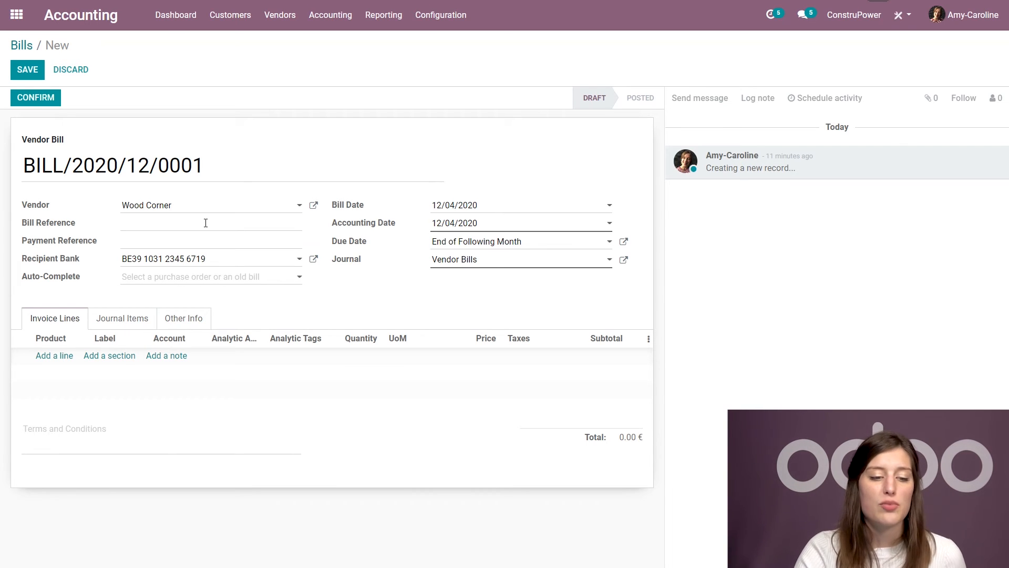
Step: Autocomplete the bill from purchase order P00015 and save it as a draft
{"action": "left_click", "coordinate": [189, 277]}
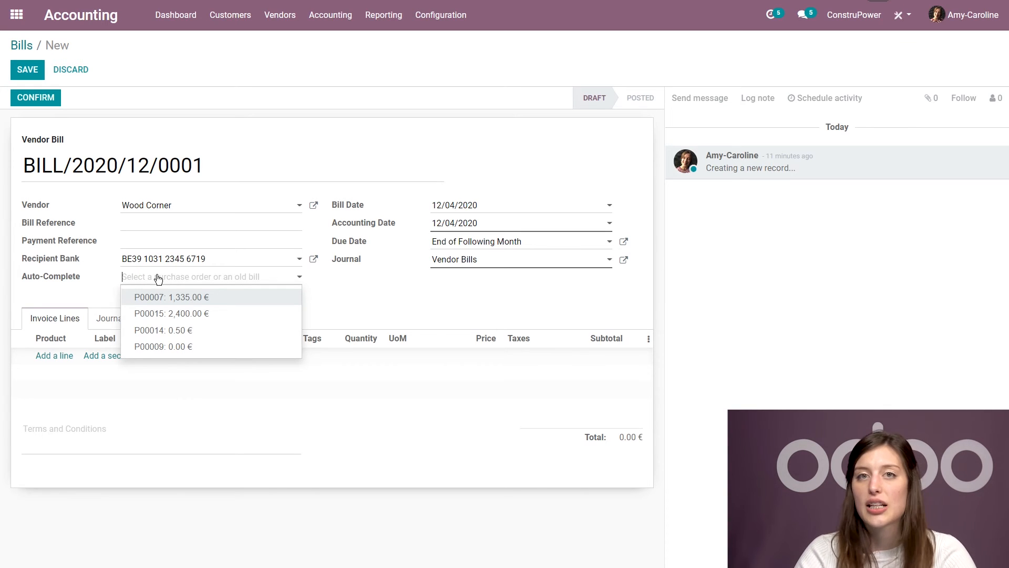
{"action": "mouse_move", "coordinate": [182, 311]}
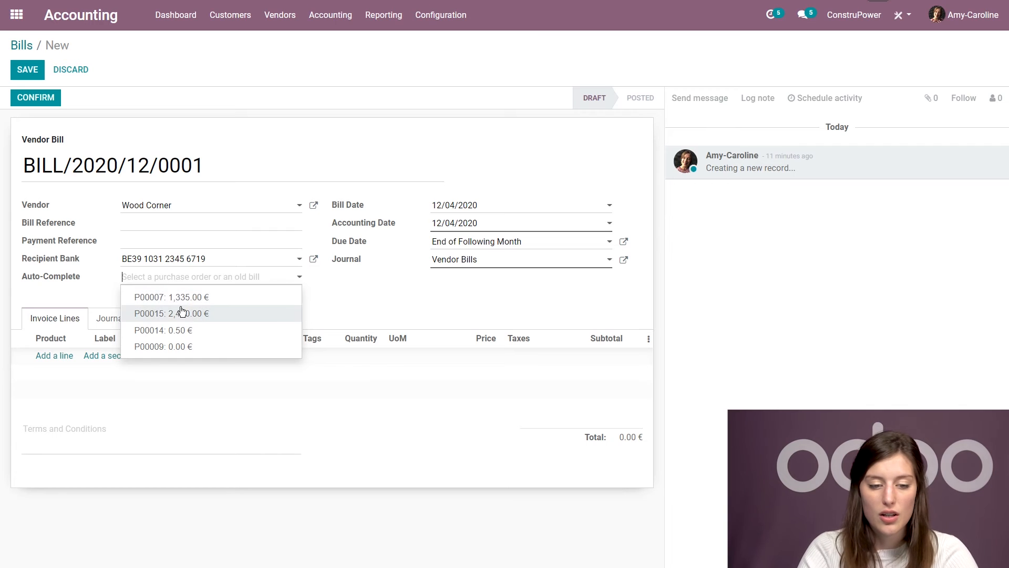
{"action": "left_click", "coordinate": [169, 314]}
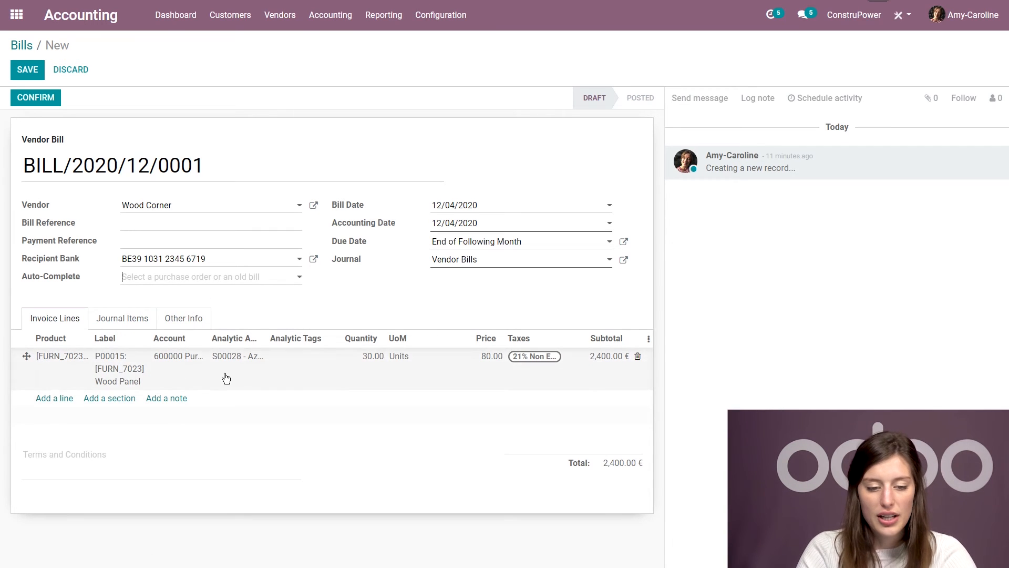
{"action": "mouse_move", "coordinate": [258, 318]}
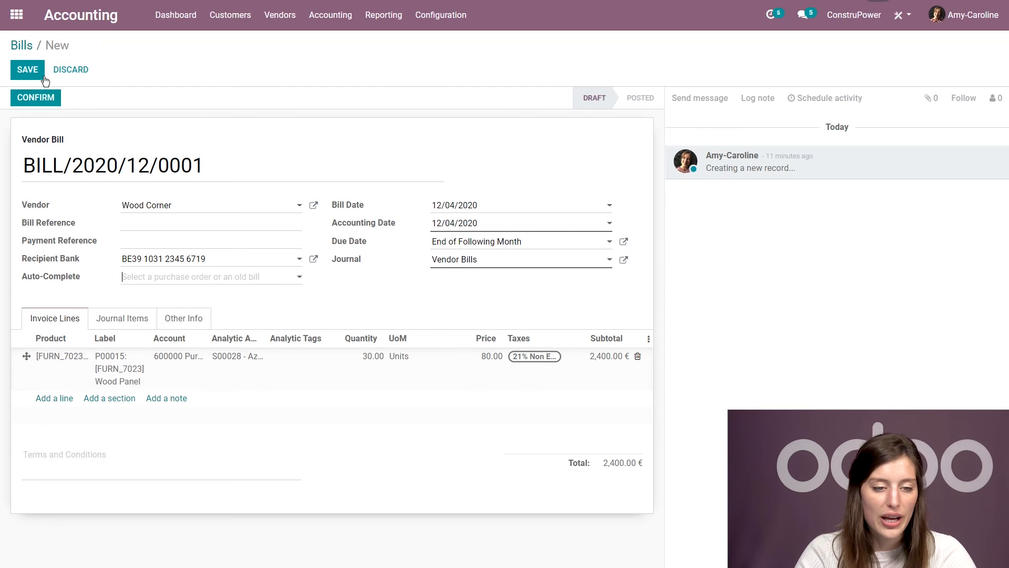
{"action": "left_click", "coordinate": [27, 69]}
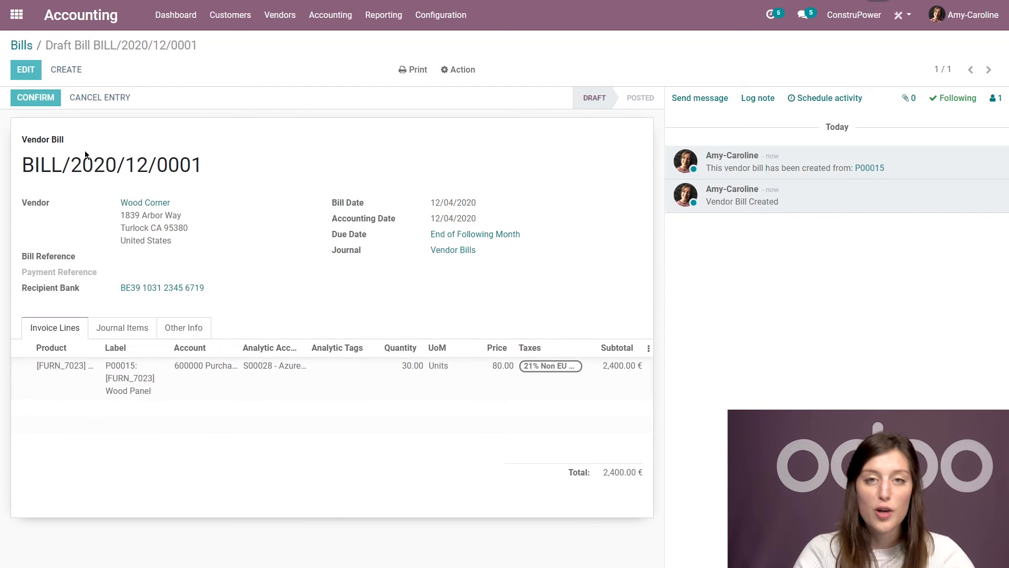
Step: Post bill BILL/2020/12/0001 and register its payment
{"action": "left_click", "coordinate": [35, 97]}
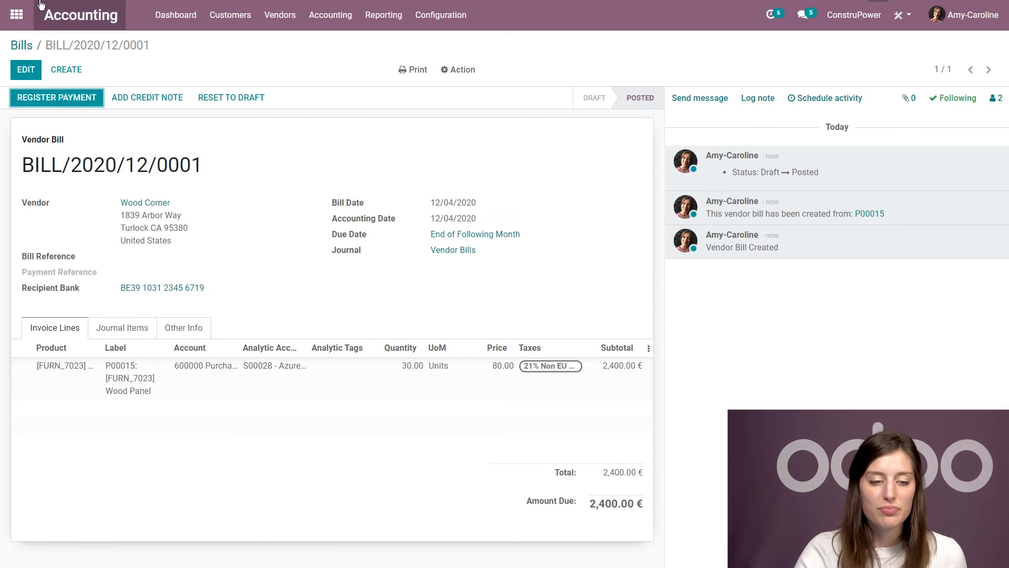
{"action": "left_click", "coordinate": [57, 97]}
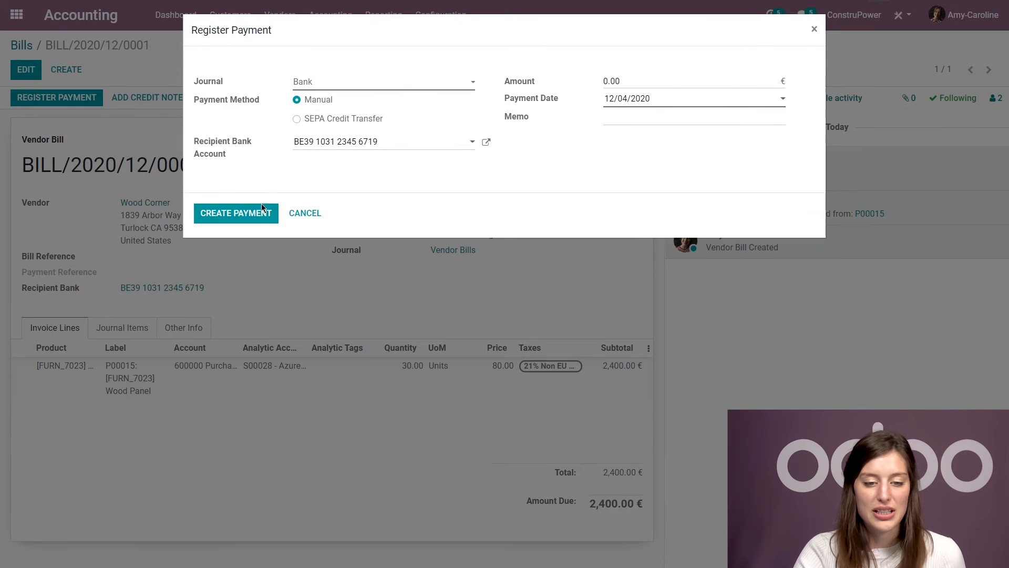
{"action": "left_click", "coordinate": [236, 212]}
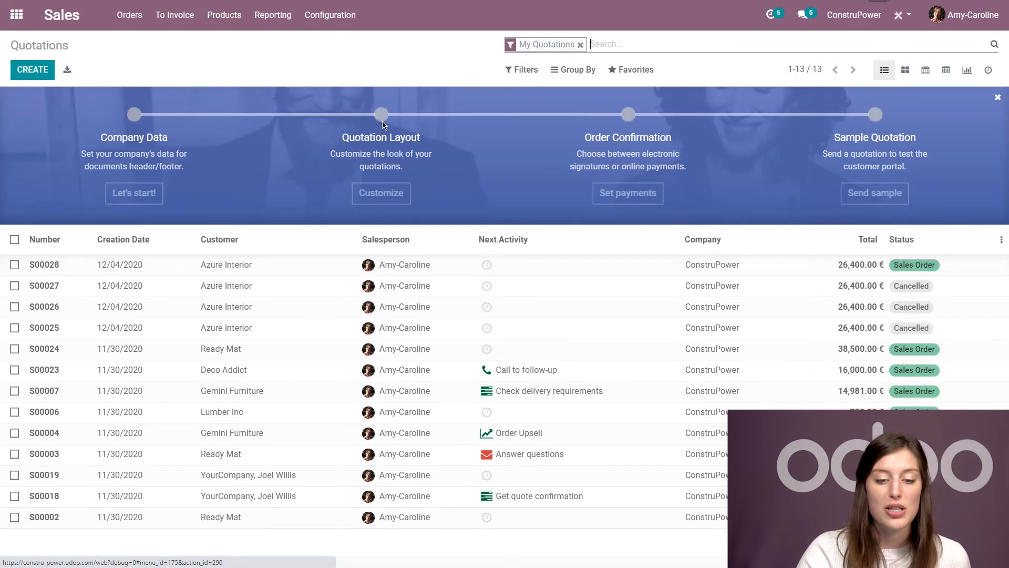
Step: Switch back to the 'Organizing construction projects' slide showing the Sales, Project, Purchase and Accounting flow
{"action": "left_click", "coordinate": [44, 265]}
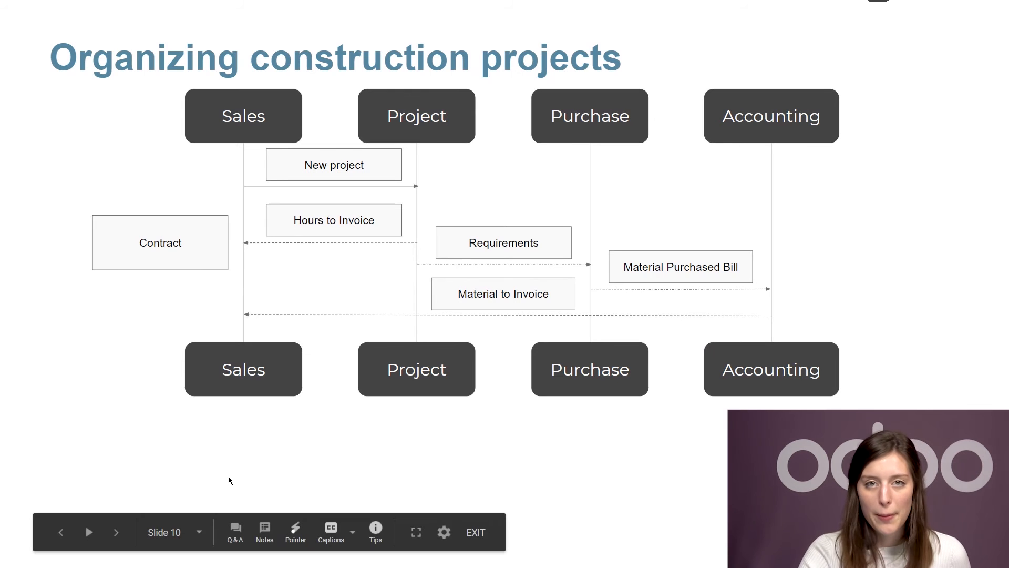
{"action": "left_click", "coordinate": [116, 532]}
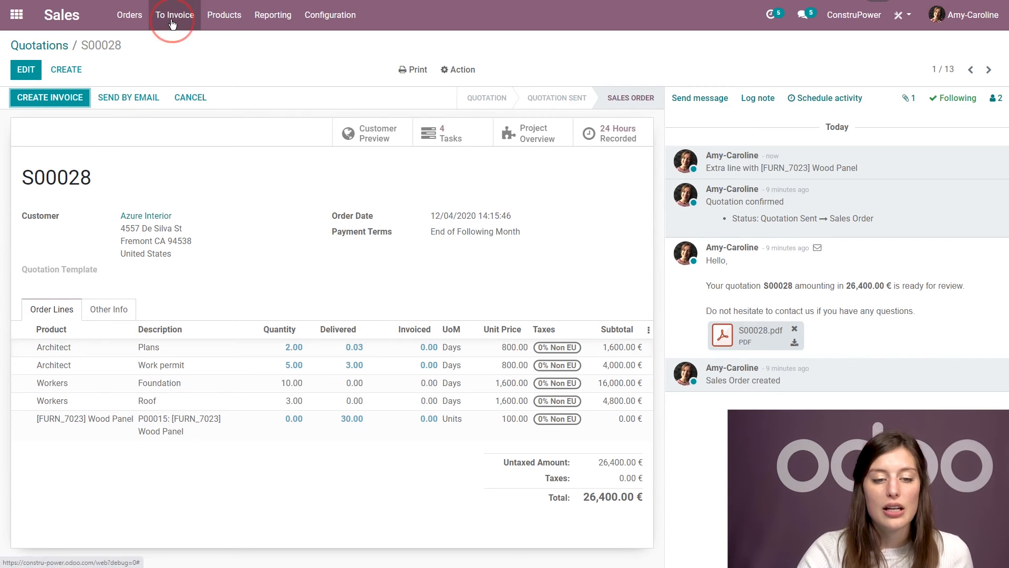
Step: From Orders to Invoice, select all four waiting sales orders and create their draft invoices
{"action": "left_click", "coordinate": [174, 15]}
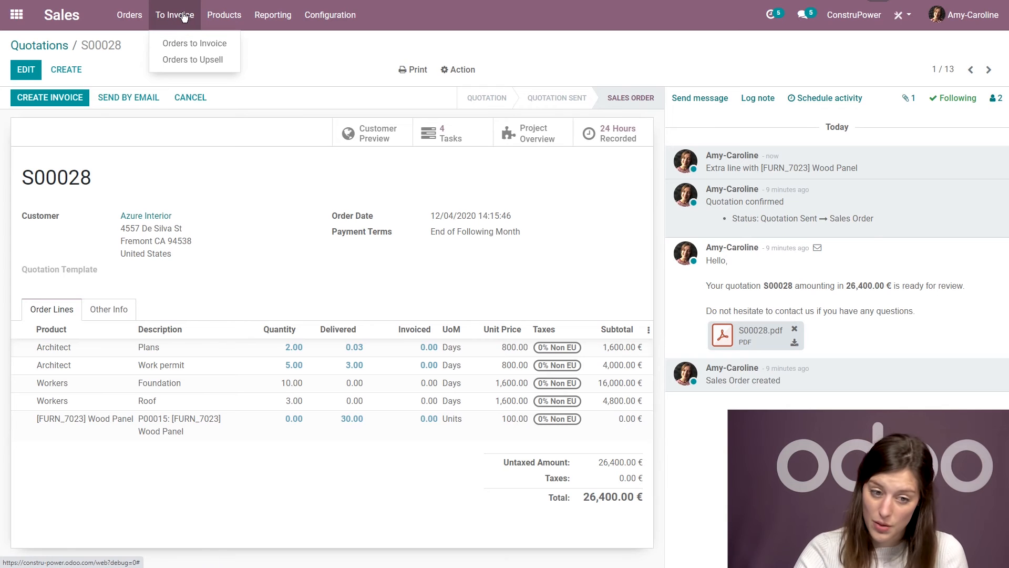
{"action": "left_click", "coordinate": [193, 44]}
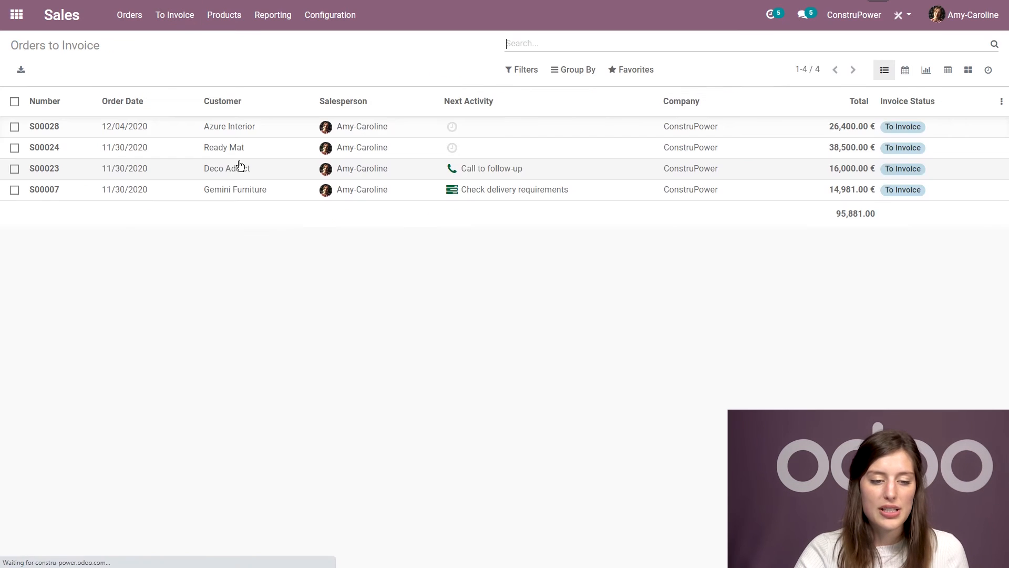
{"action": "left_click", "coordinate": [15, 101]}
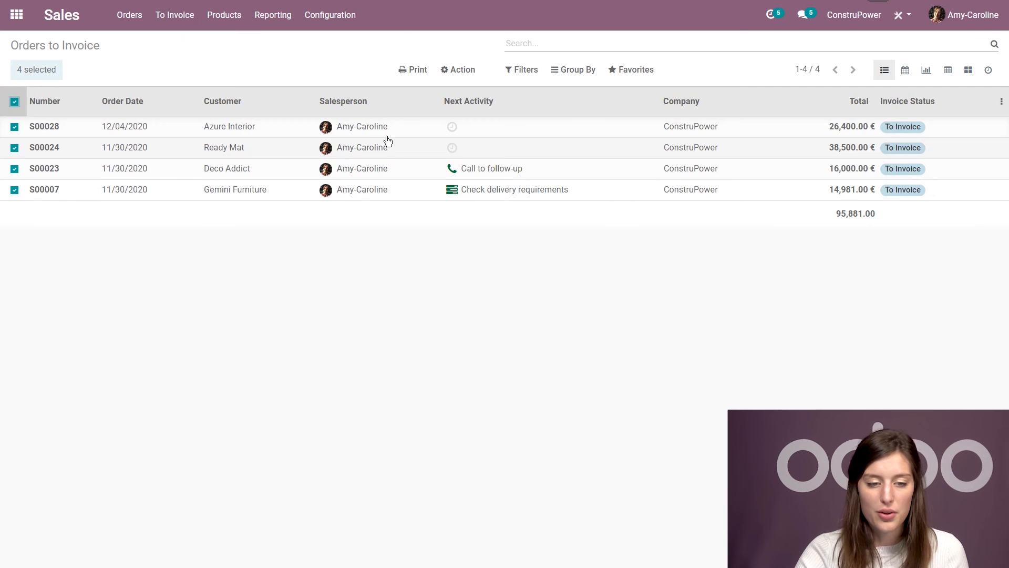
{"action": "left_click", "coordinate": [459, 70]}
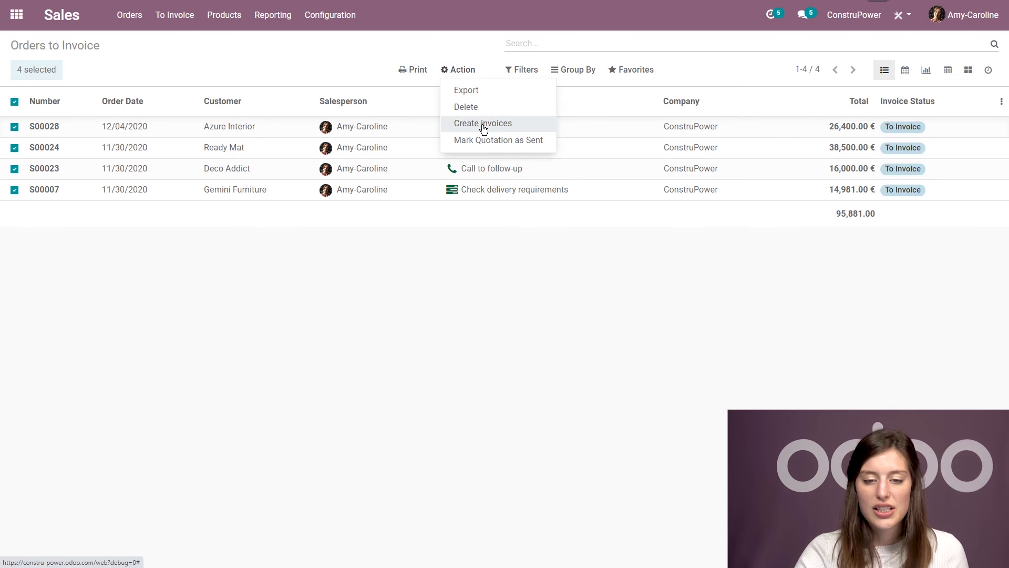
{"action": "left_click", "coordinate": [483, 123]}
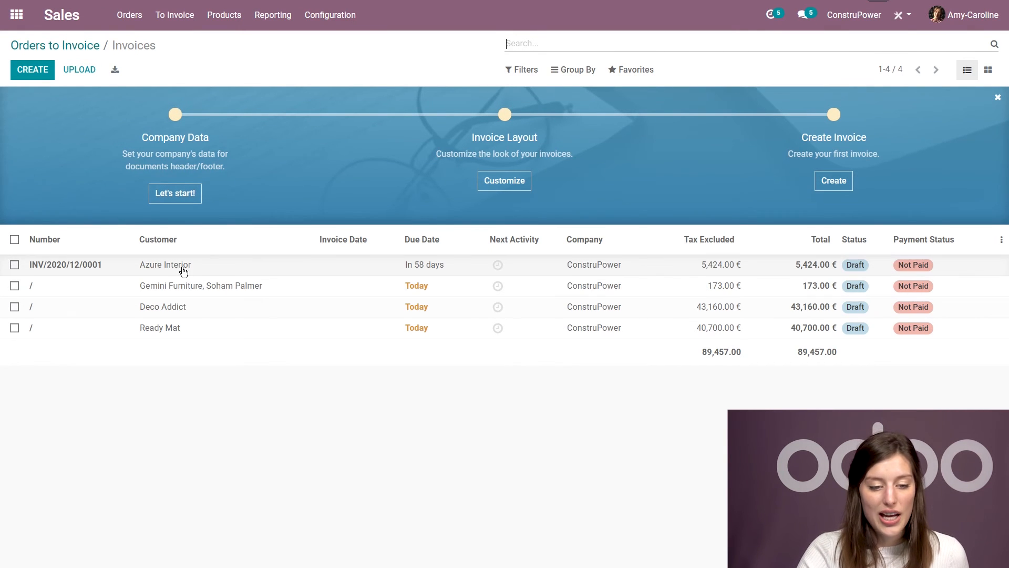
Step: Confirm draft invoice INV/2020/12/0001 for Azure Interior, posting 5,424.00 €
{"action": "left_click", "coordinate": [65, 265]}
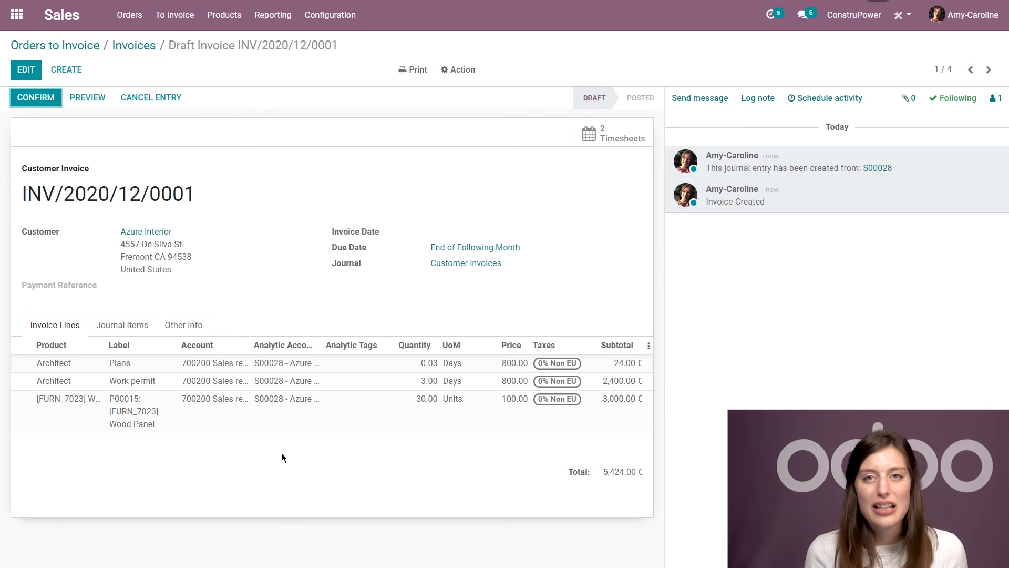
{"action": "mouse_move", "coordinate": [294, 410]}
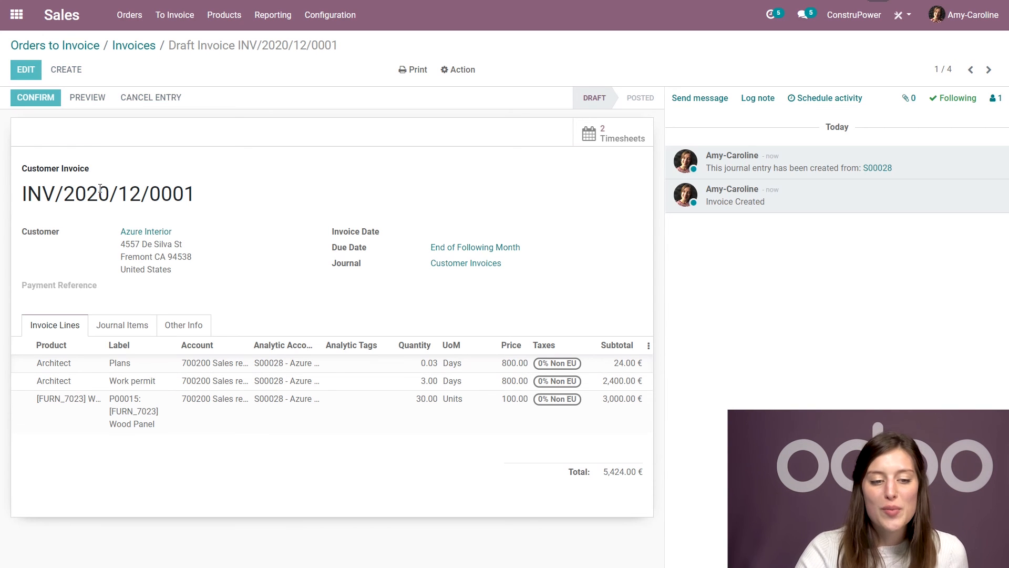
{"action": "left_click", "coordinate": [35, 96]}
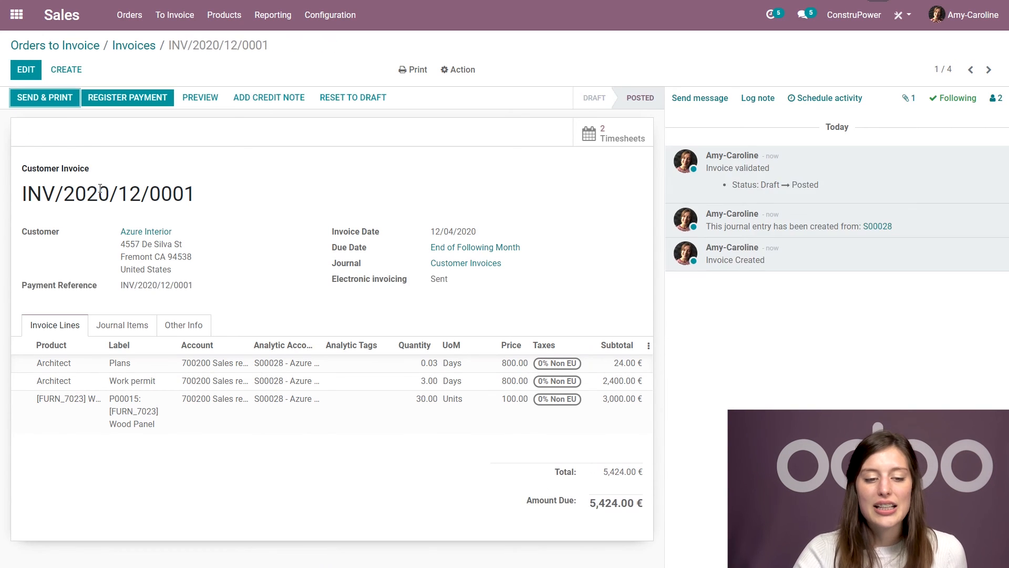
{"action": "mouse_move", "coordinate": [63, 137]}
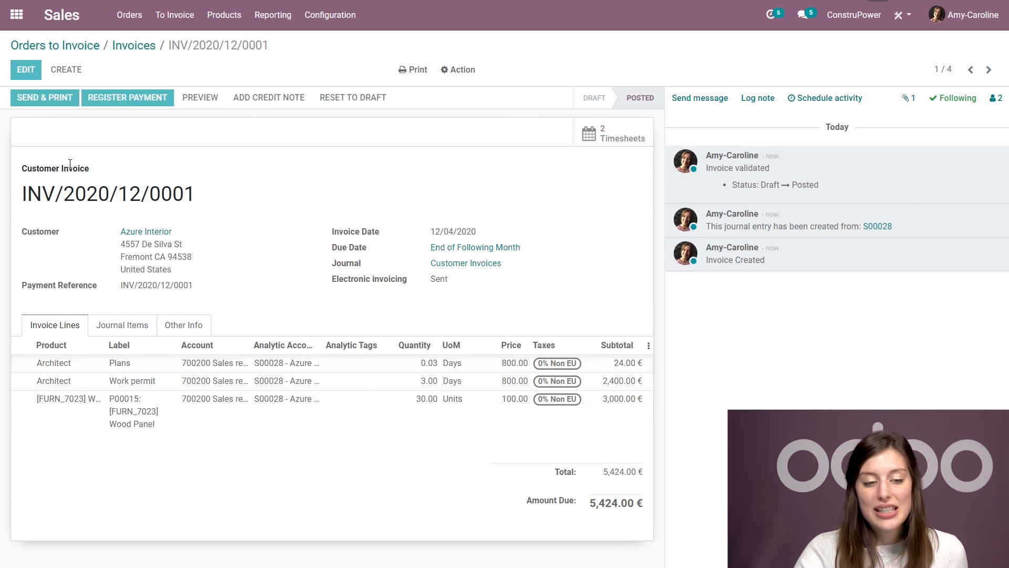
{"action": "left_click", "coordinate": [146, 231]}
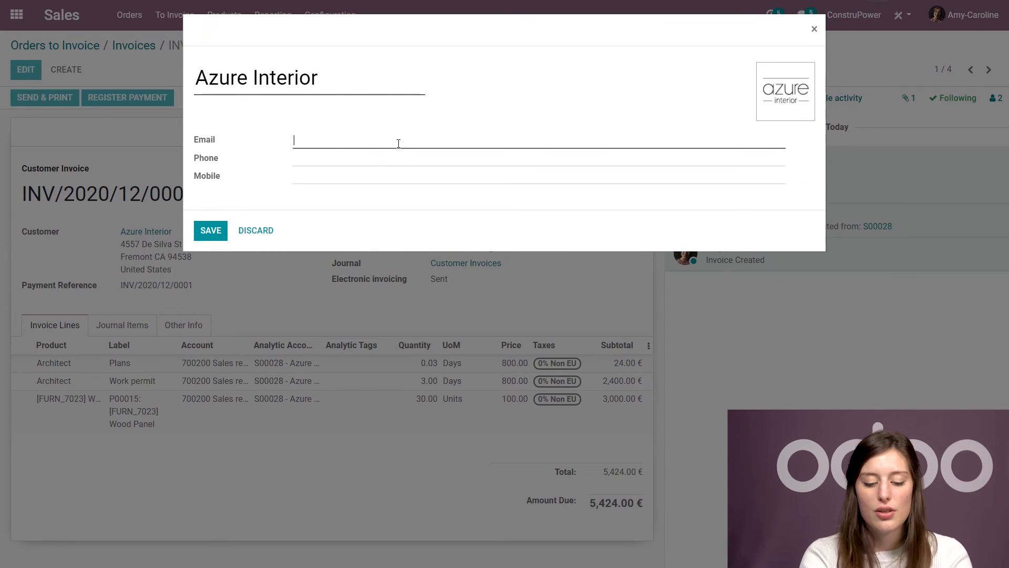
{"action": "type", "text": "test@test.c"}
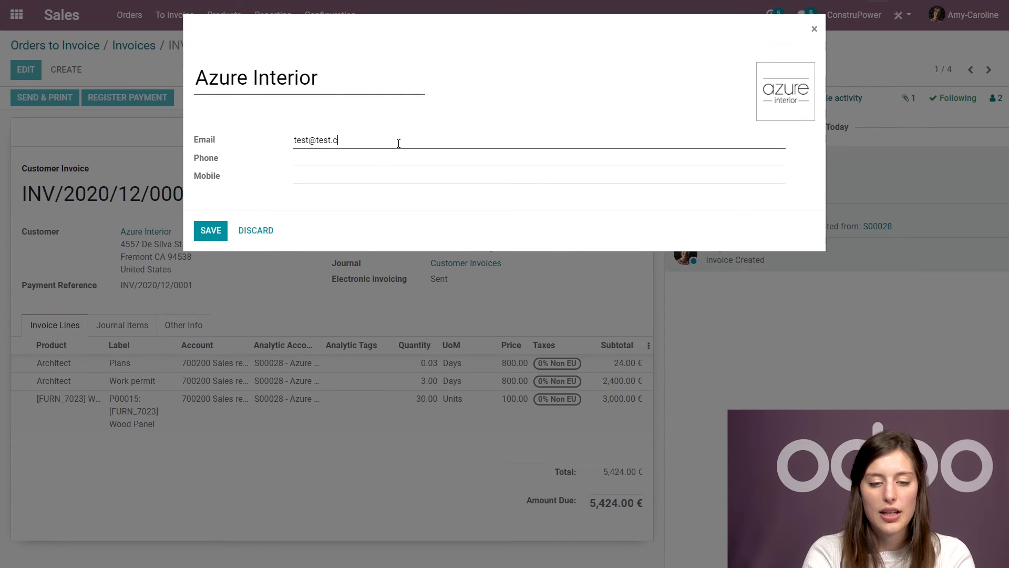
{"action": "left_click", "coordinate": [210, 230]}
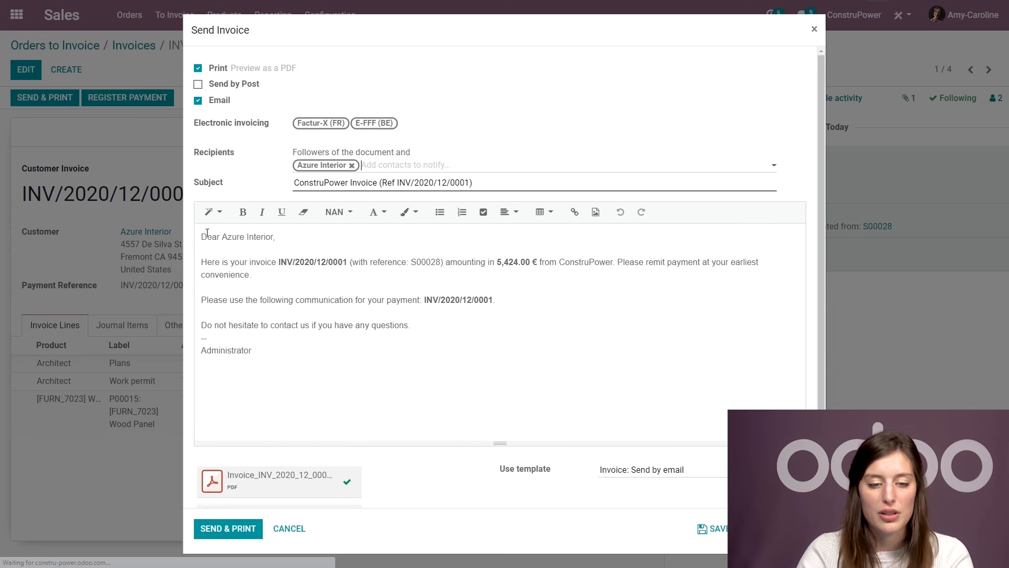
{"action": "mouse_move", "coordinate": [268, 132]}
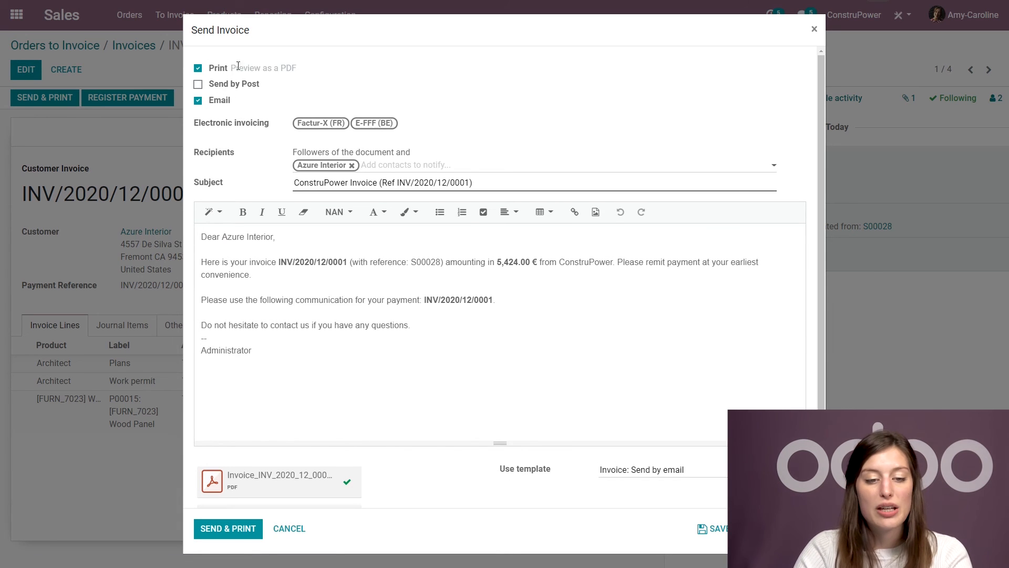
Step: Review the Send Invoice options and email invoice INV/2020/12/0001 to Azure Interior
{"action": "left_click", "coordinate": [199, 84]}
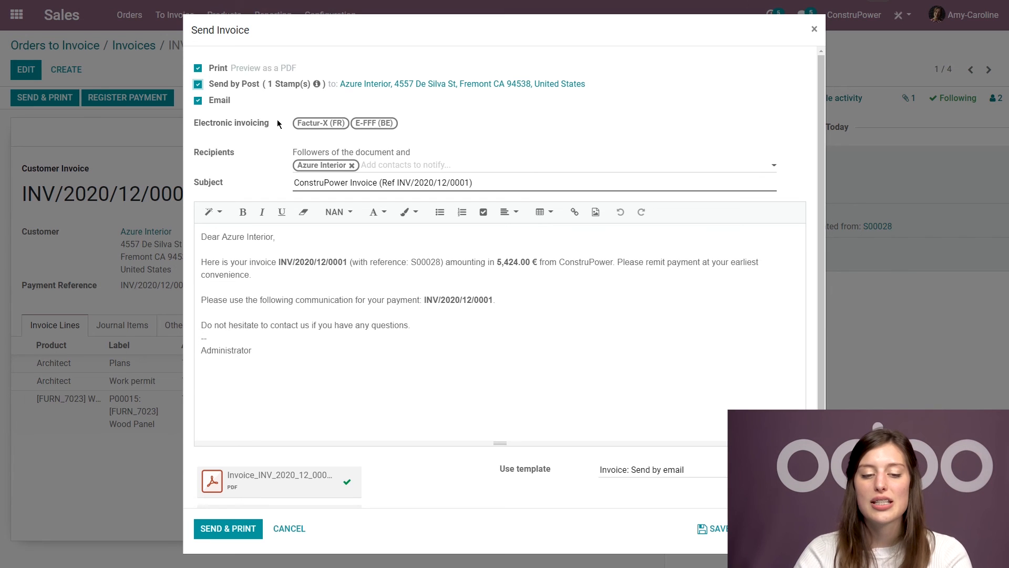
{"action": "mouse_move", "coordinate": [484, 110]}
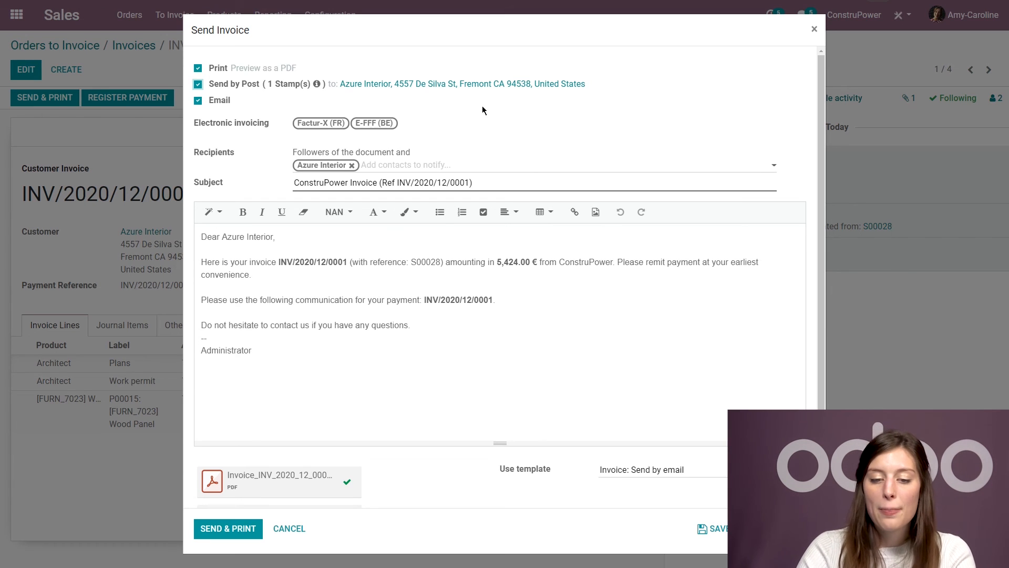
{"action": "mouse_move", "coordinate": [357, 108]}
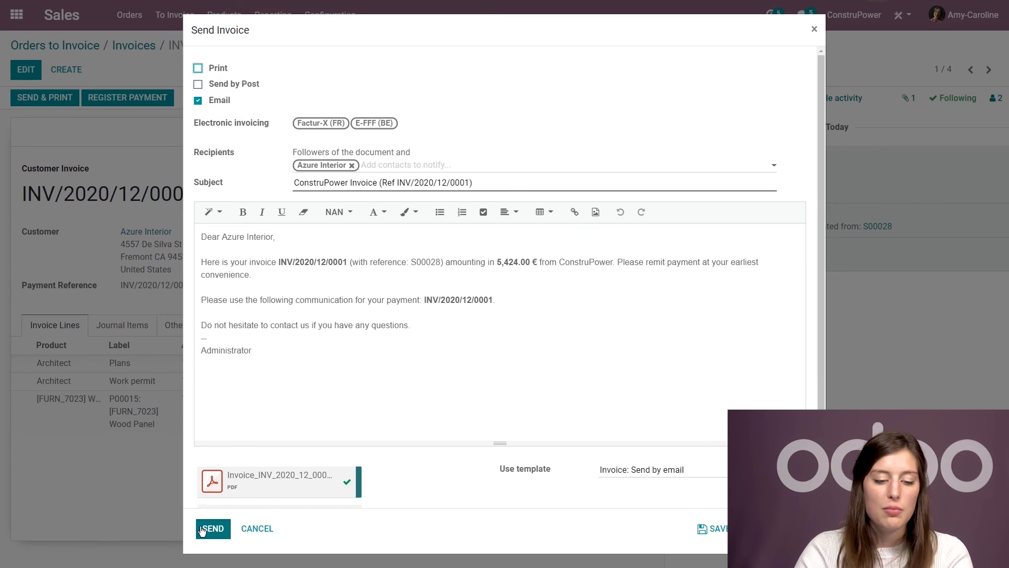
{"action": "left_click", "coordinate": [213, 528]}
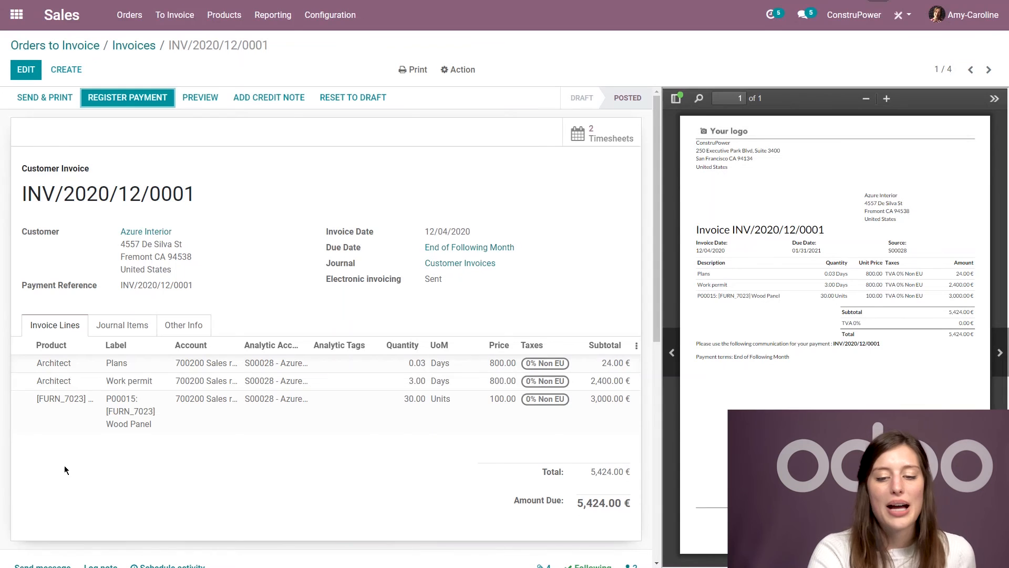
{"action": "mouse_move", "coordinate": [231, 183]}
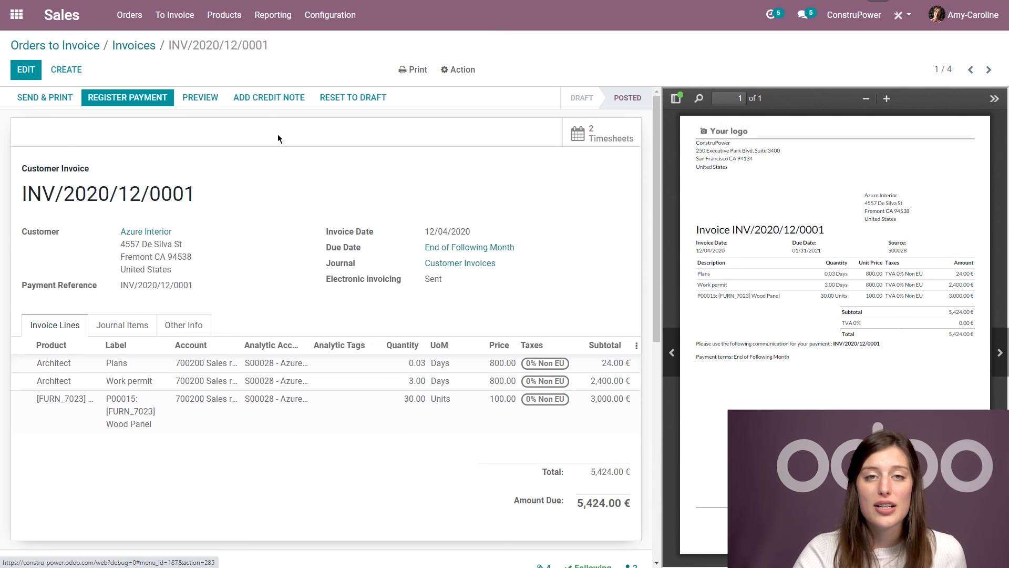
Step: Bring up the Sales Products catalogue listing 50 products
{"action": "left_click", "coordinate": [224, 15]}
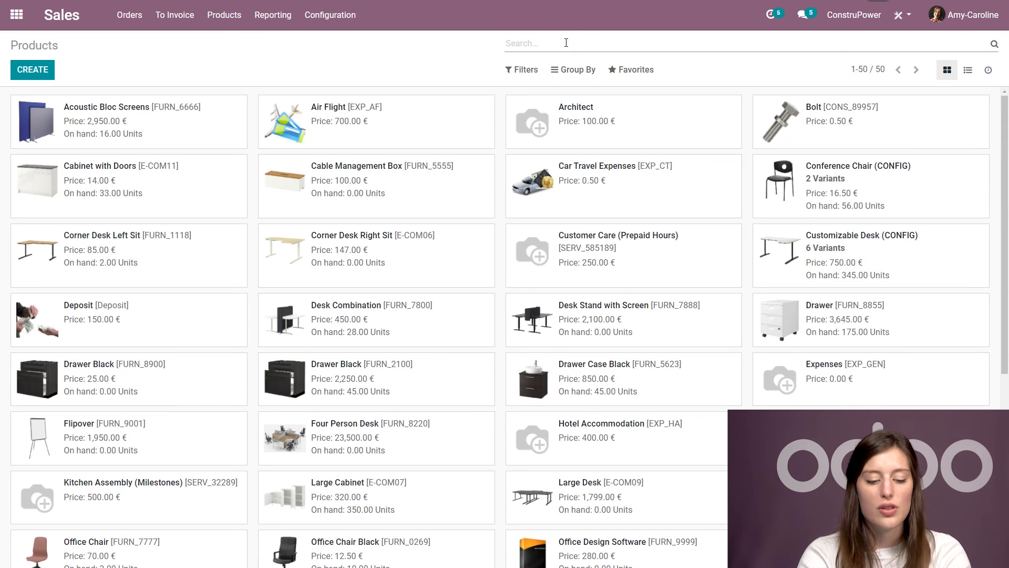
Step: Search 'arc', review the Architect product's timesheet-based invoicing in Sales settings, and save it
{"action": "type", "text": "arc"}
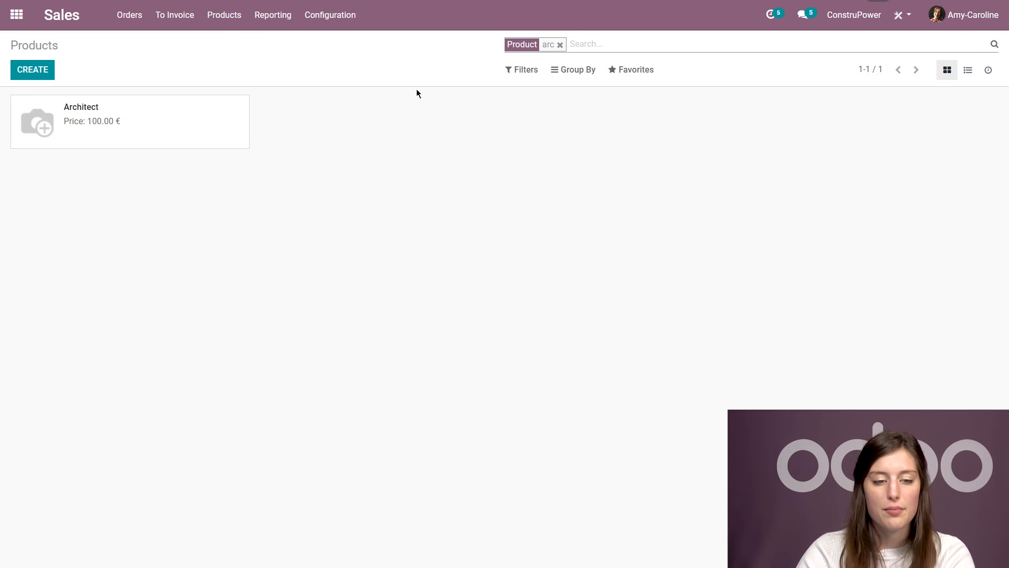
{"action": "left_click", "coordinate": [81, 107]}
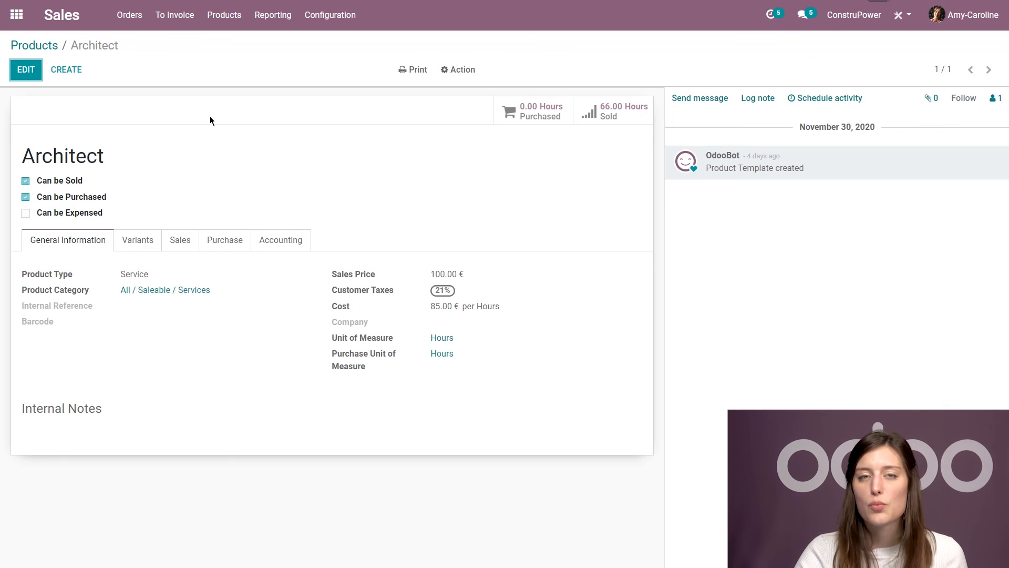
{"action": "mouse_move", "coordinate": [57, 99]}
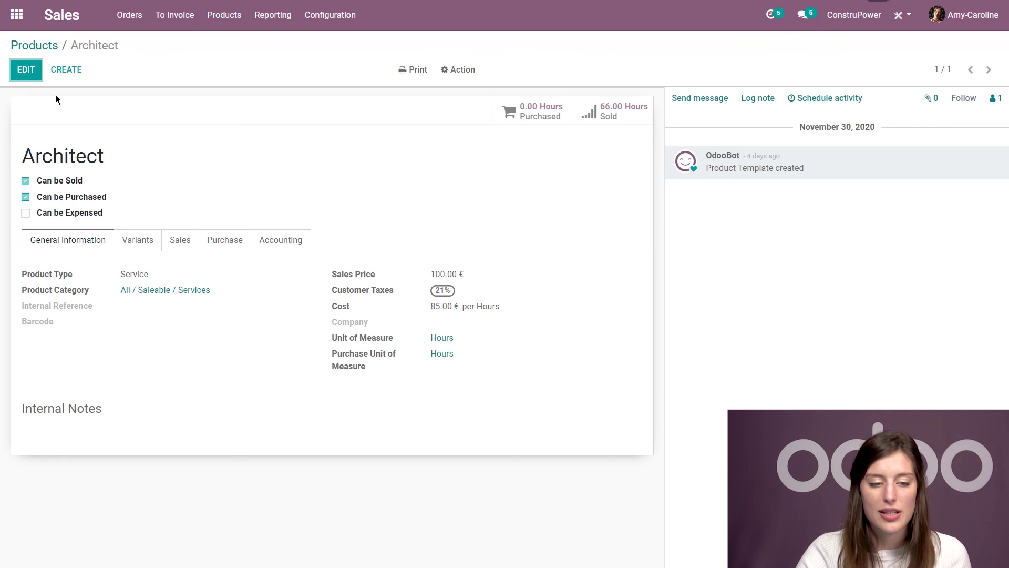
{"action": "left_click", "coordinate": [25, 70]}
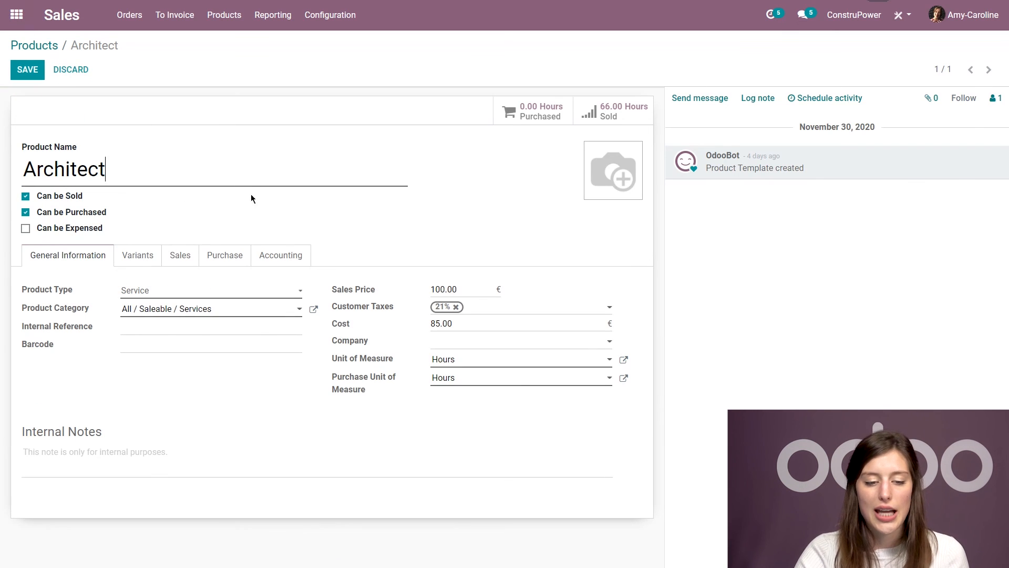
{"action": "left_click", "coordinate": [179, 254]}
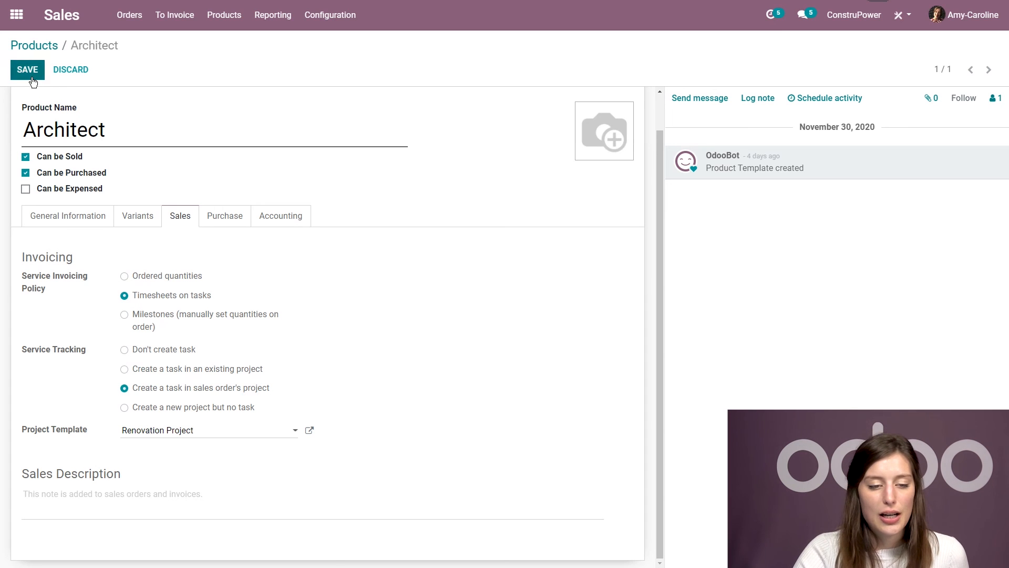
{"action": "left_click", "coordinate": [27, 69]}
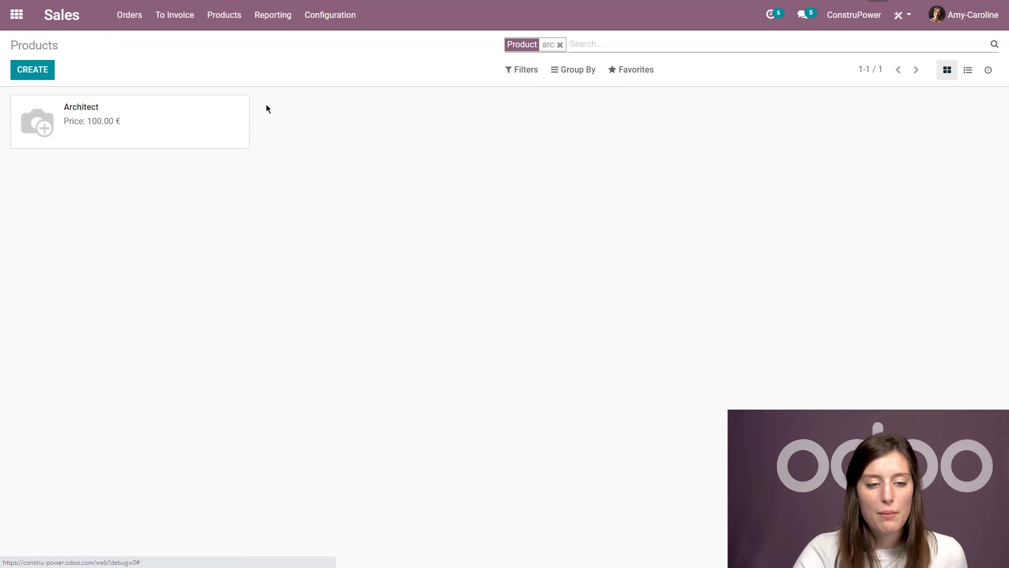
Step: Search 'woo', edit the Wood Panel product and review its general information at 100 € sales price
{"action": "left_click", "coordinate": [559, 45]}
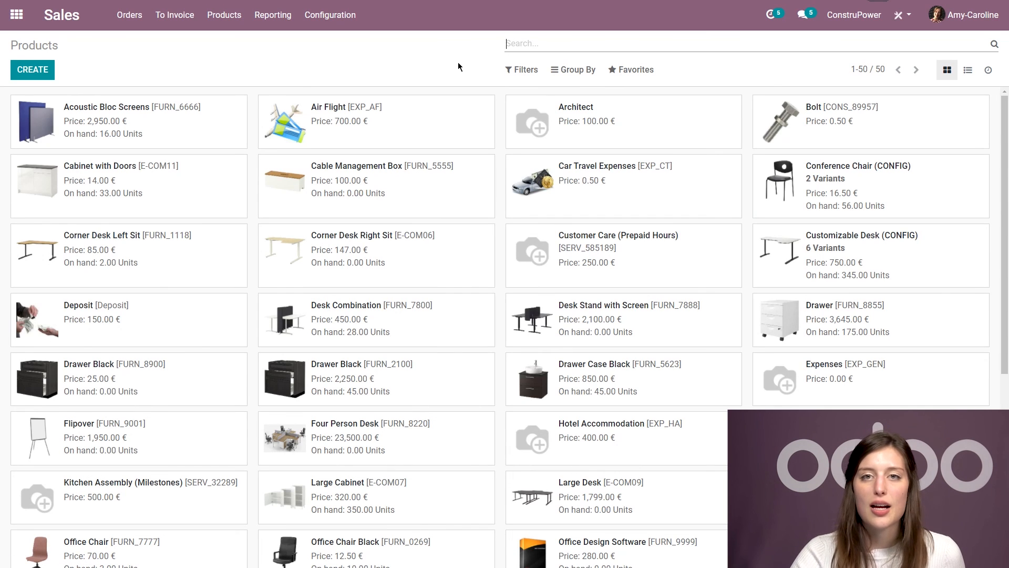
{"action": "type", "text": "wood"}
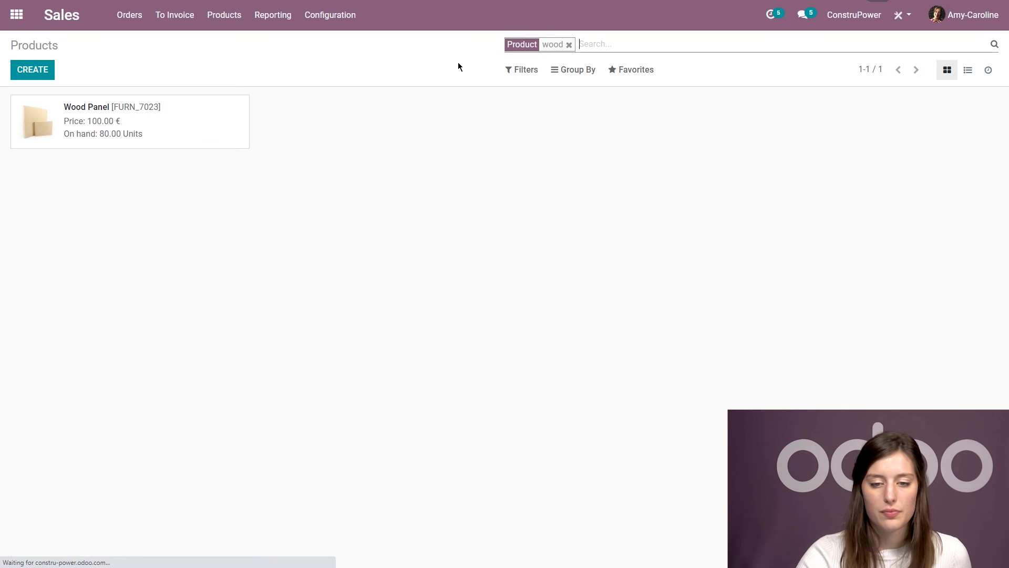
{"action": "left_click", "coordinate": [87, 107]}
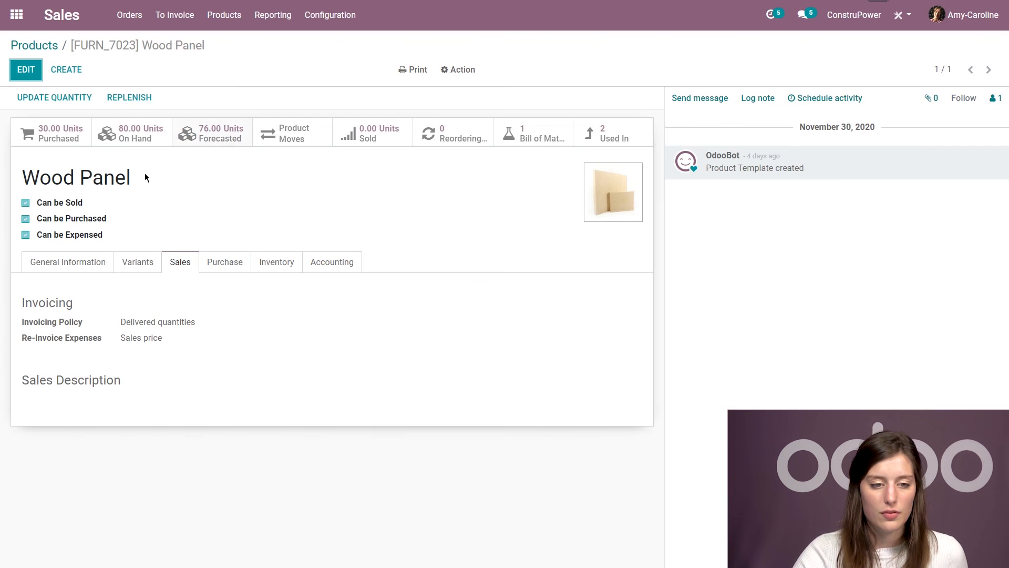
{"action": "left_click", "coordinate": [25, 70]}
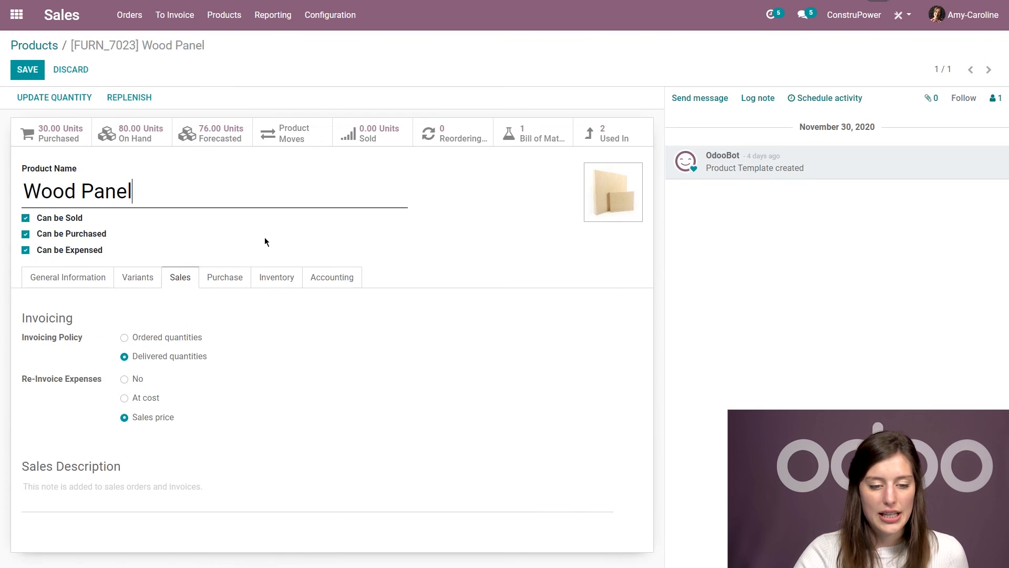
{"action": "left_click", "coordinate": [67, 278]}
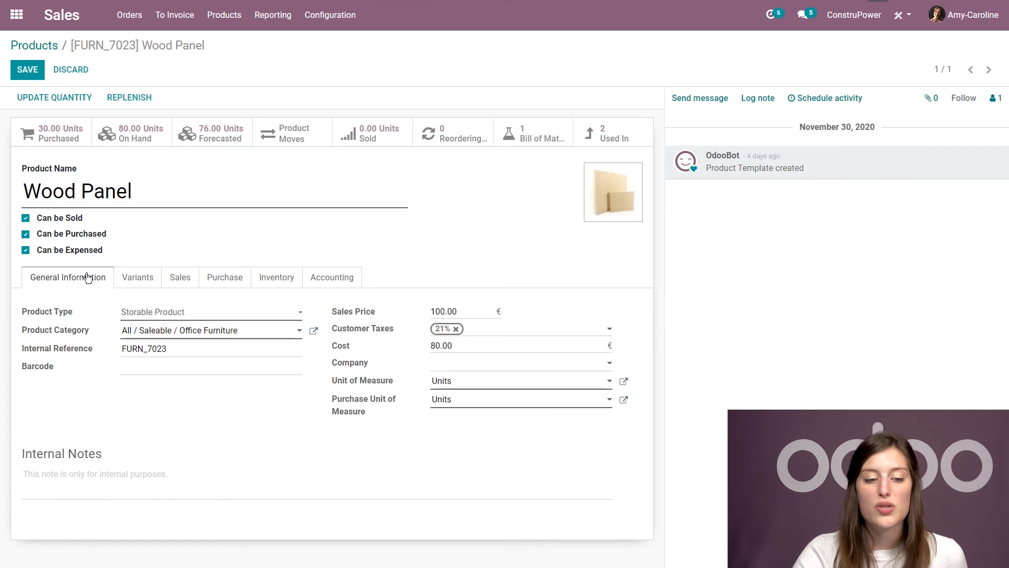
{"action": "mouse_move", "coordinate": [174, 253]}
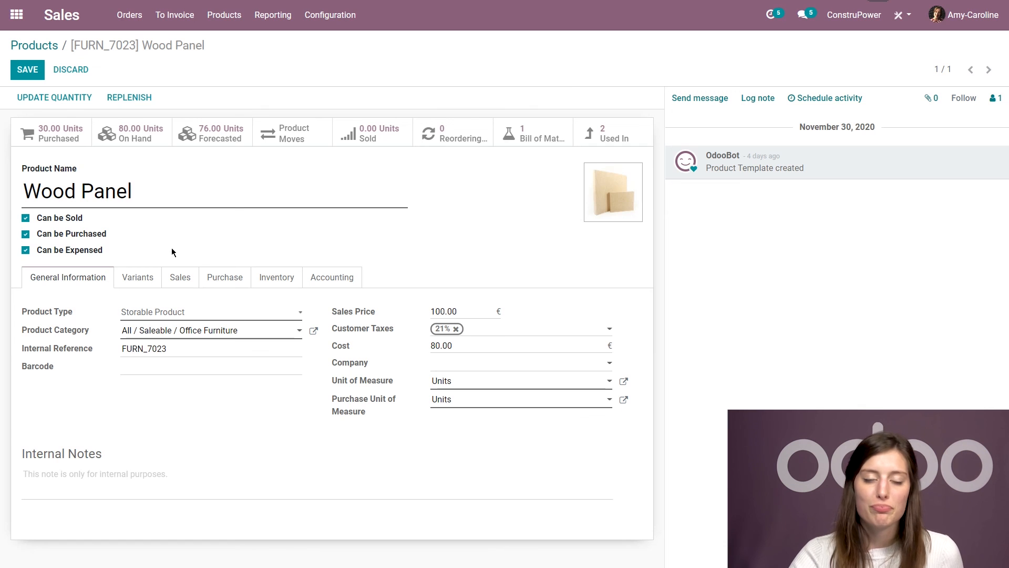
{"action": "mouse_move", "coordinate": [238, 282]}
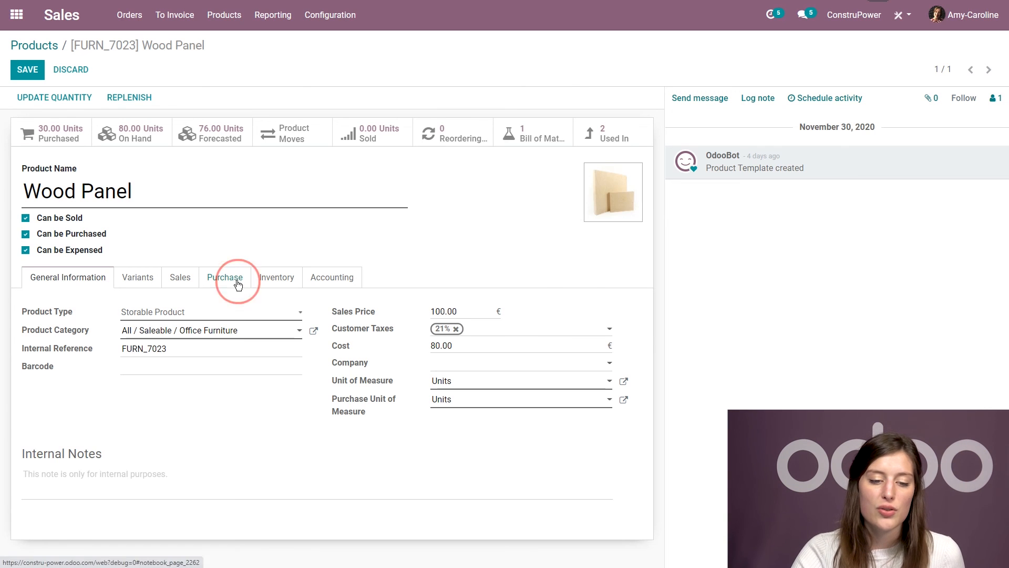
Step: Check Wood Corner as vendor at 80 € and delivered-quantities invoicing, then save Wood Panel unchanged
{"action": "left_click", "coordinate": [225, 278]}
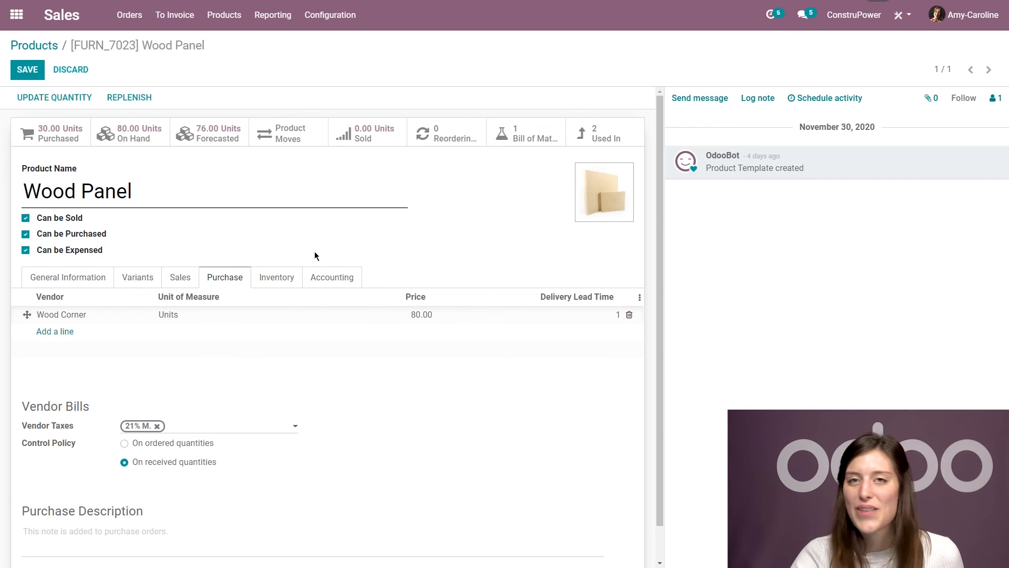
{"action": "mouse_move", "coordinate": [284, 269]}
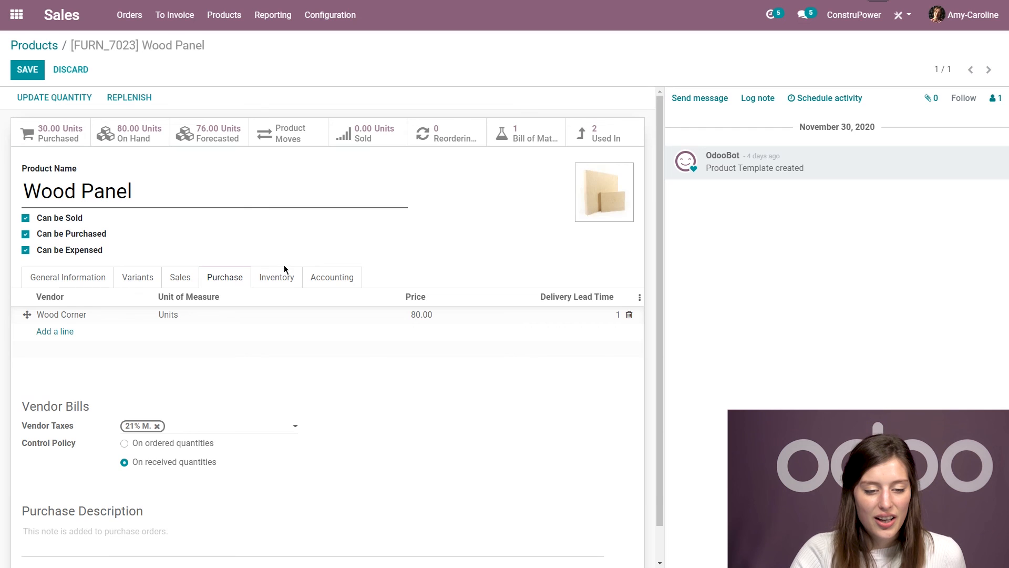
{"action": "left_click", "coordinate": [180, 277]}
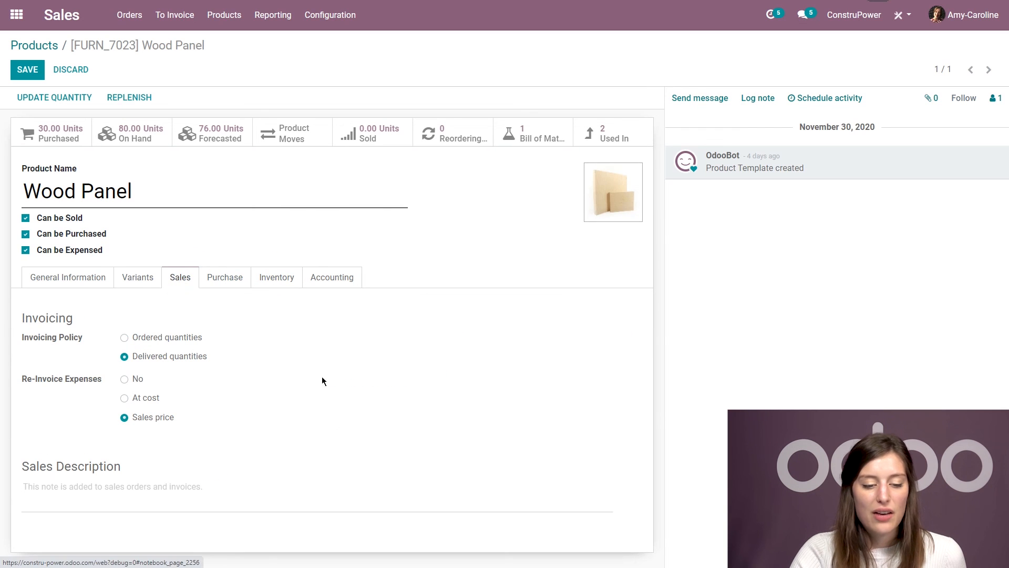
{"action": "mouse_move", "coordinate": [354, 331]}
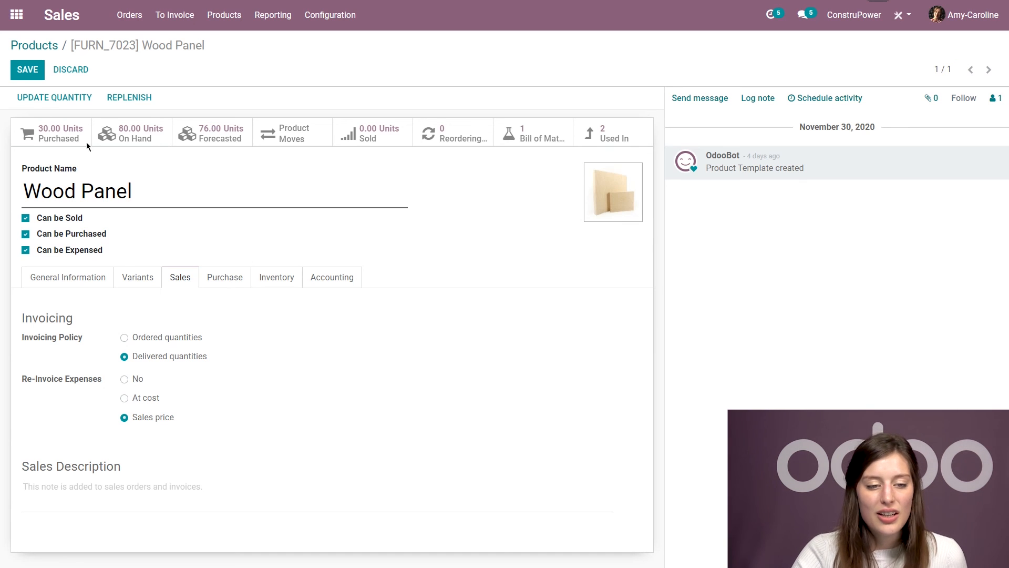
{"action": "left_click", "coordinate": [28, 69]}
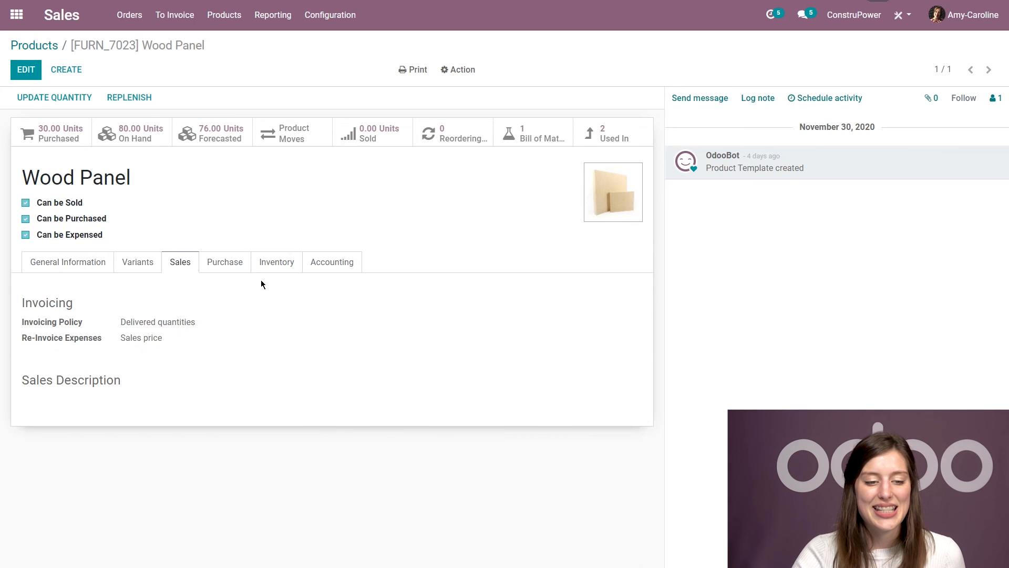